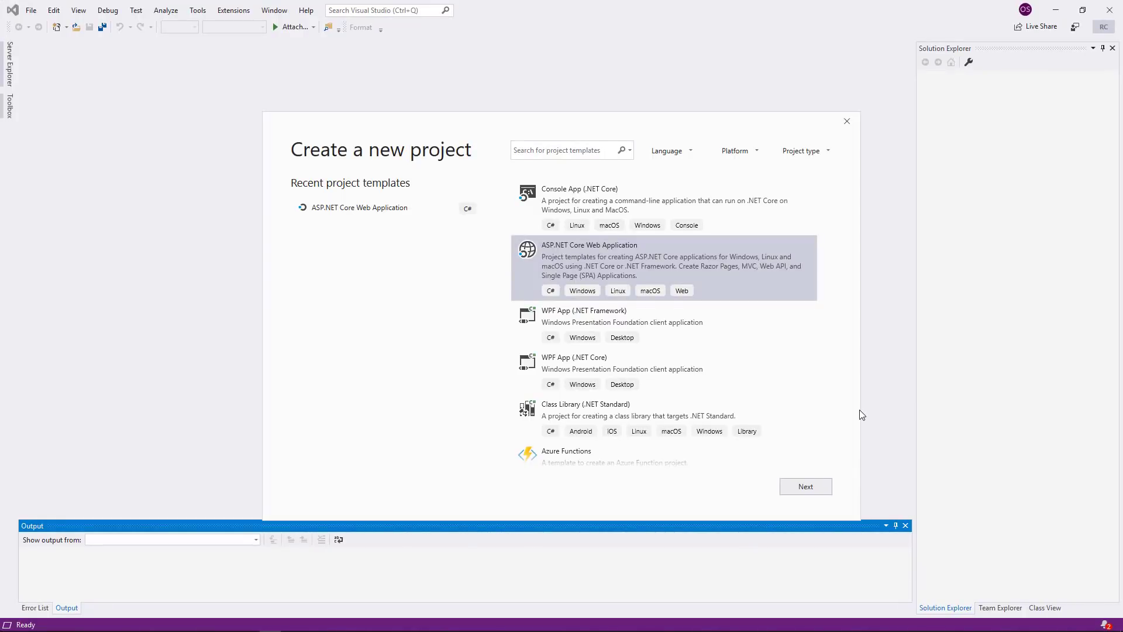
pyautogui.moveTo(850, 383)
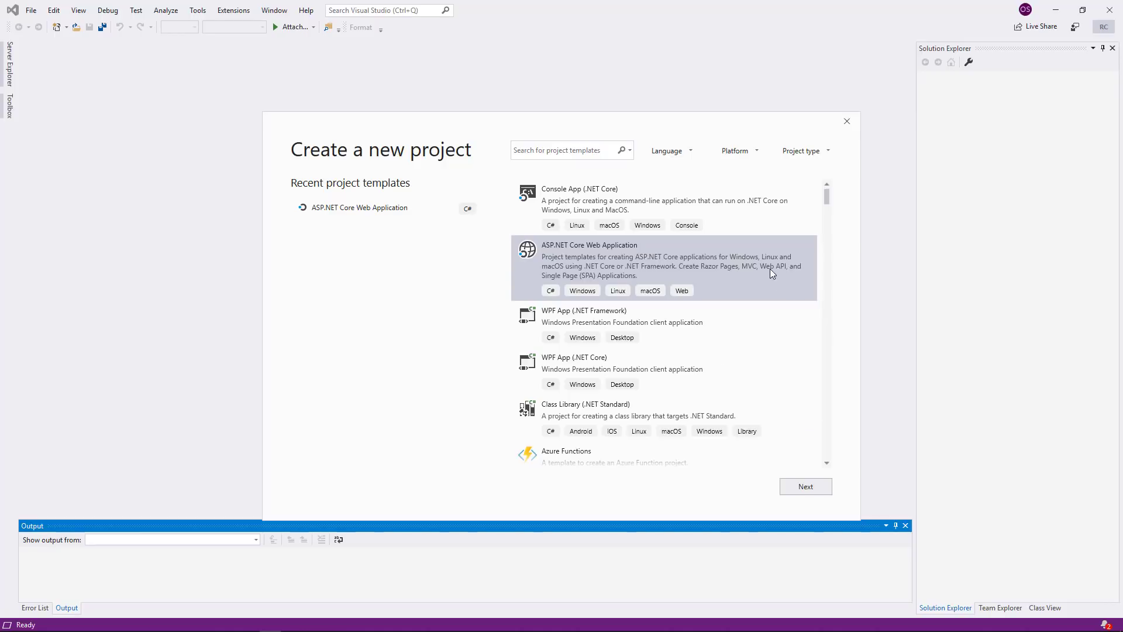
# - Create an ASP.NET Core Web Application named Demo using the Blazor template
pyautogui.click(659, 266)
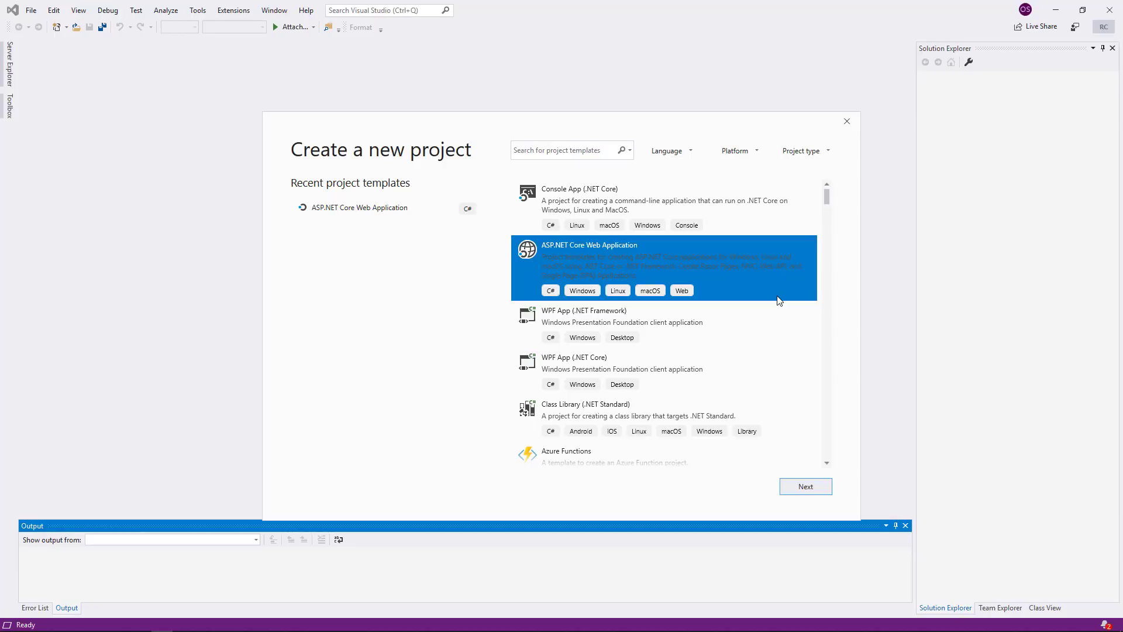
pyautogui.click(805, 487)
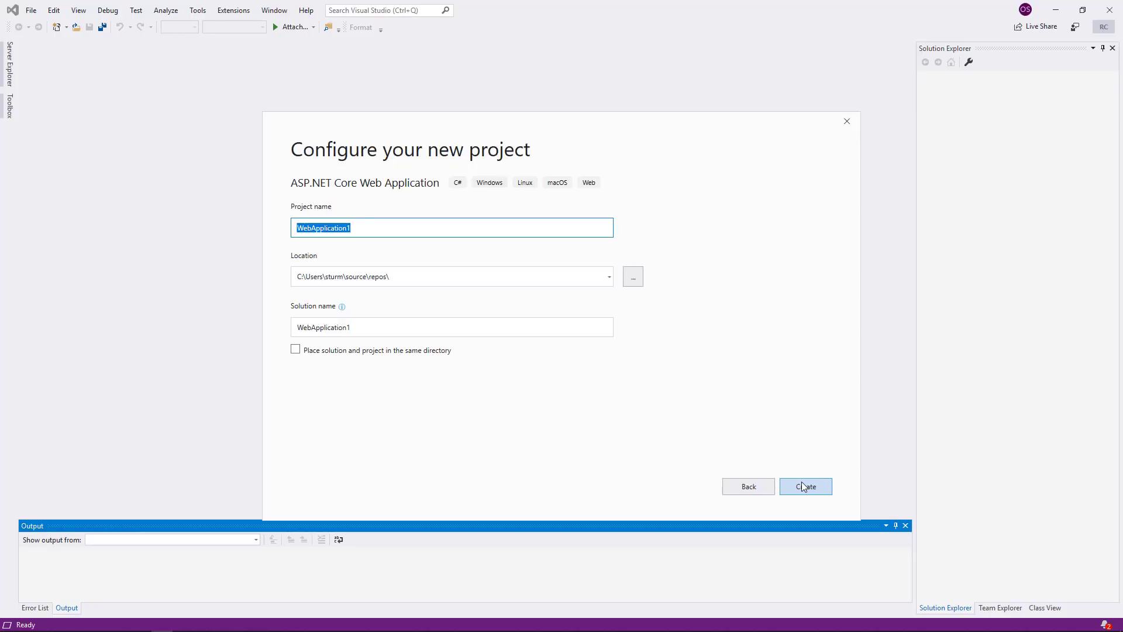
pyautogui.write('Demo')
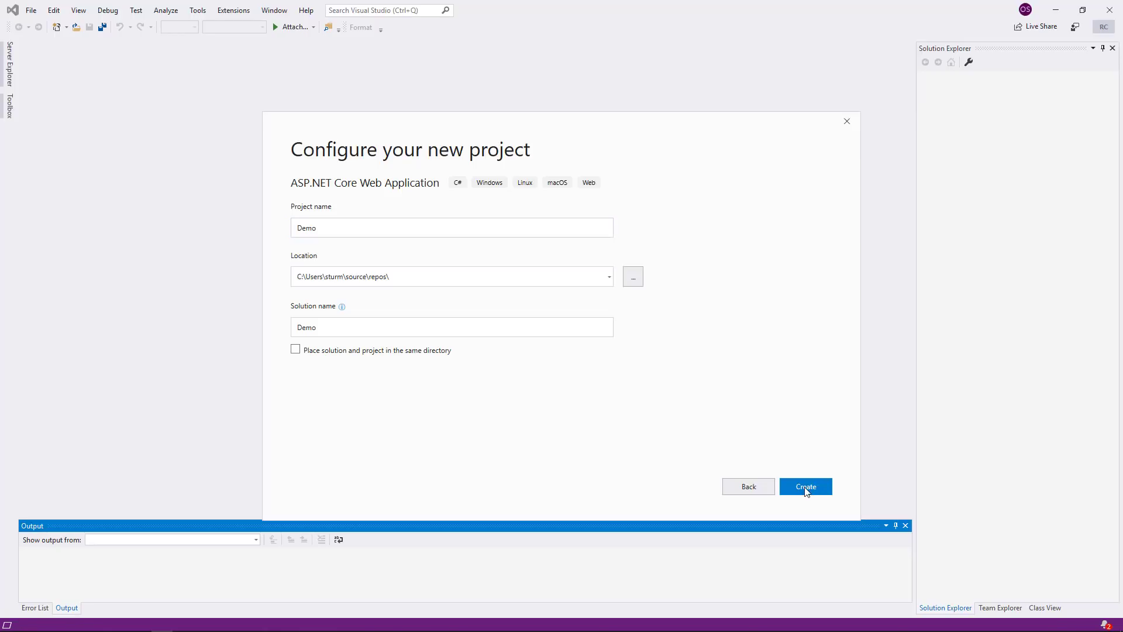
pyautogui.click(805, 486)
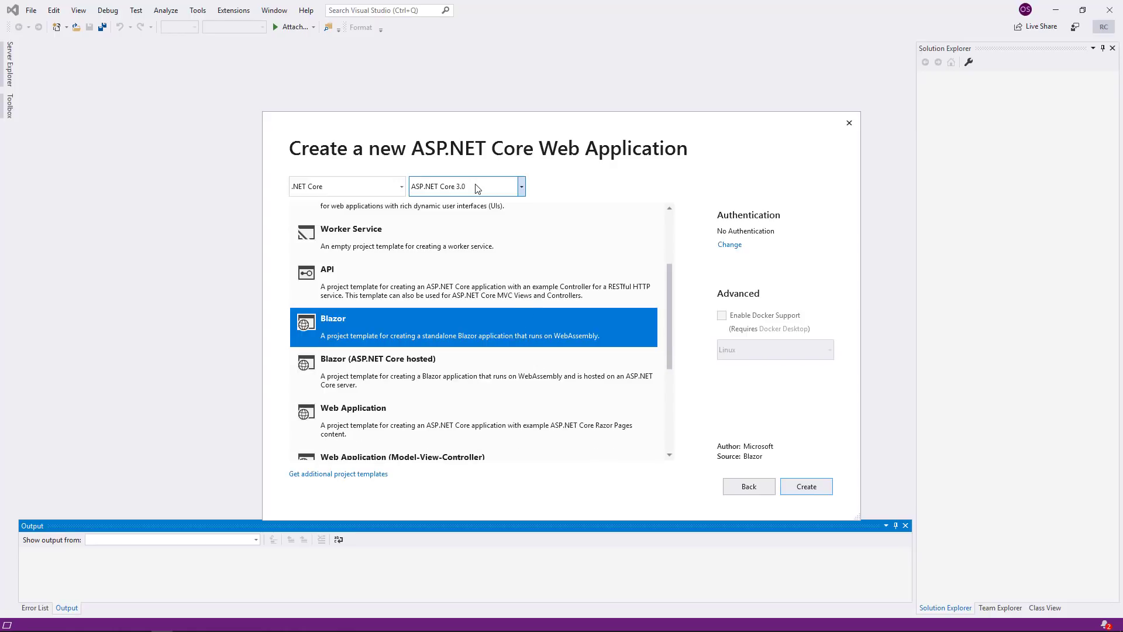
pyautogui.click(805, 487)
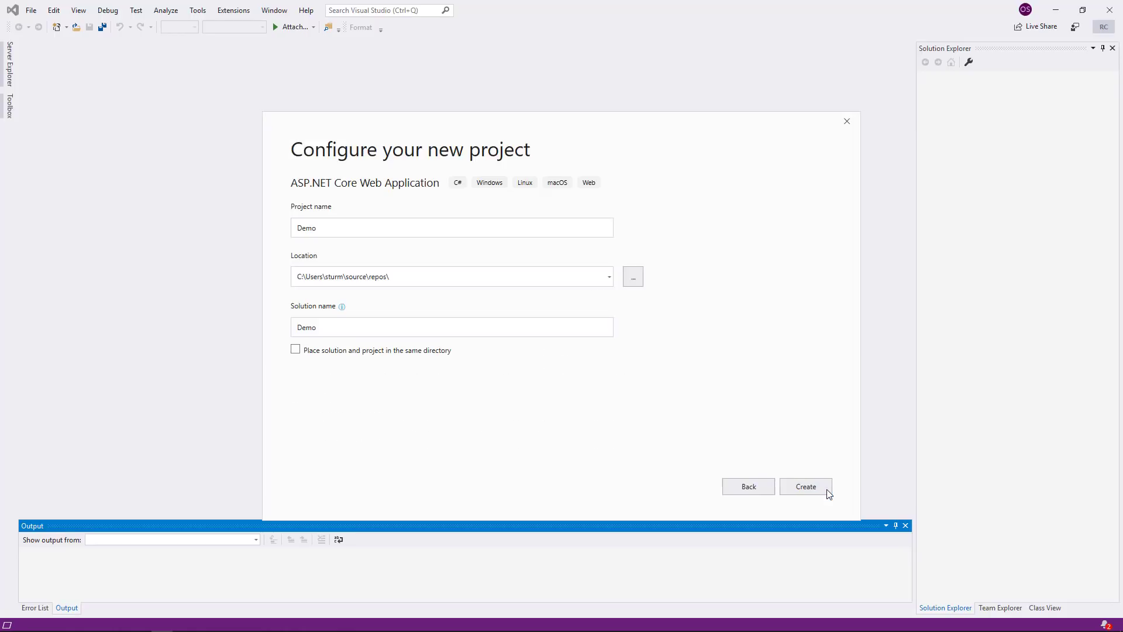
pyautogui.click(805, 487)
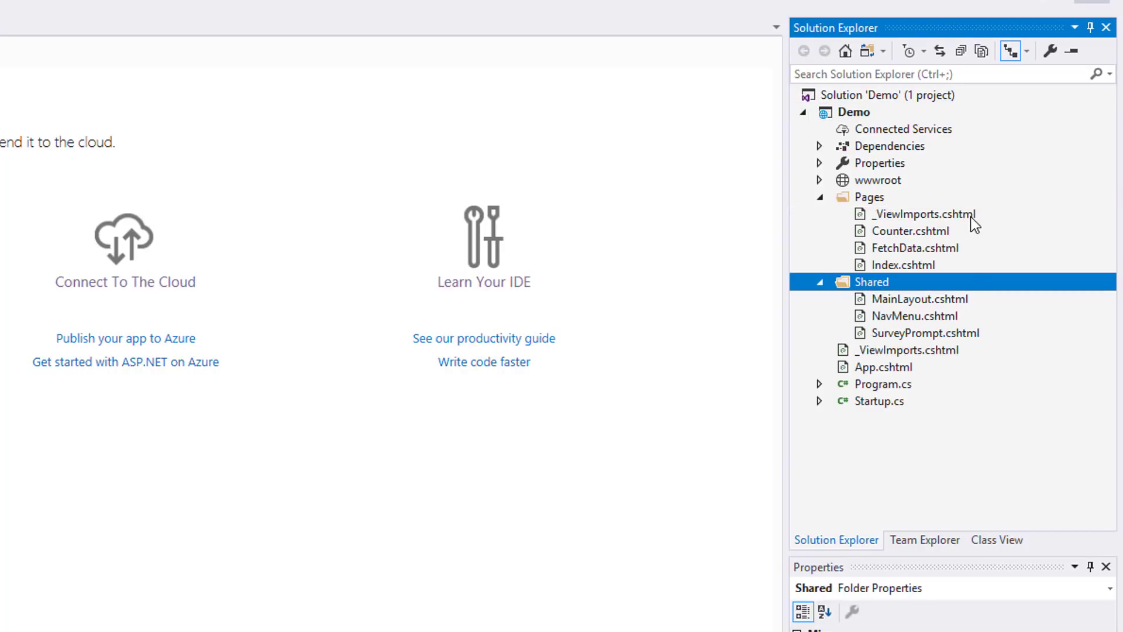
pyautogui.moveTo(935, 293)
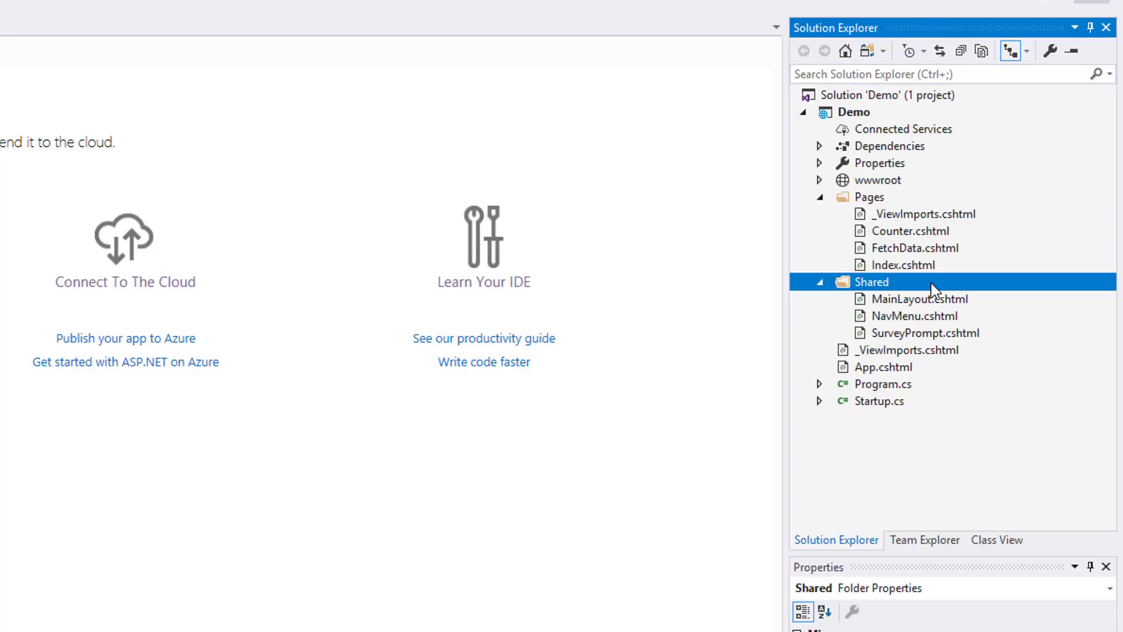
# - Add a Razor View named TodoItem to the Shared folder
pyautogui.rightClick(871, 280)
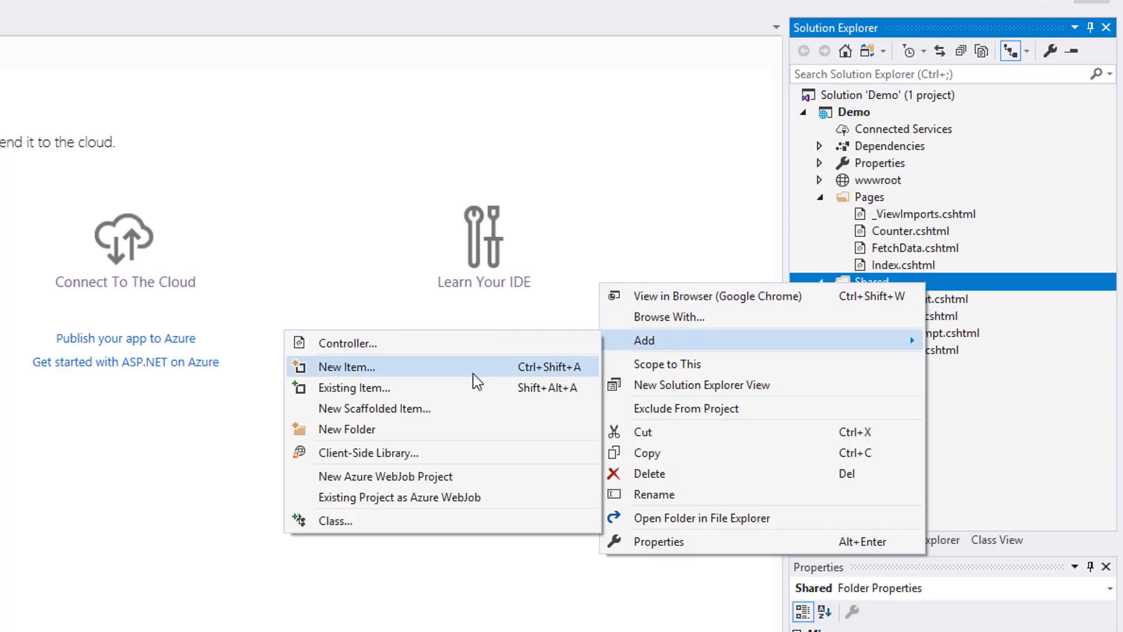
pyautogui.click(347, 366)
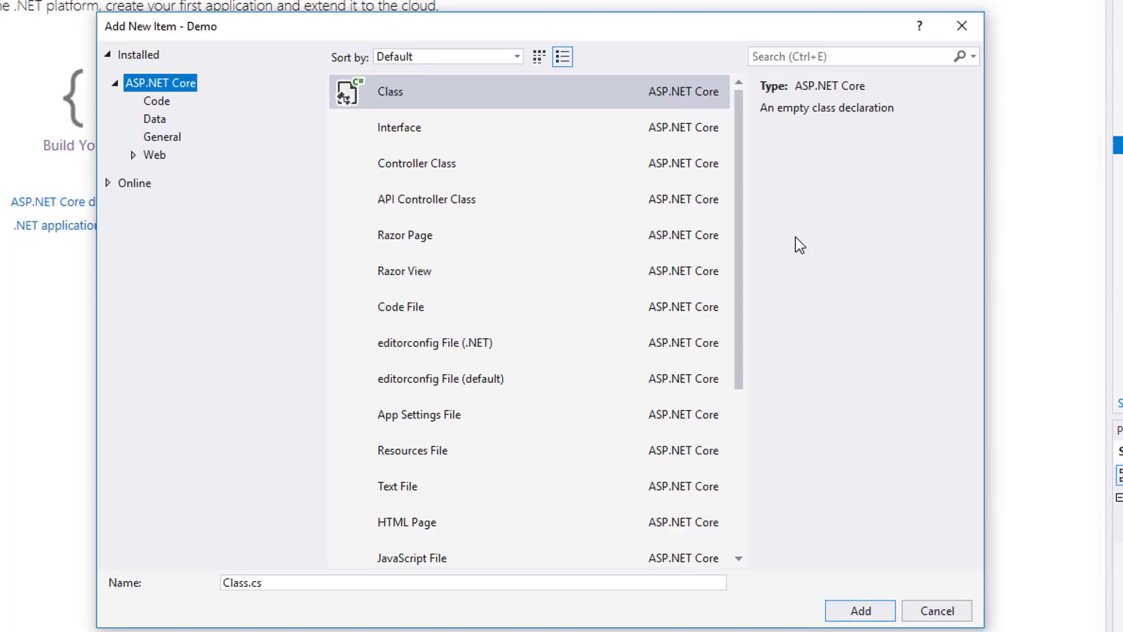
pyautogui.click(404, 270)
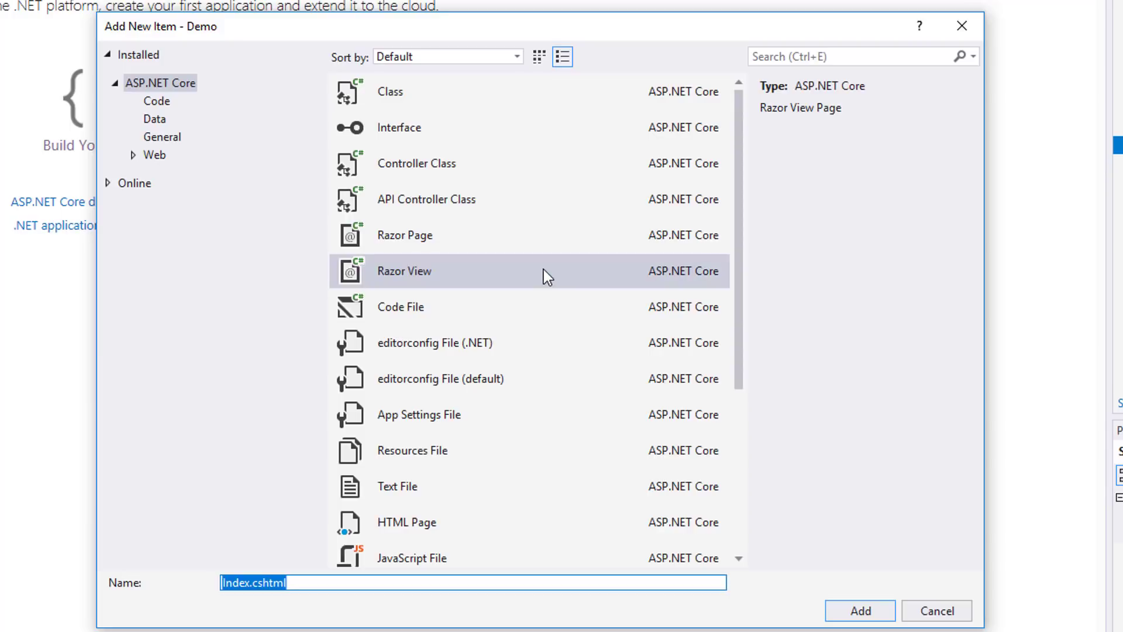
pyautogui.write('TodoIt')
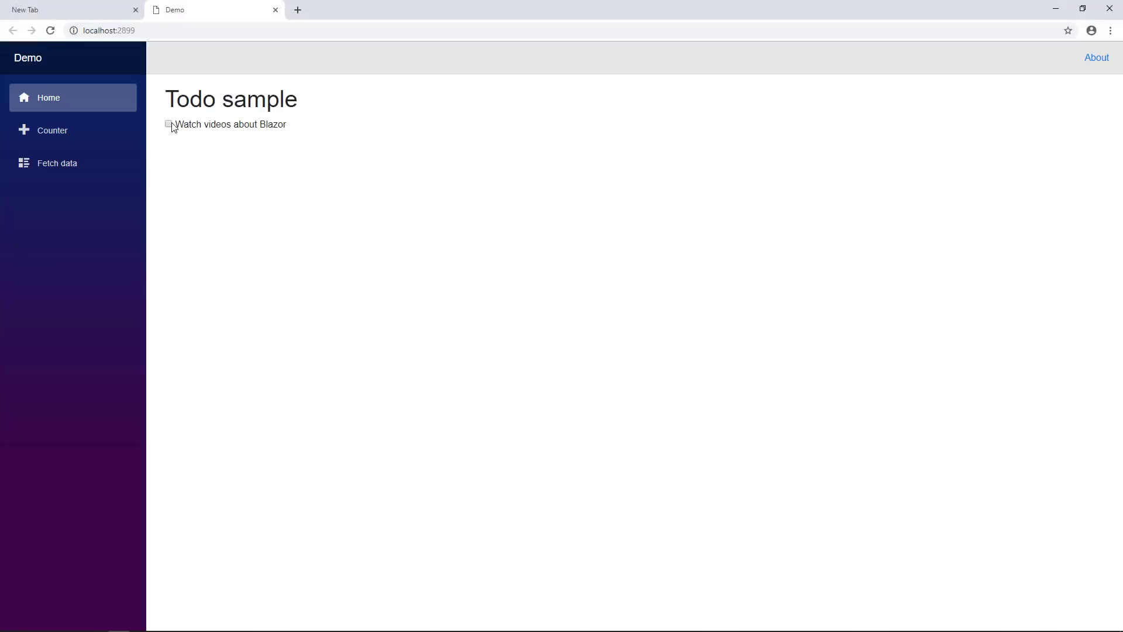
pyautogui.moveTo(185, 167)
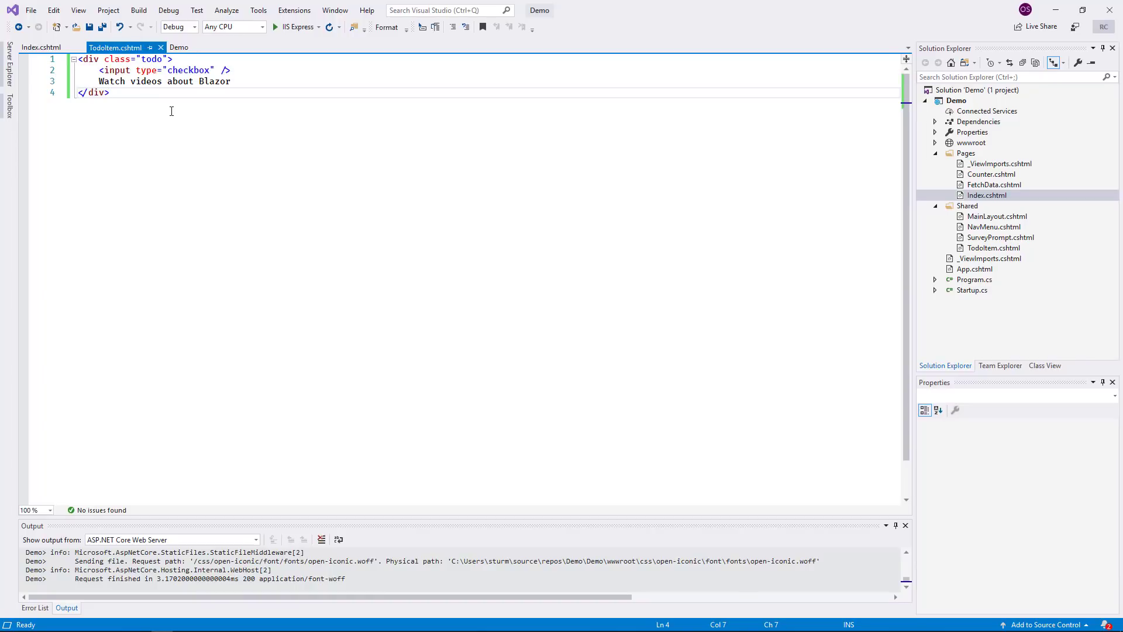
pyautogui.write('atch videos abo')
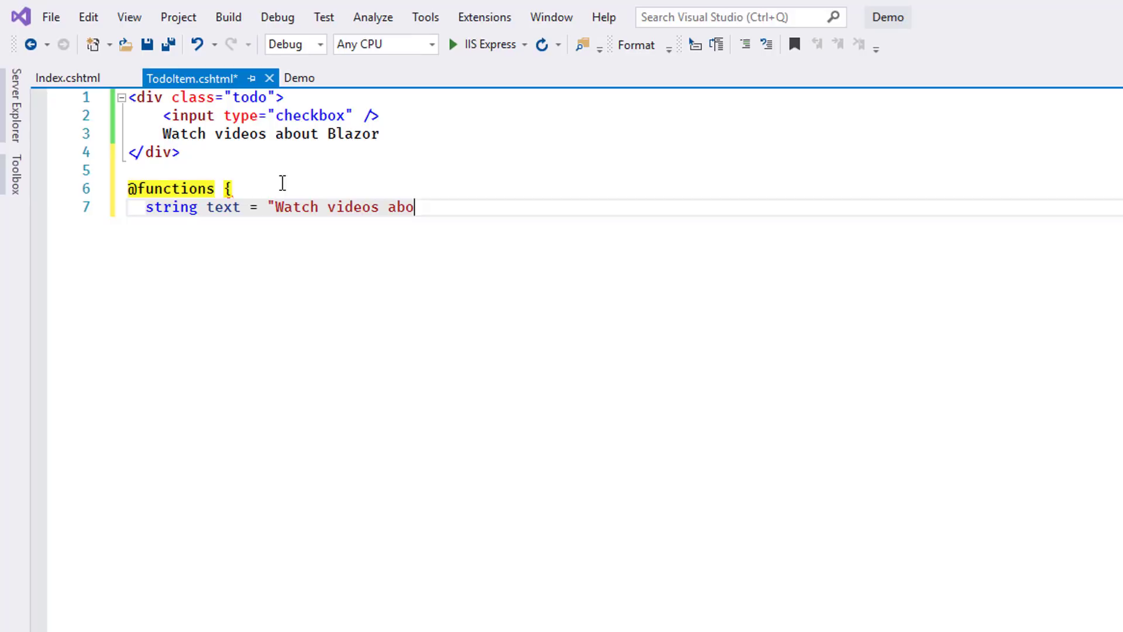
pyautogui.write('ut Blazor";')
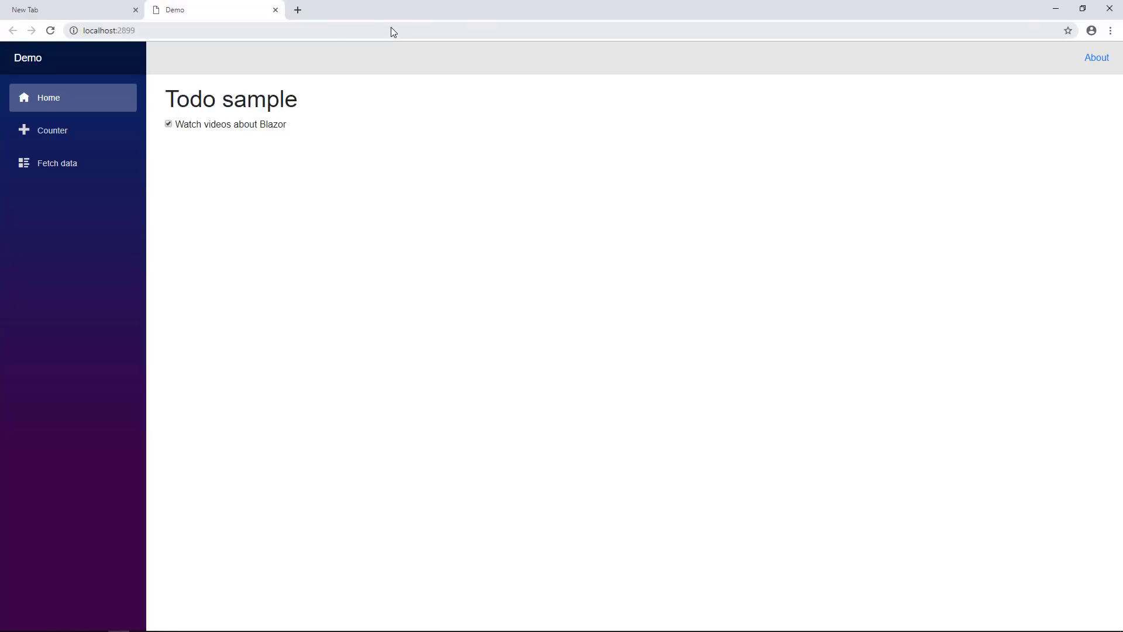
pyautogui.moveTo(263, 147)
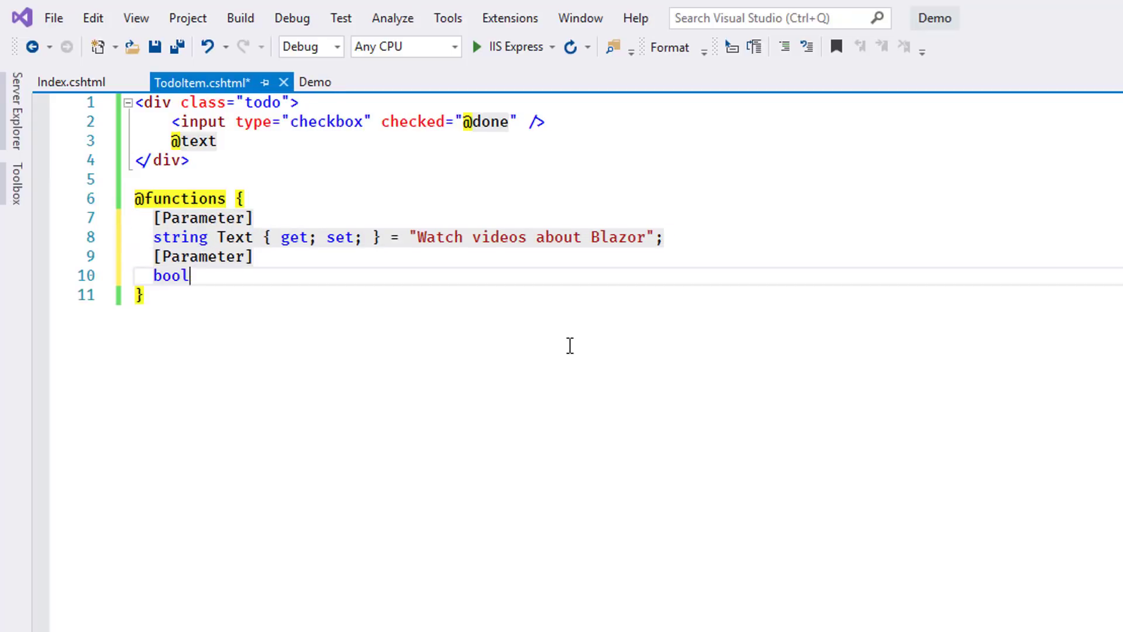
# - Add a Done parameter defaulting to true and a textClass property returning "done" when Done
pyautogui.write('Done { get; set; } = true;')
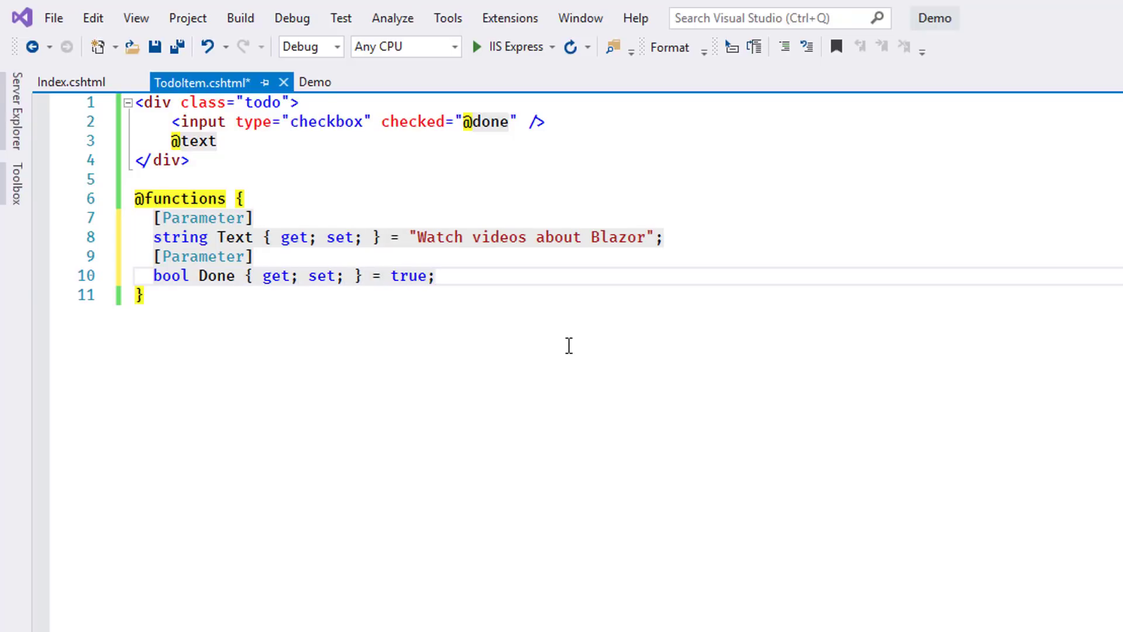
pyautogui.write('string')
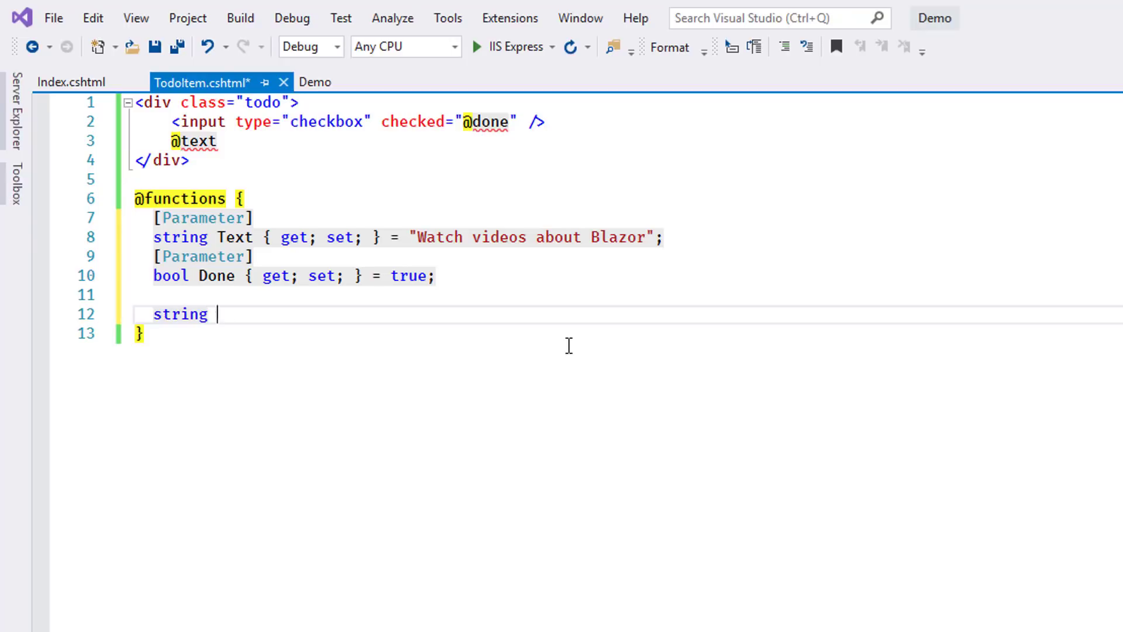
pyautogui.write('textClass => Done ? "done" : null;')
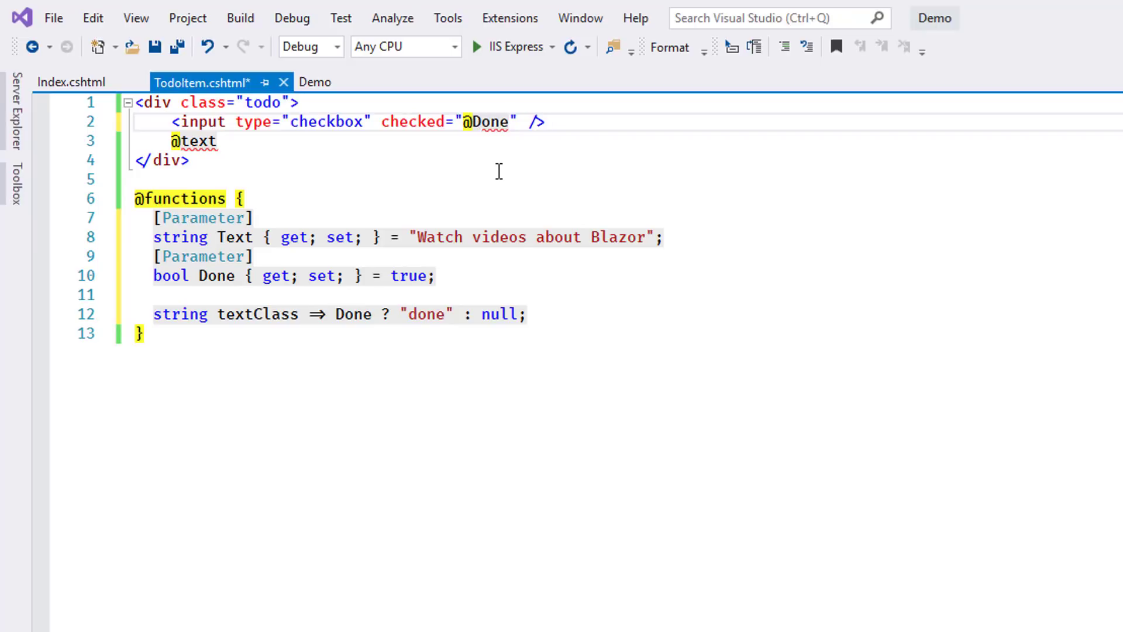
pyautogui.doubleClick(199, 142)
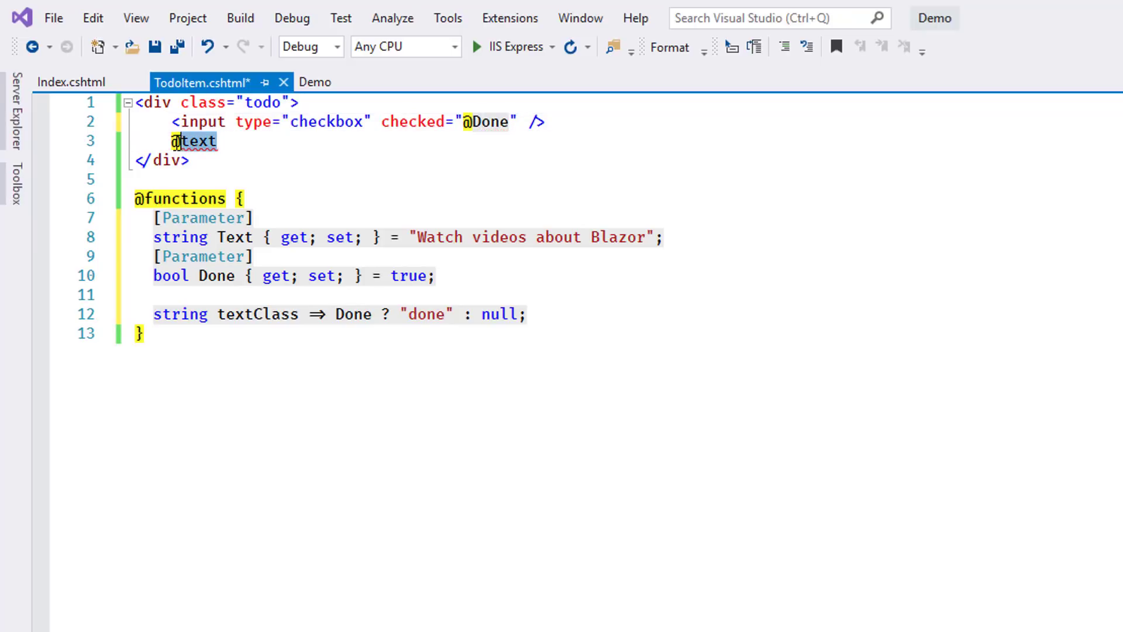
pyautogui.write('<span')
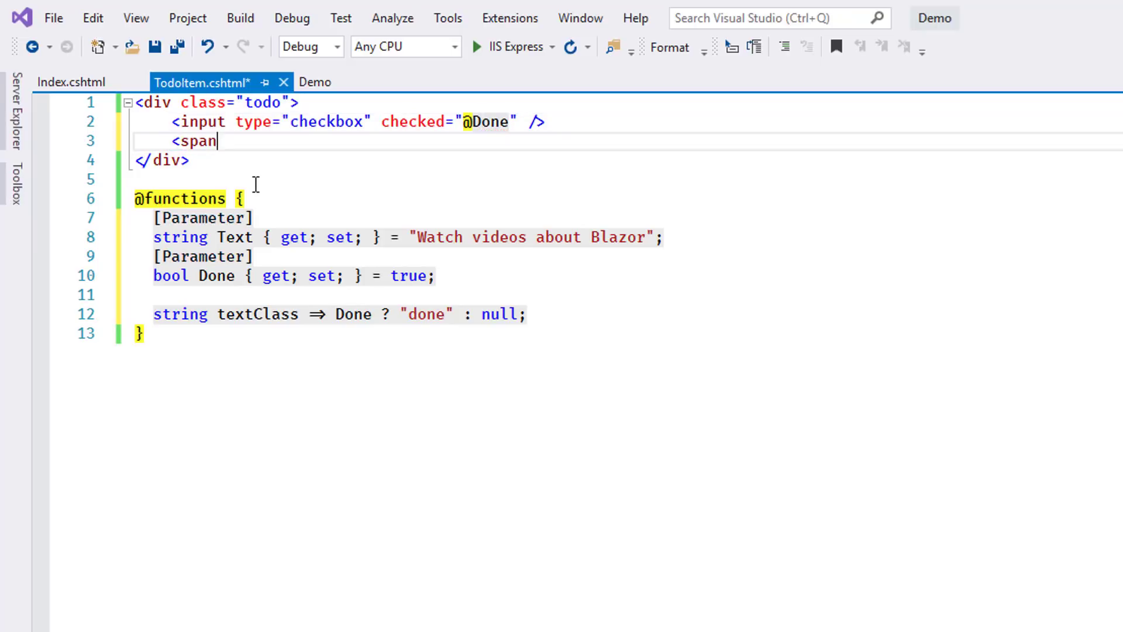
pyautogui.write('class="@textClass">@Text</span>')
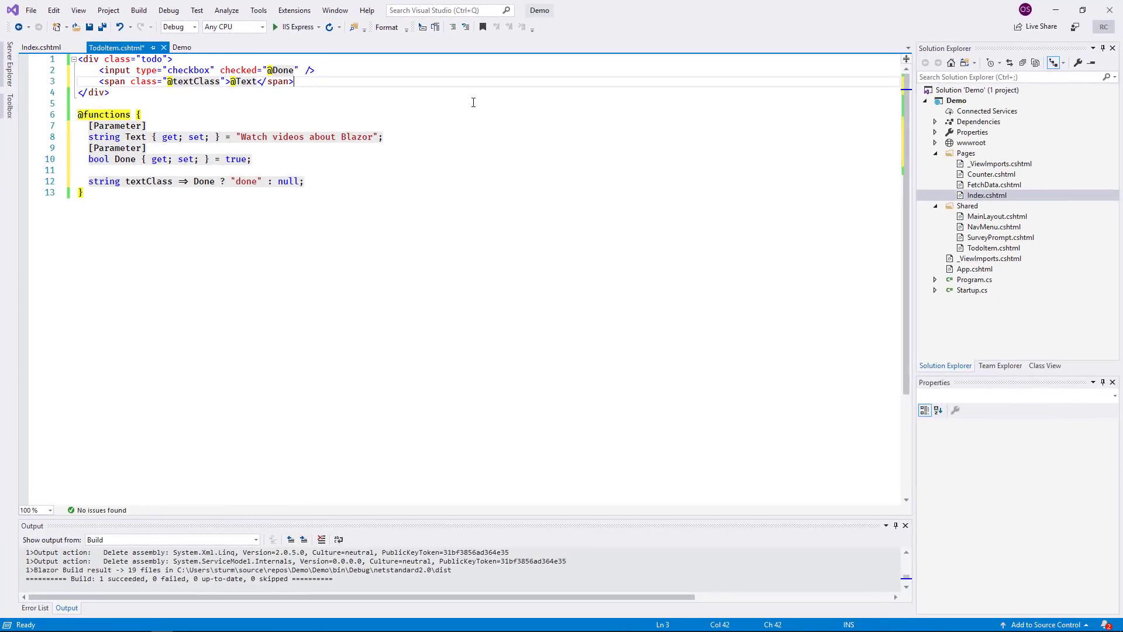
pyautogui.moveTo(683, 117)
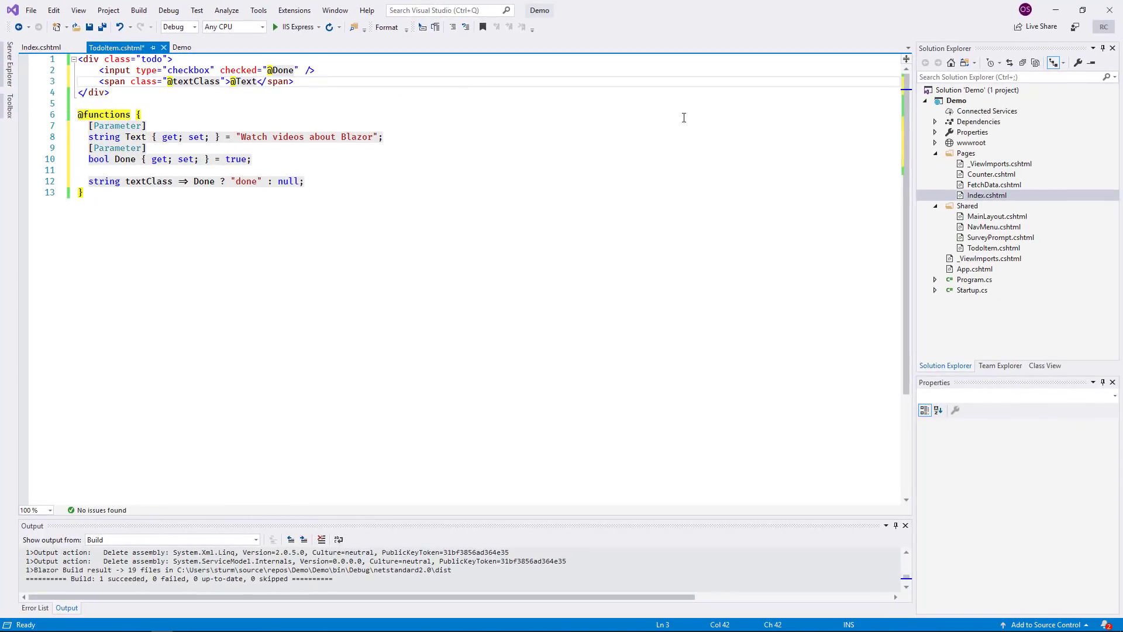
pyautogui.click(971, 142)
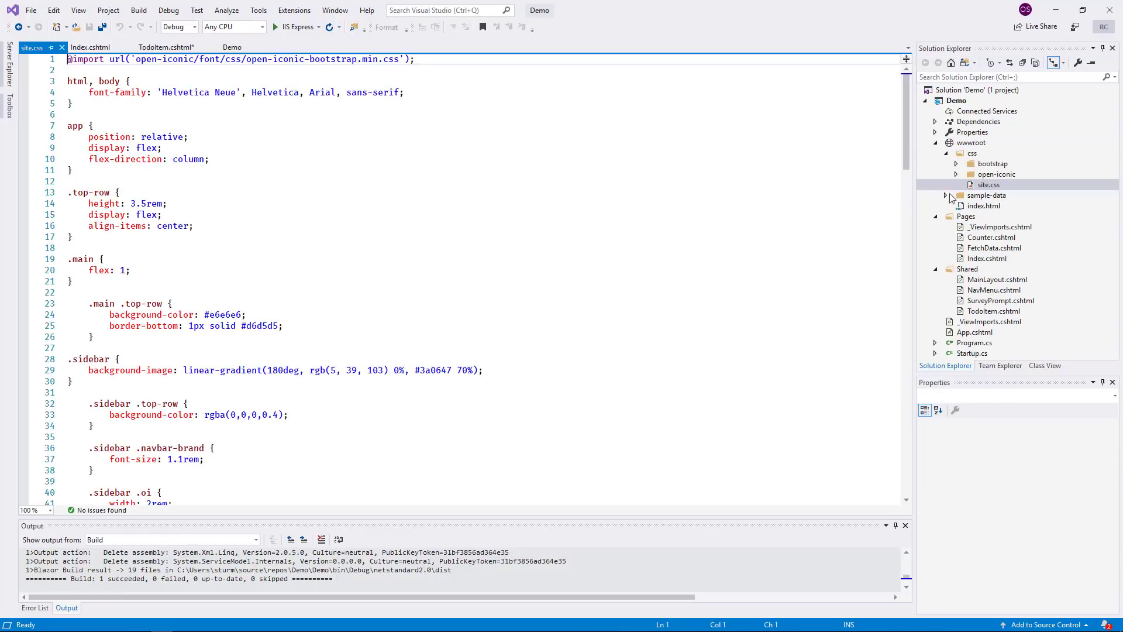
# - Scroll to the end of site.css for the .todo .done line-through rule
pyautogui.scroll(-3)
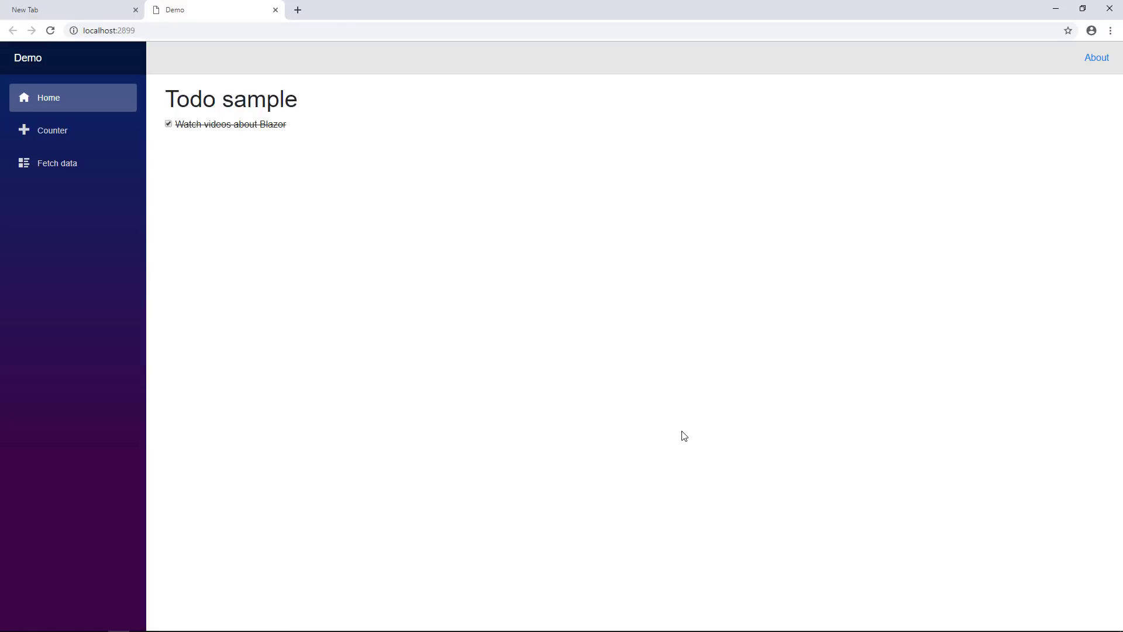
# - Toggle the todo checkbox in Chrome to check the strike-through styling
pyautogui.click(168, 124)
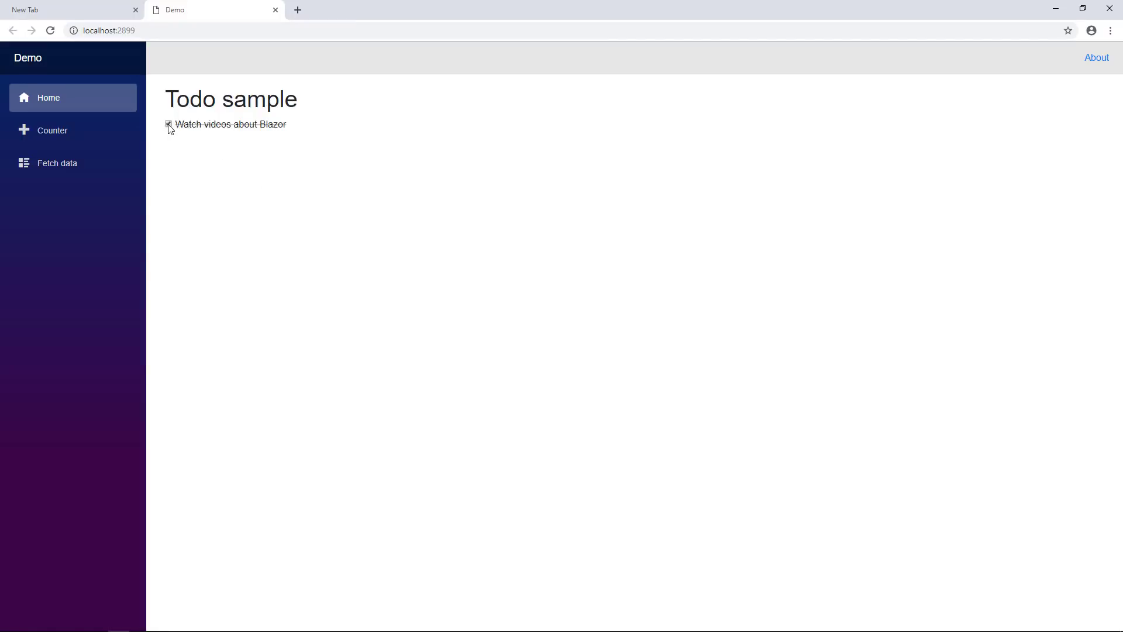
pyautogui.click(169, 124)
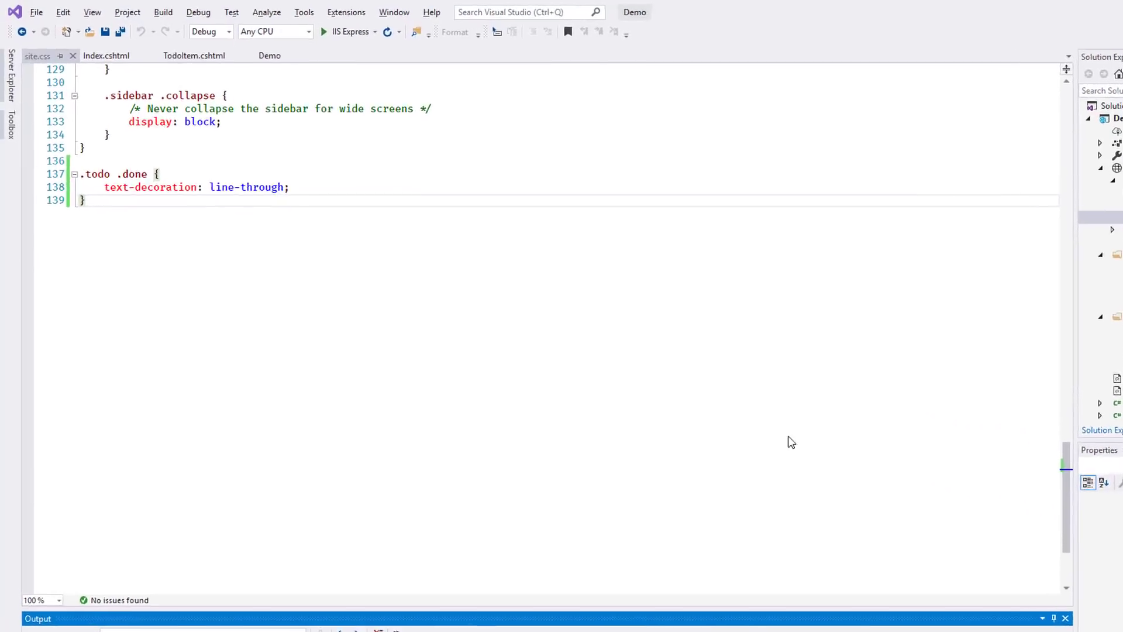
# - Replace the checkbox's checked attribute with bind for two-way binding to Done
pyautogui.click(194, 55)
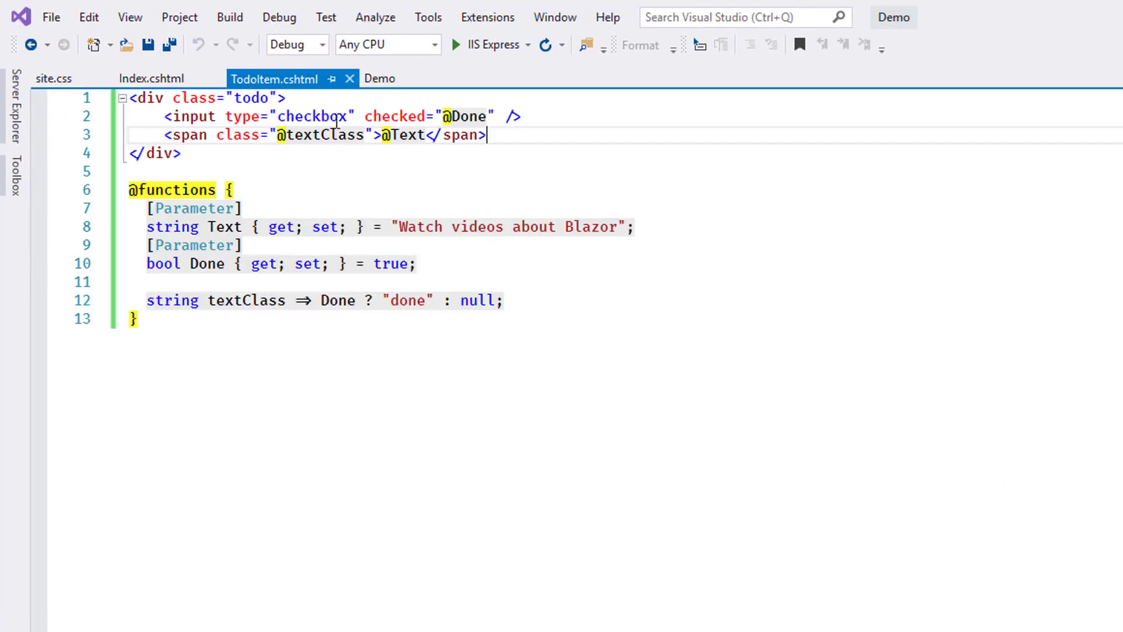
pyautogui.doubleClick(394, 116)
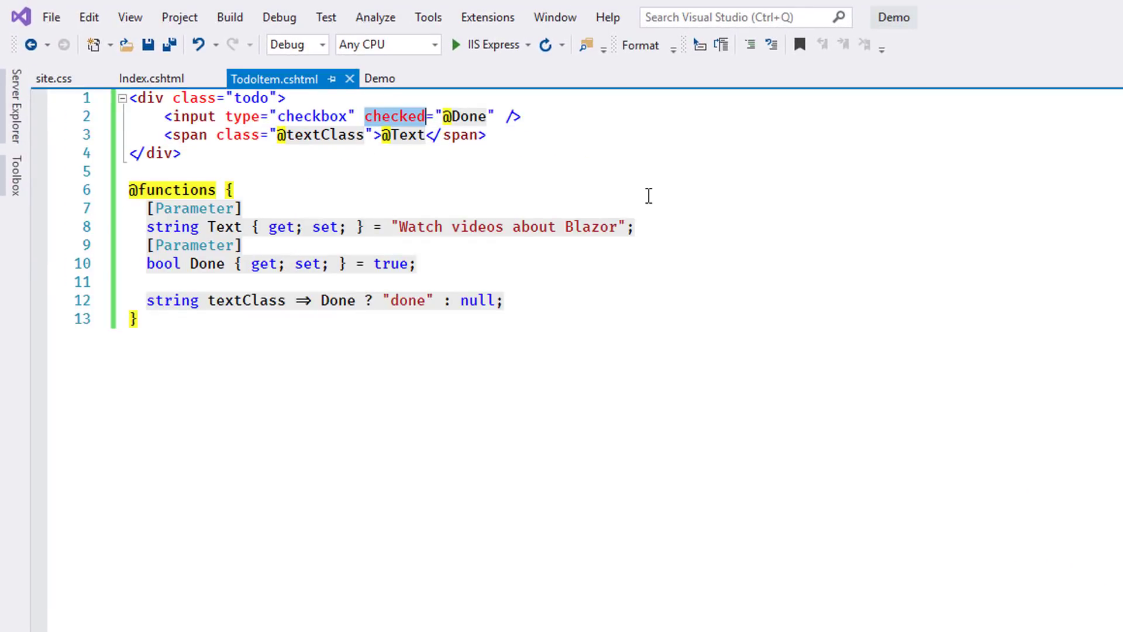
pyautogui.write('bind')
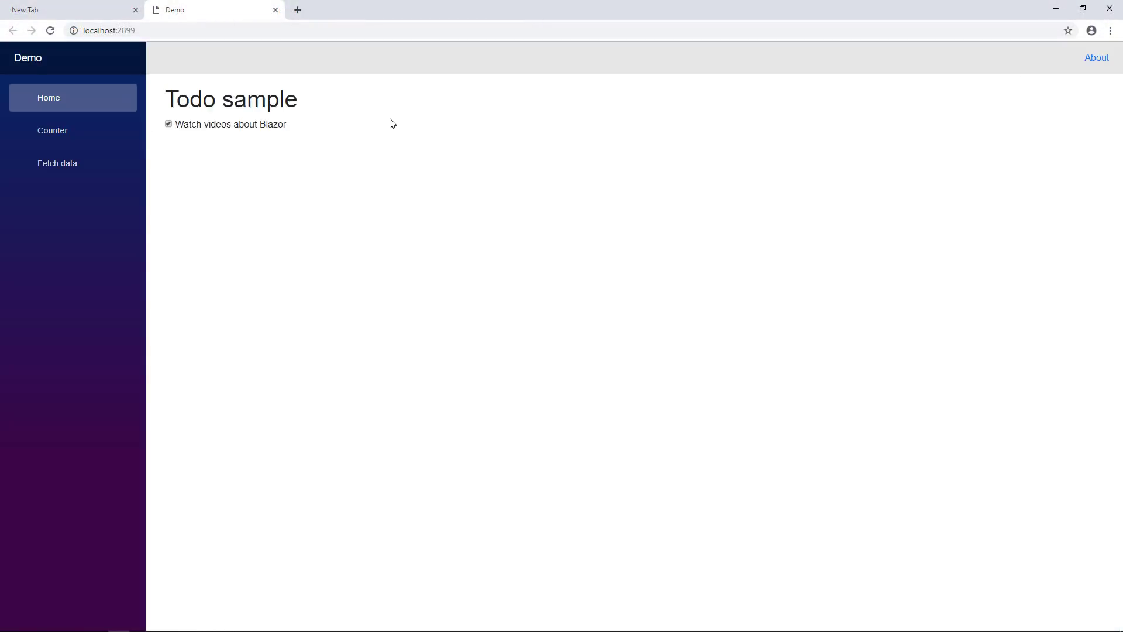
# - Untick and retick the Watch videos about Blazor todo to verify the binding
pyautogui.click(169, 124)
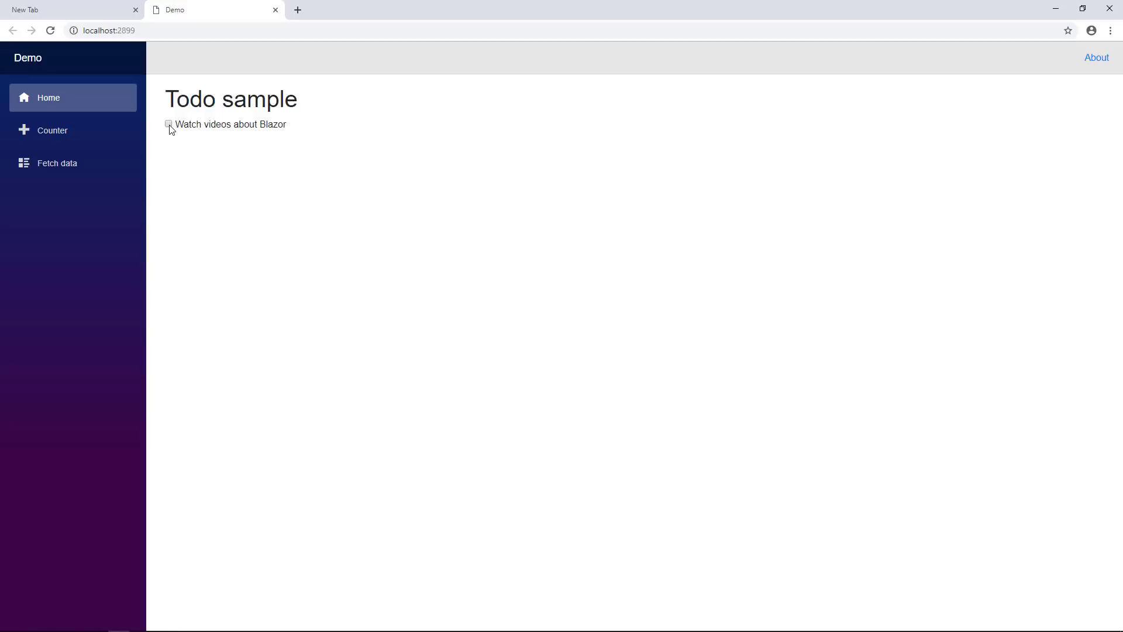
pyautogui.click(169, 124)
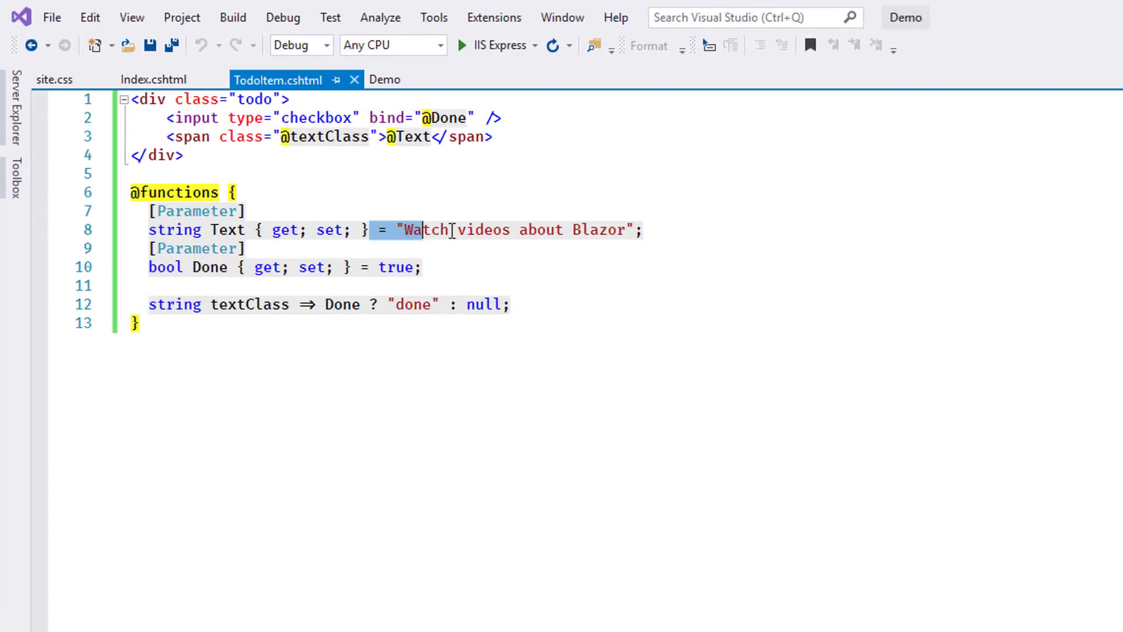
# - Remove the default initializers from the Text and Done parameters
pyautogui.press('Delete')
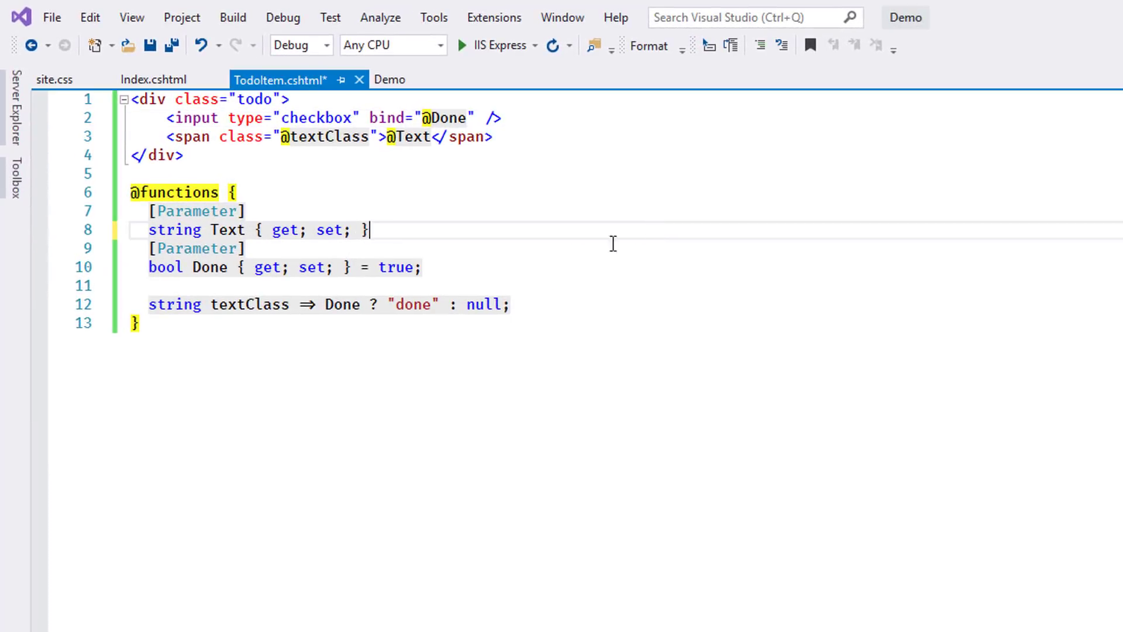
pyautogui.moveTo(354, 267); pyautogui.dragTo(423, 267)
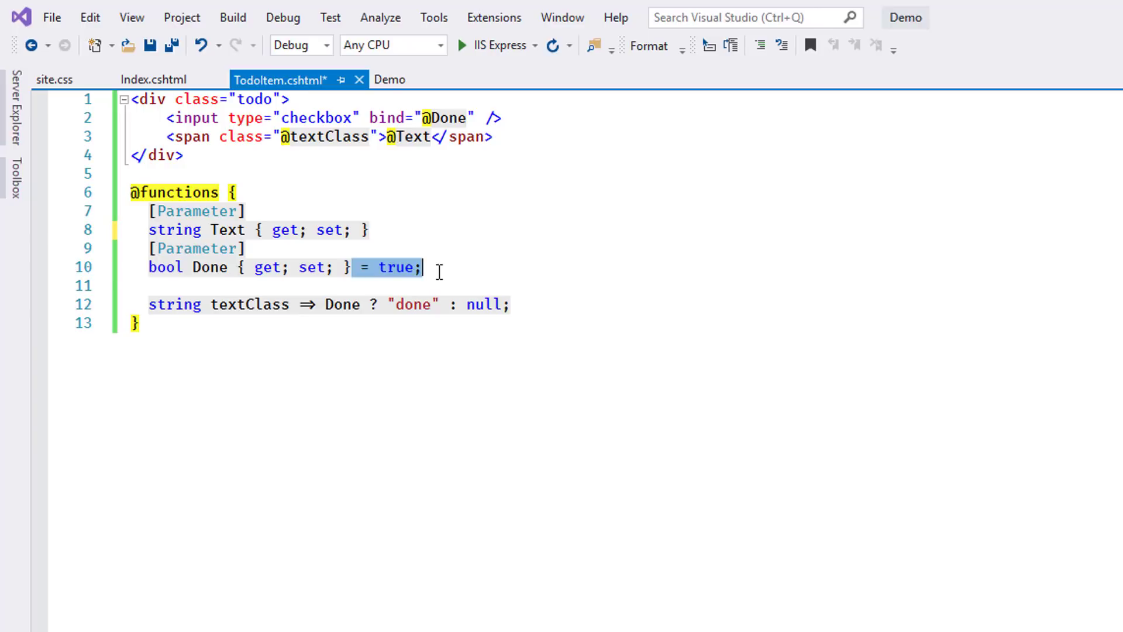
pyautogui.press('Delete')
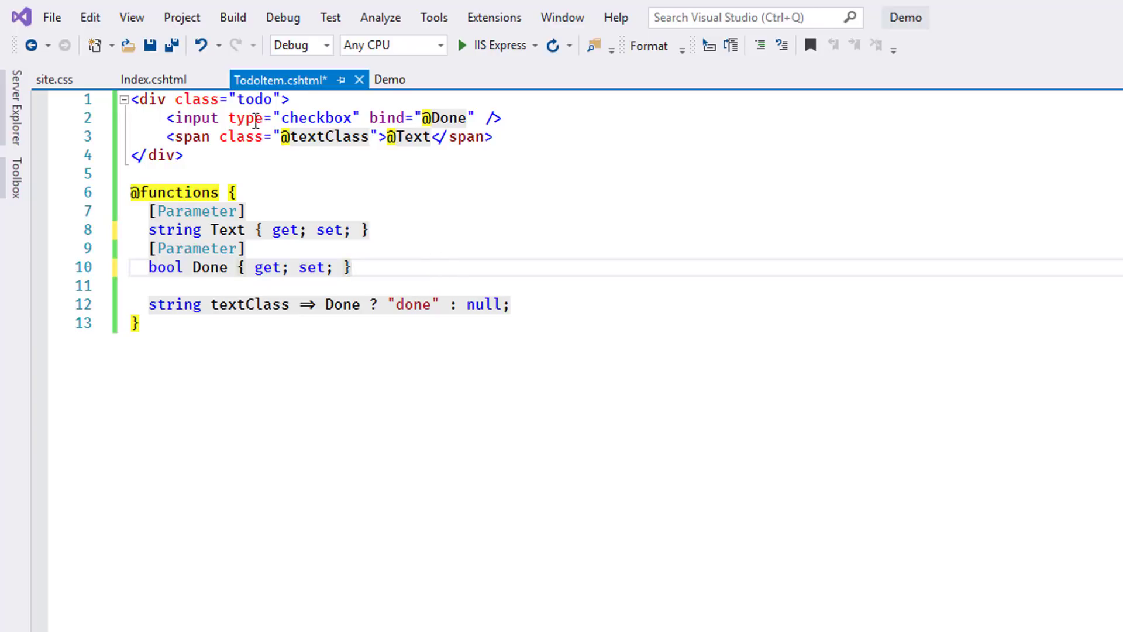
# - In Index.cshtml add TodoItems "Watch videos about Blazor" and "Create own Blazor app"
pyautogui.click(151, 80)
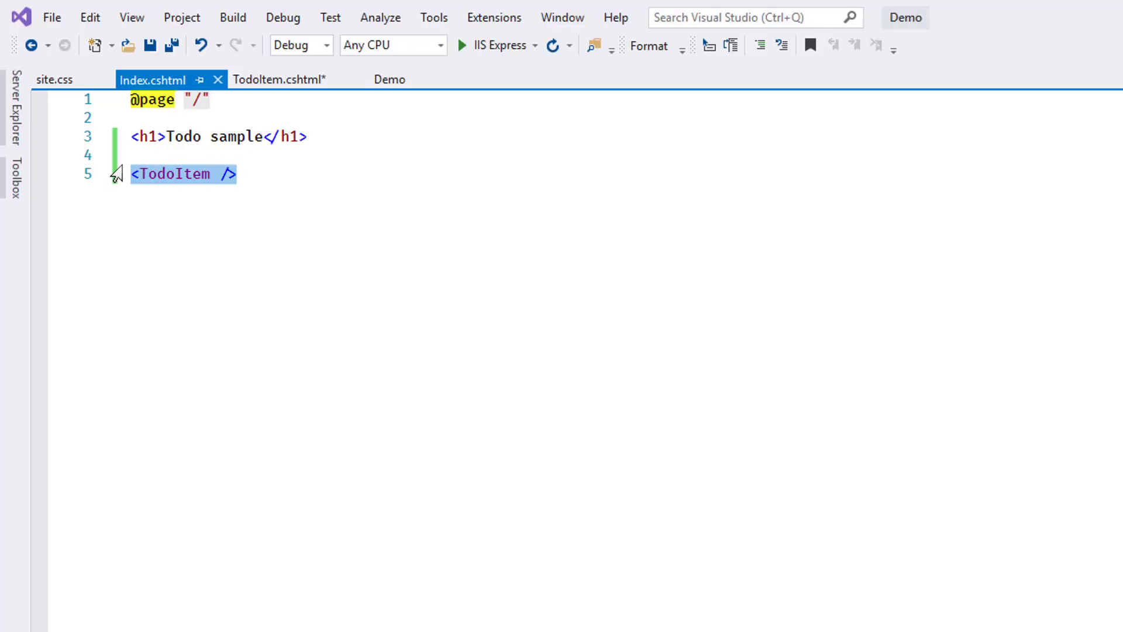
pyautogui.write('Text="Watch')
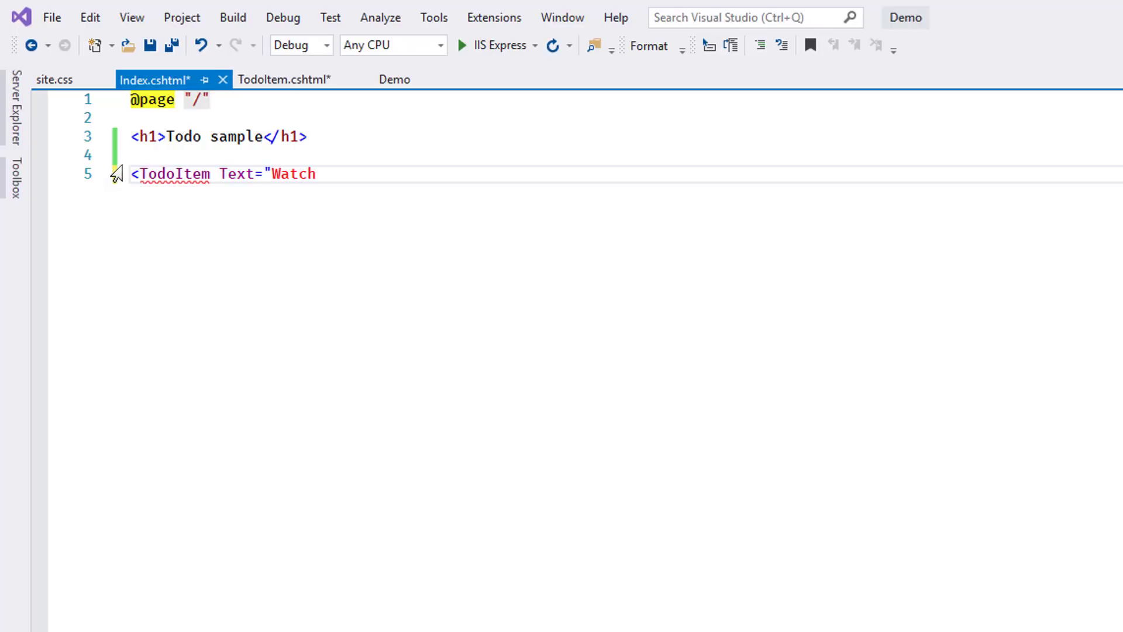
pyautogui.write('videos about Blazor" />')
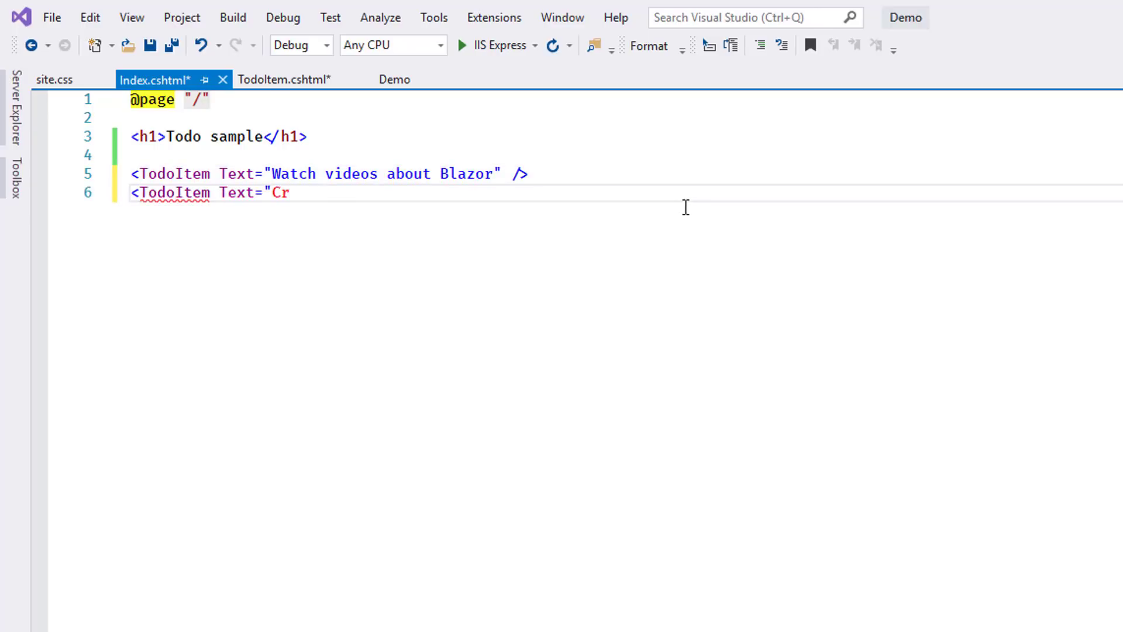
pyautogui.write('eate own Blazor app" />')
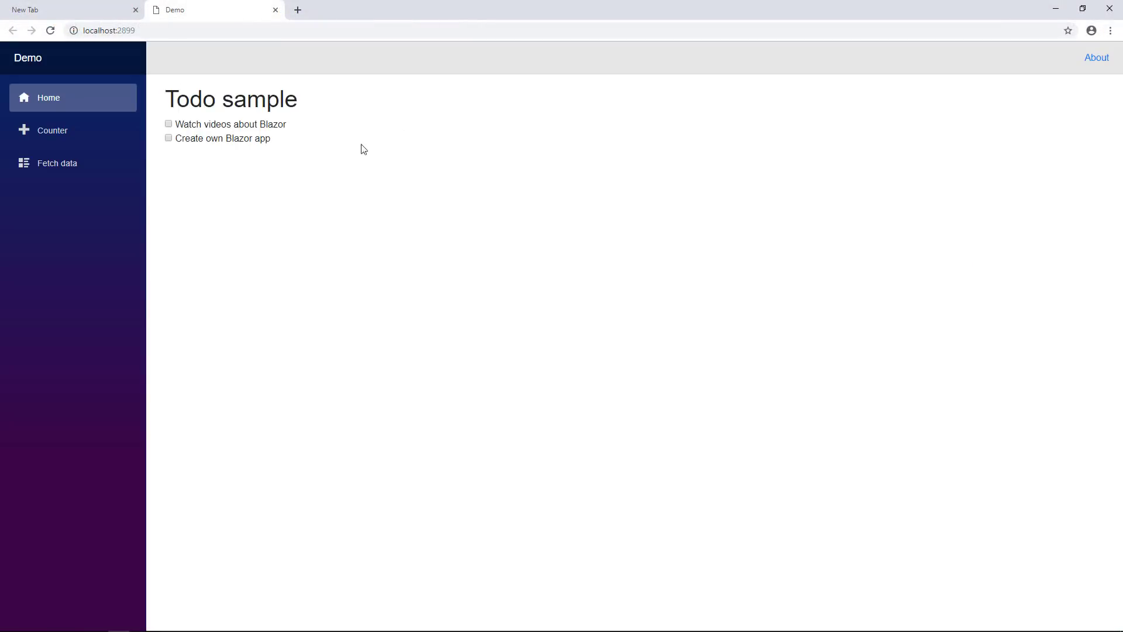
# - Tick the Watch videos about Blazor and Create own Blazor app todos in Chrome
pyautogui.click(168, 123)
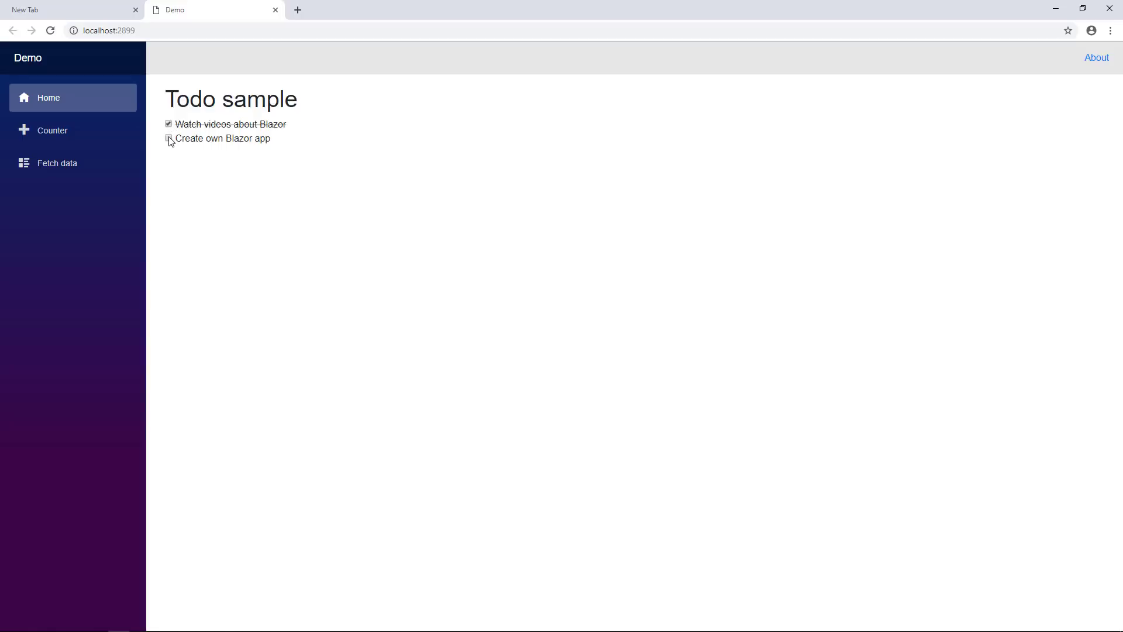
pyautogui.click(169, 138)
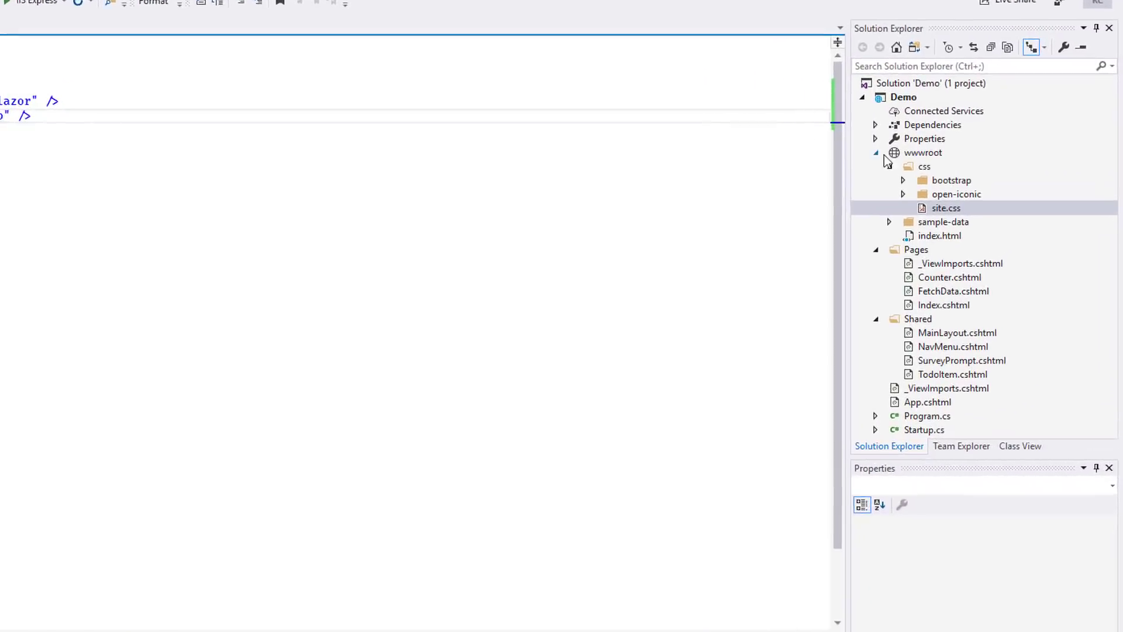
# - Add a new folder named Model to the Demo project
pyautogui.rightClick(904, 97)
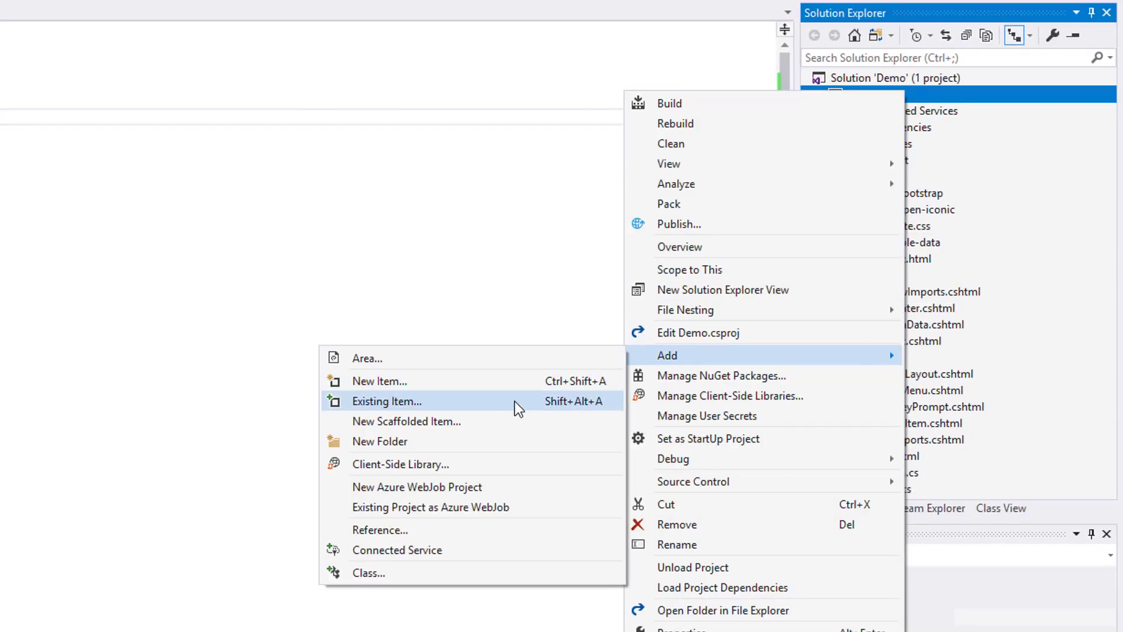
pyautogui.click(380, 441)
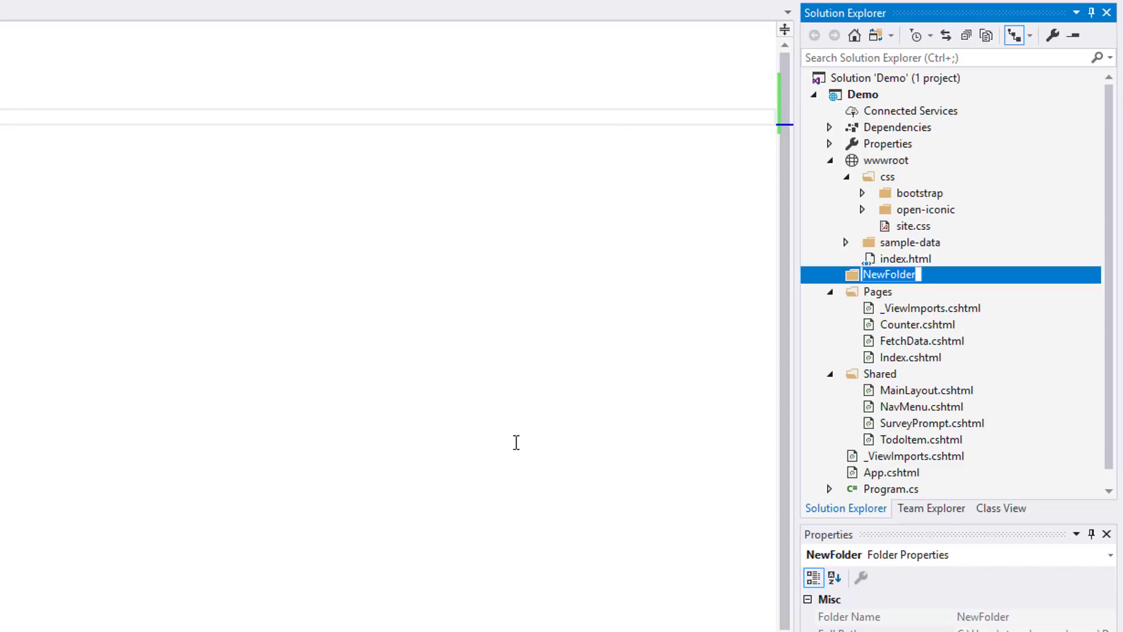
pyautogui.write('Model')
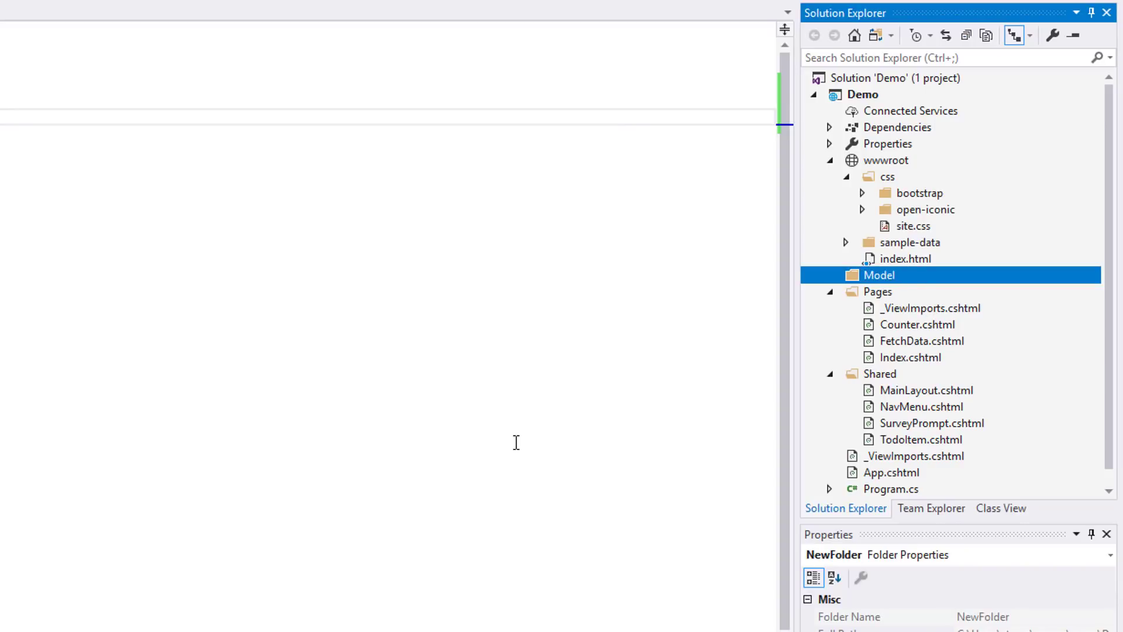
# - Create a Todo class in Model with string Text and bool Done auto-properties
pyautogui.rightClick(879, 274)
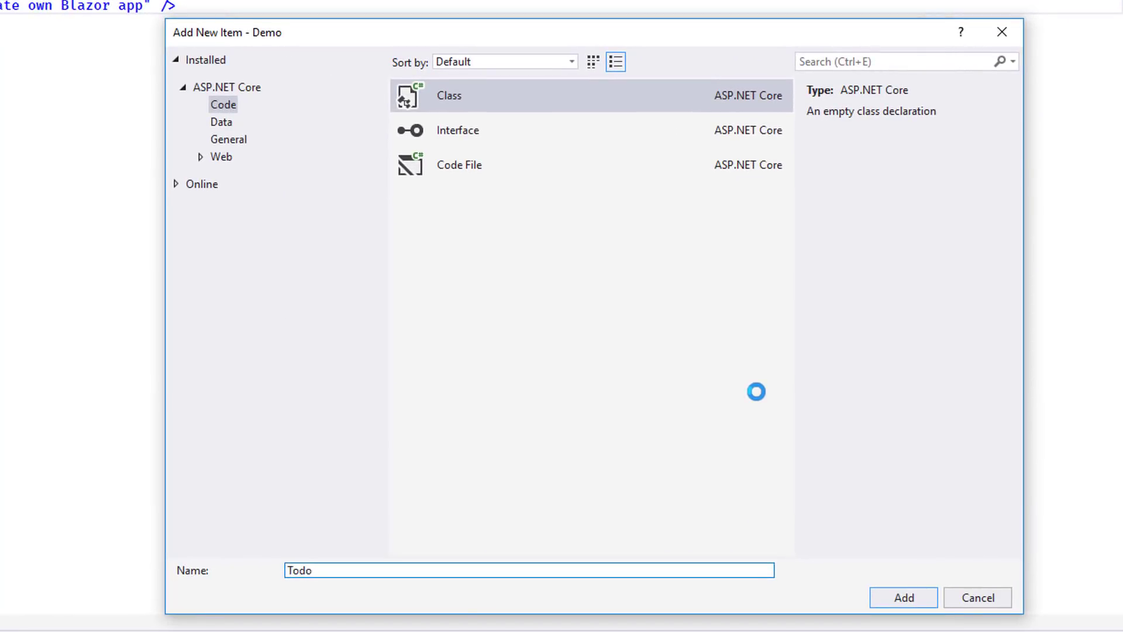
pyautogui.click(902, 598)
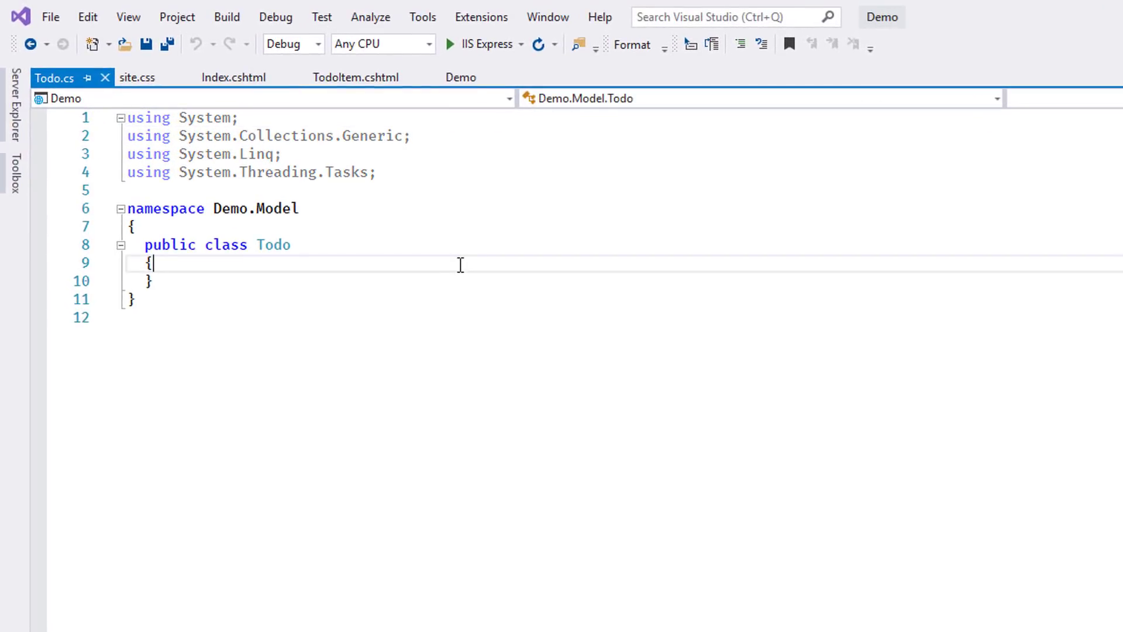
pyautogui.write('public bool Done { get; set;')
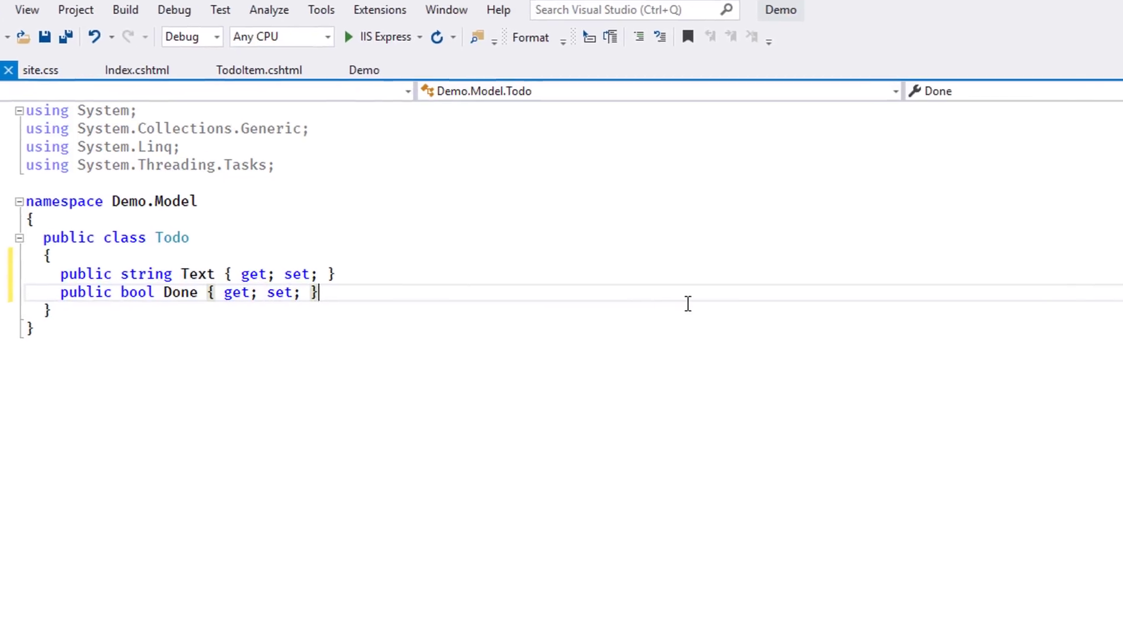
pyautogui.click(928, 511)
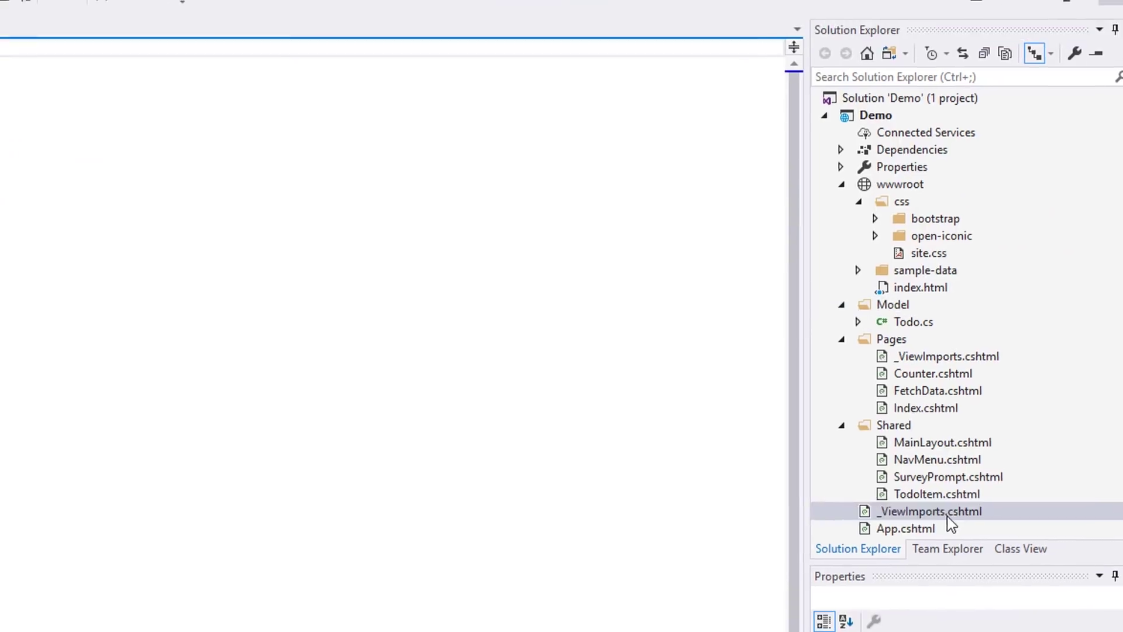
pyautogui.doubleClick(930, 511)
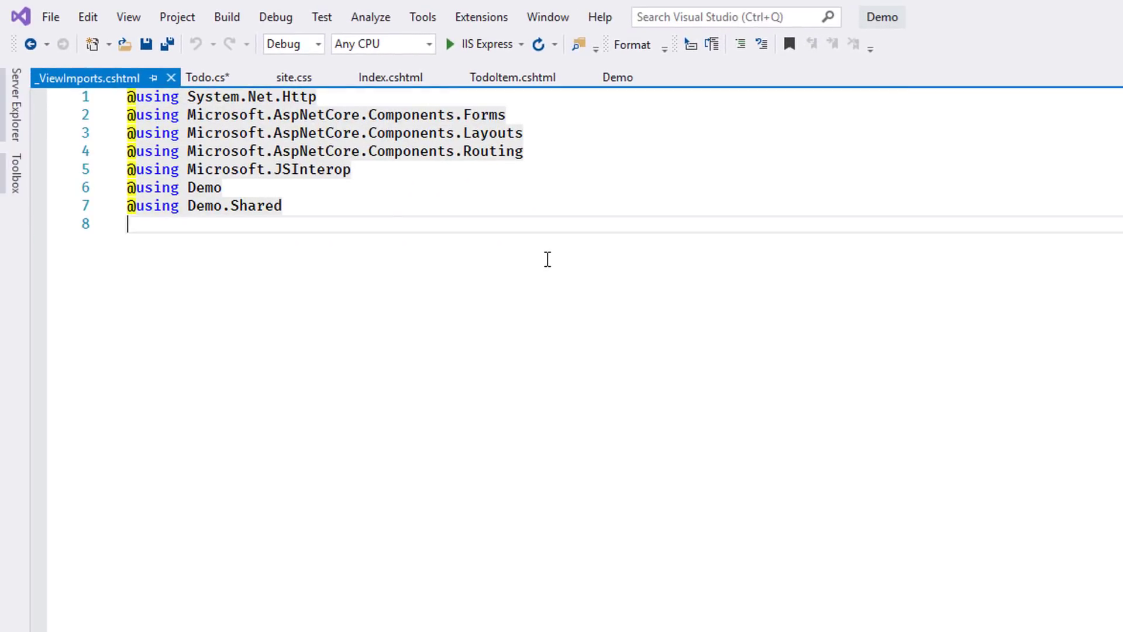
pyautogui.write('@using Demo.Model')
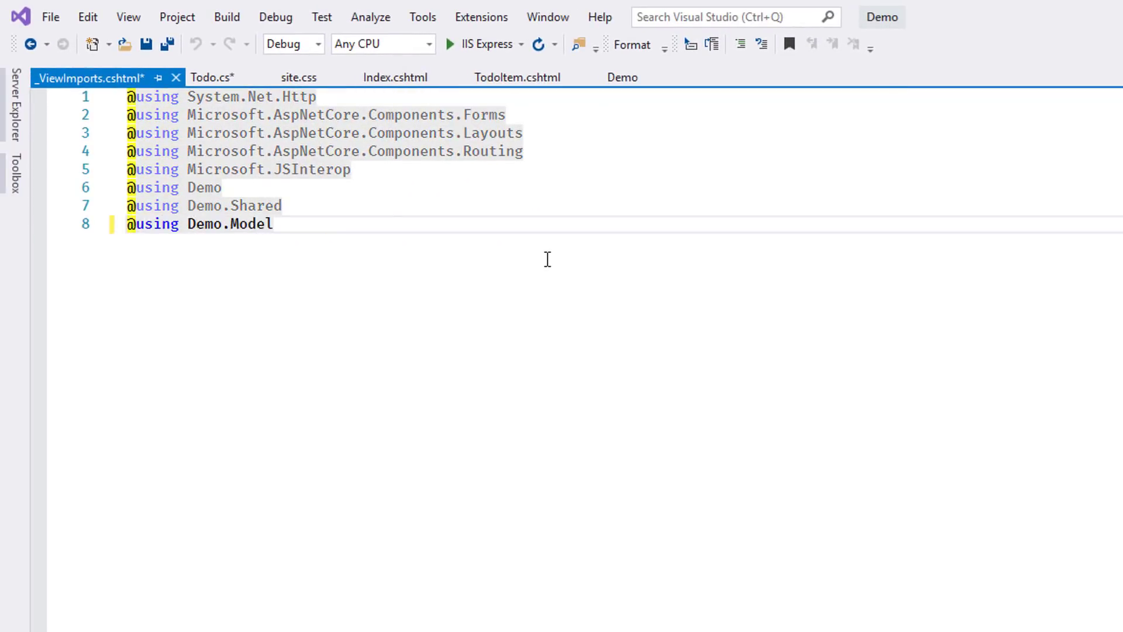
pyautogui.press('enter')
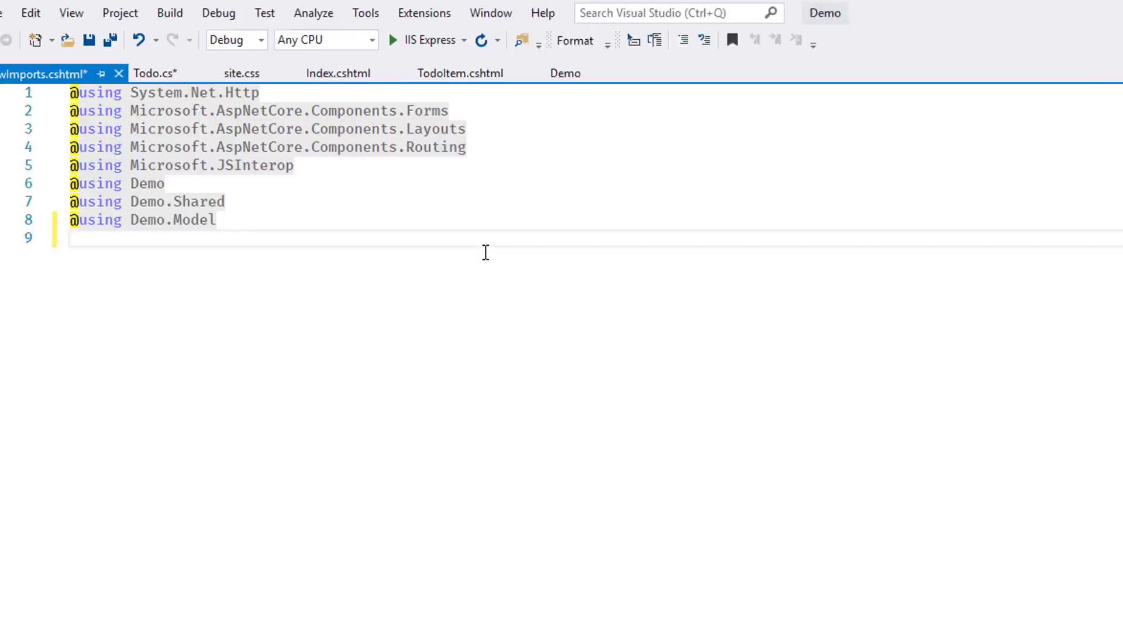
pyautogui.rightClick(869, 424)
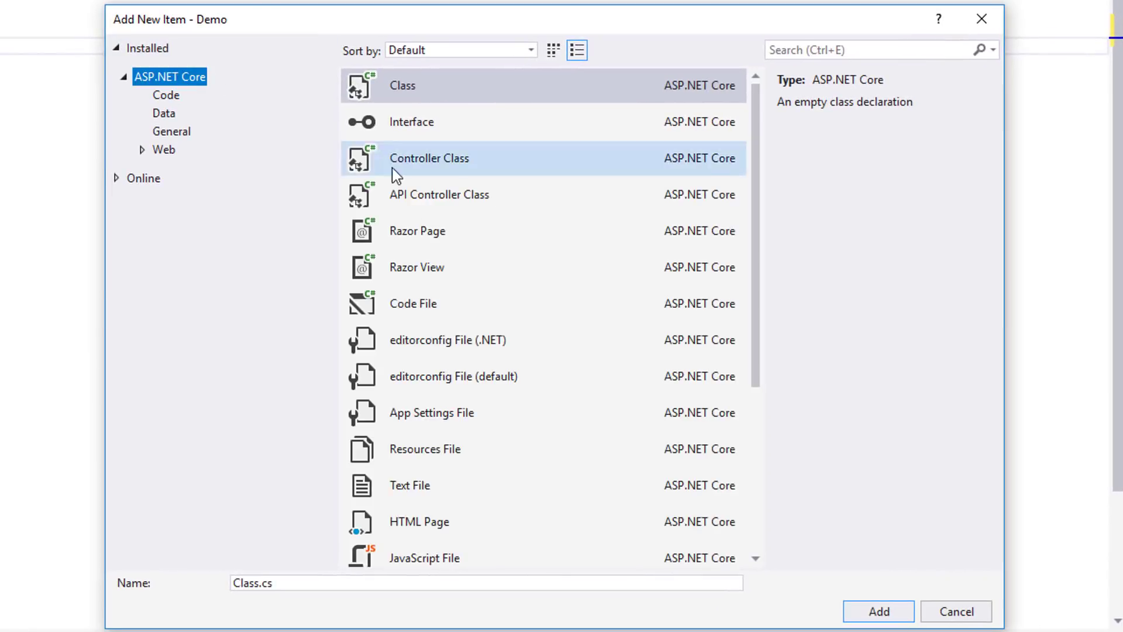
pyautogui.click(418, 267)
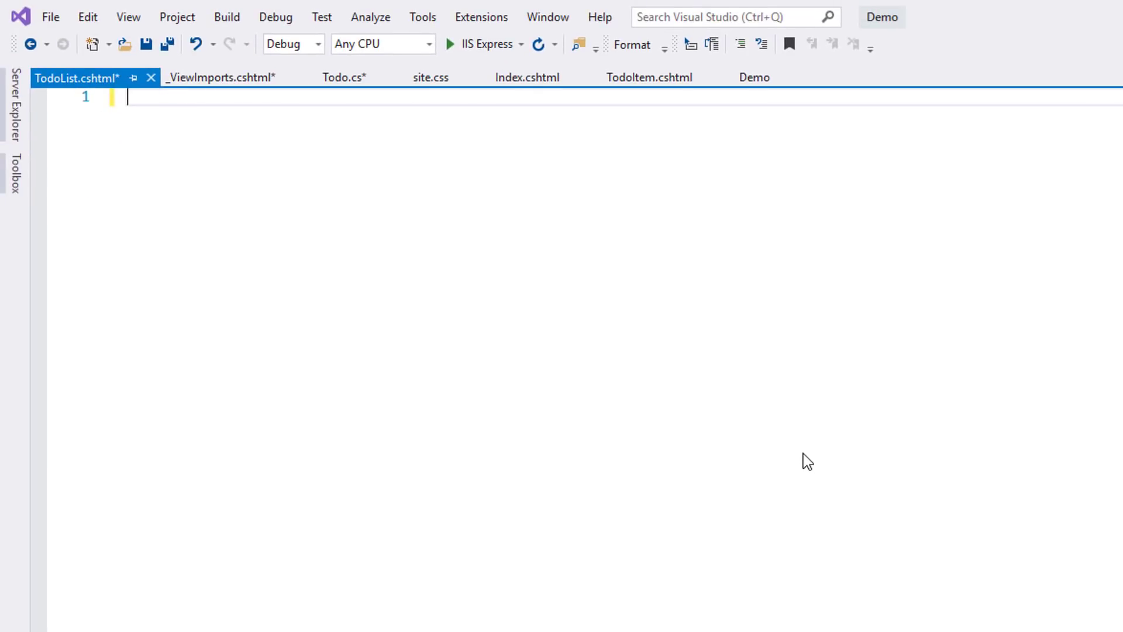
pyautogui.write('@functions')
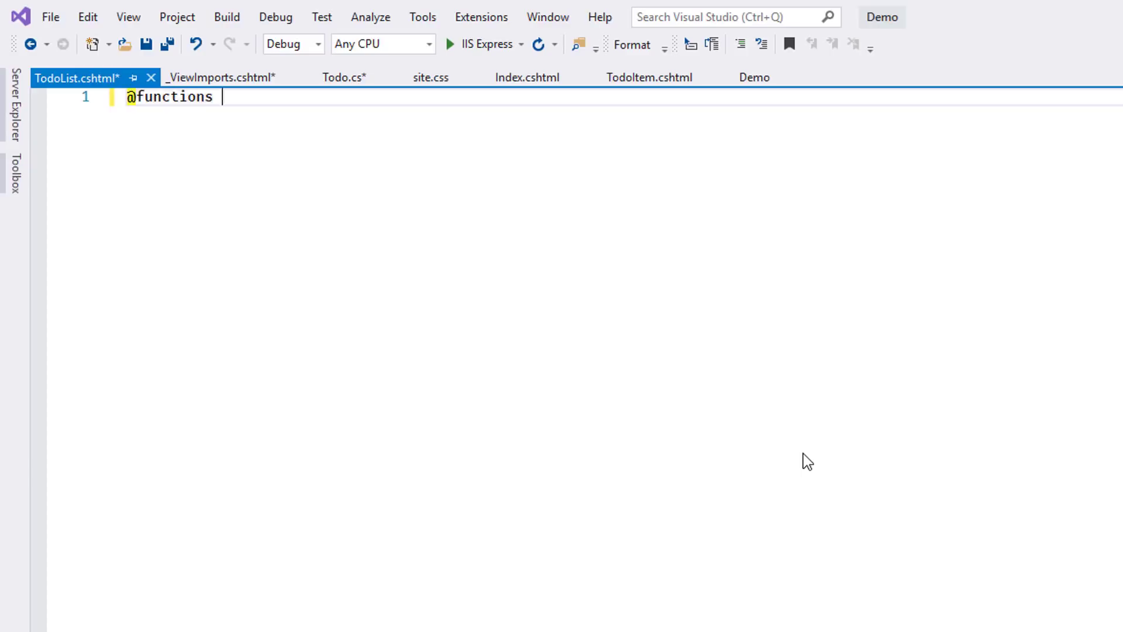
pyautogui.write('{ [Parameter] IList<Todo> Todos { get; set')
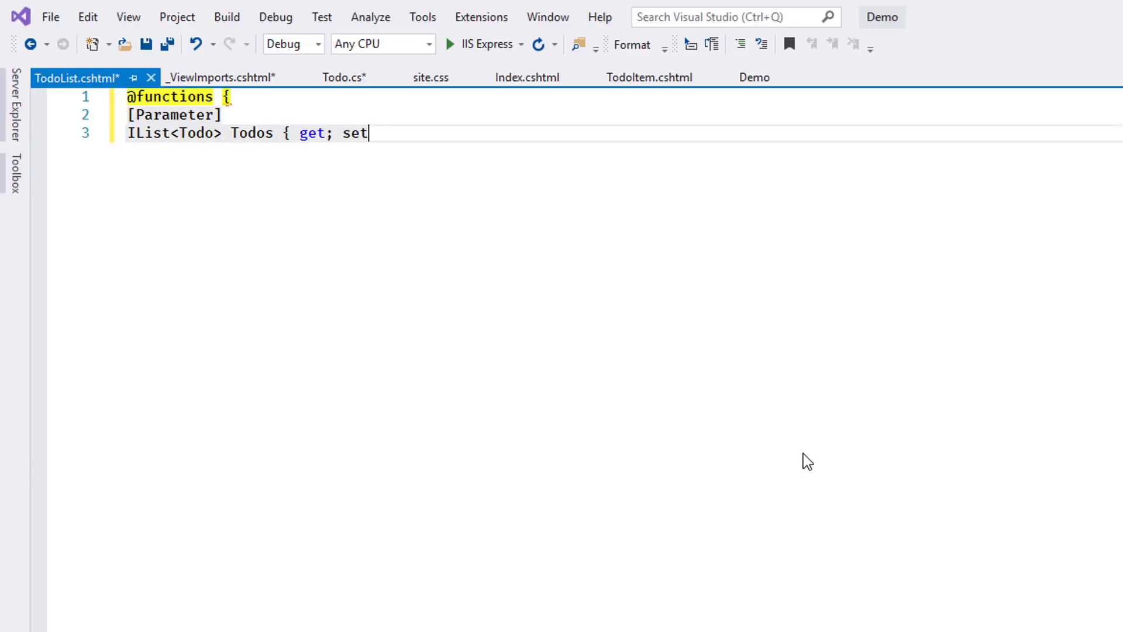
pyautogui.write('; }')
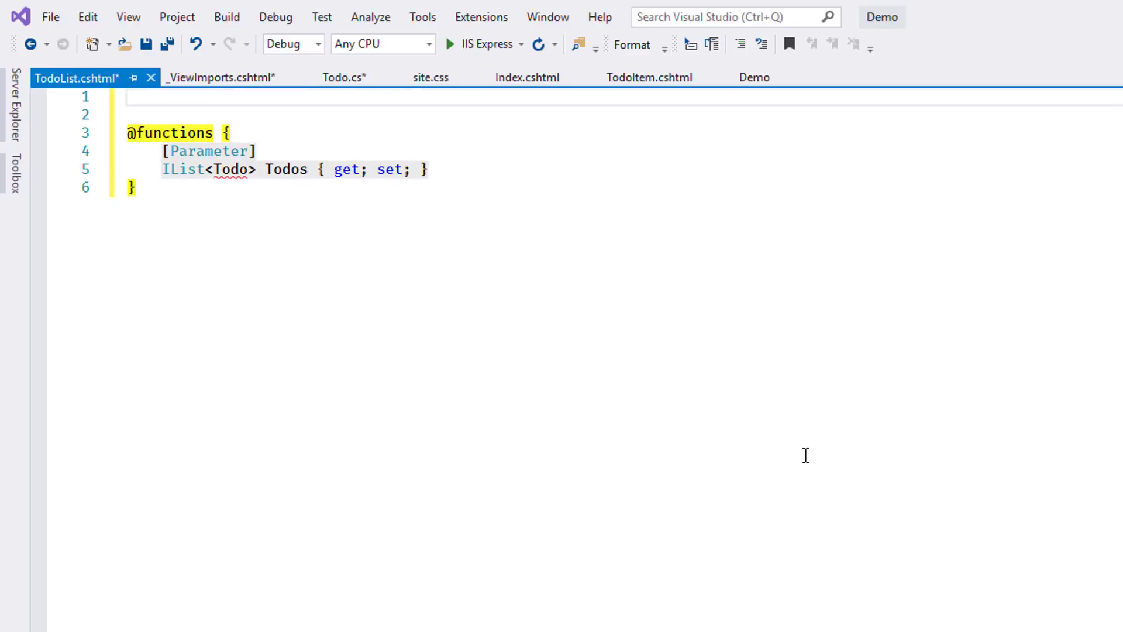
# - Write the table-bordered table emitting a TodoItem with Text and Done per todo, then reformat
pyautogui.write('<table class="table table-bordered">')
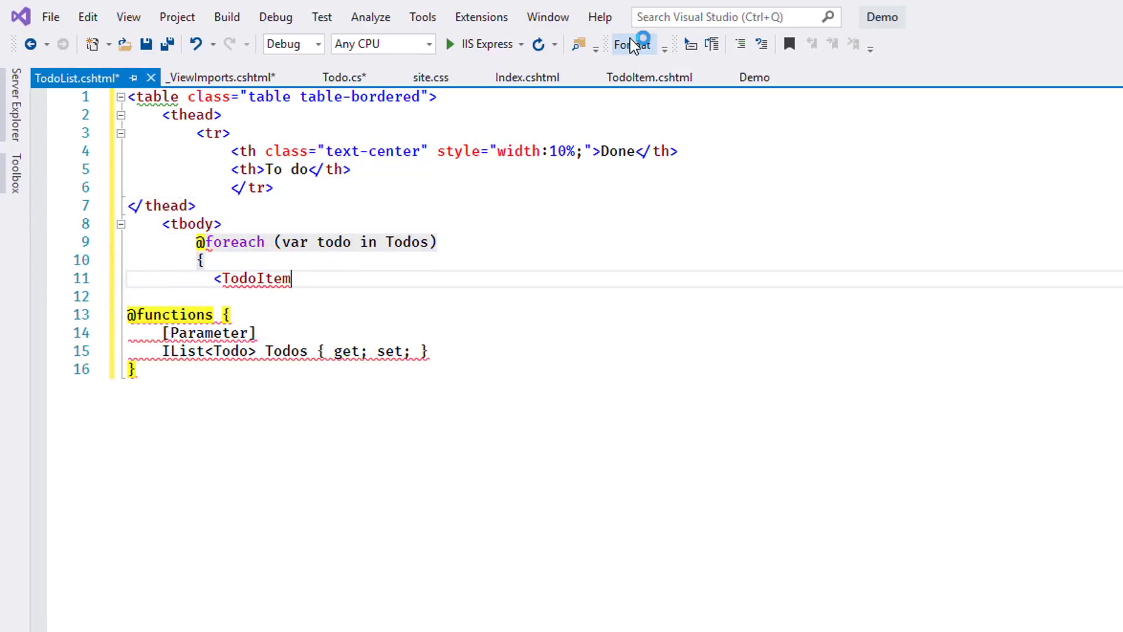
pyautogui.write('Text="@todo.Text" Done="@todo.Done" />')
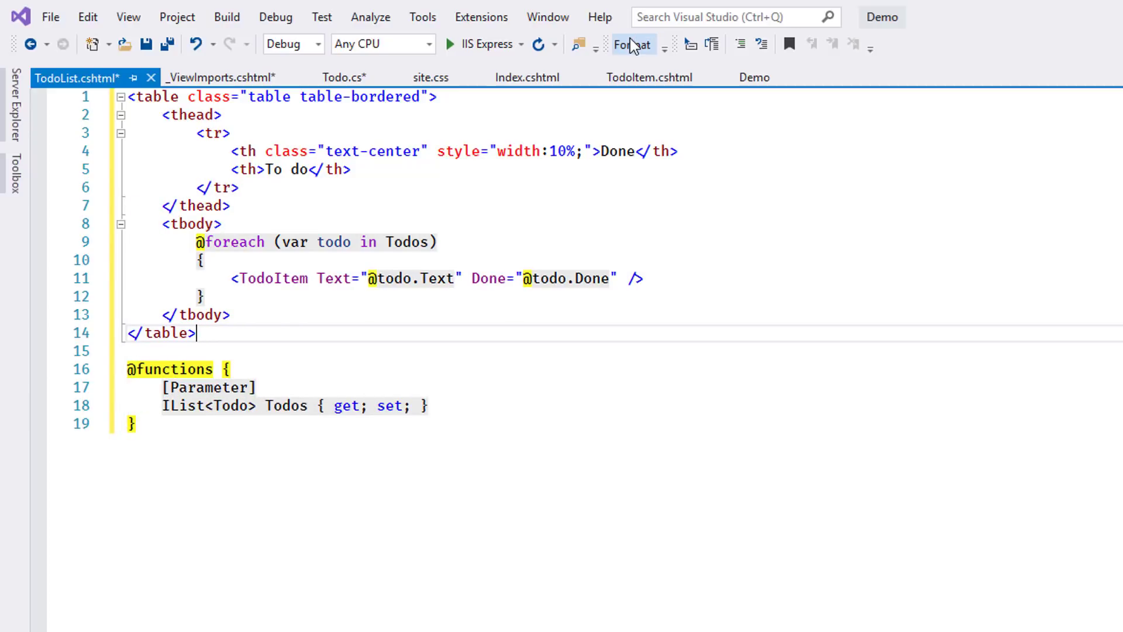
pyautogui.click(631, 45)
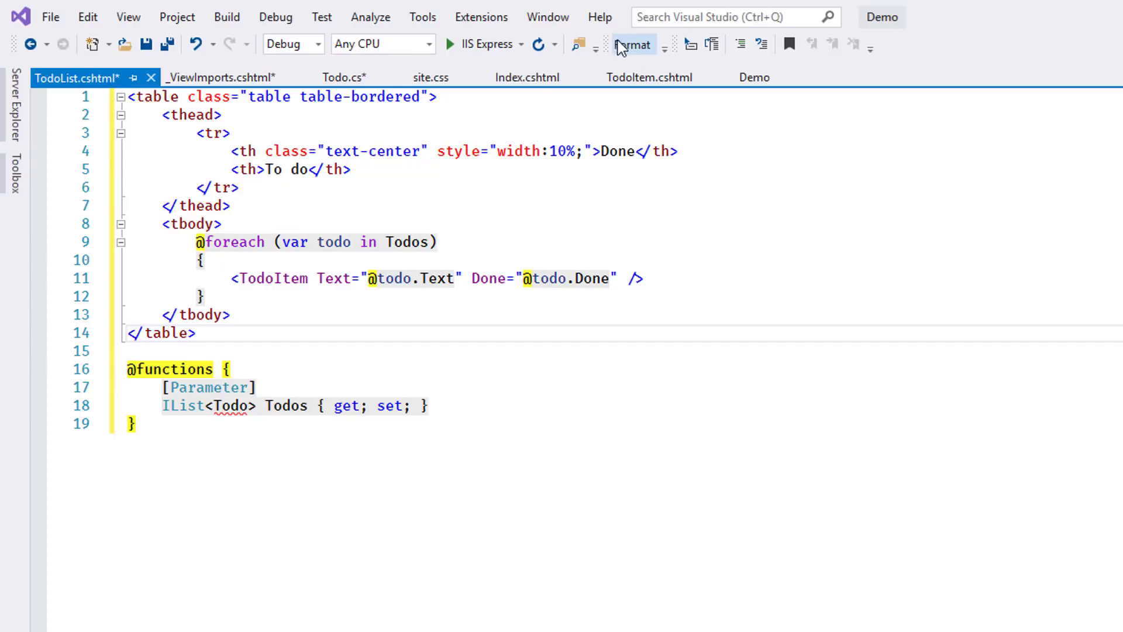
pyautogui.click(649, 78)
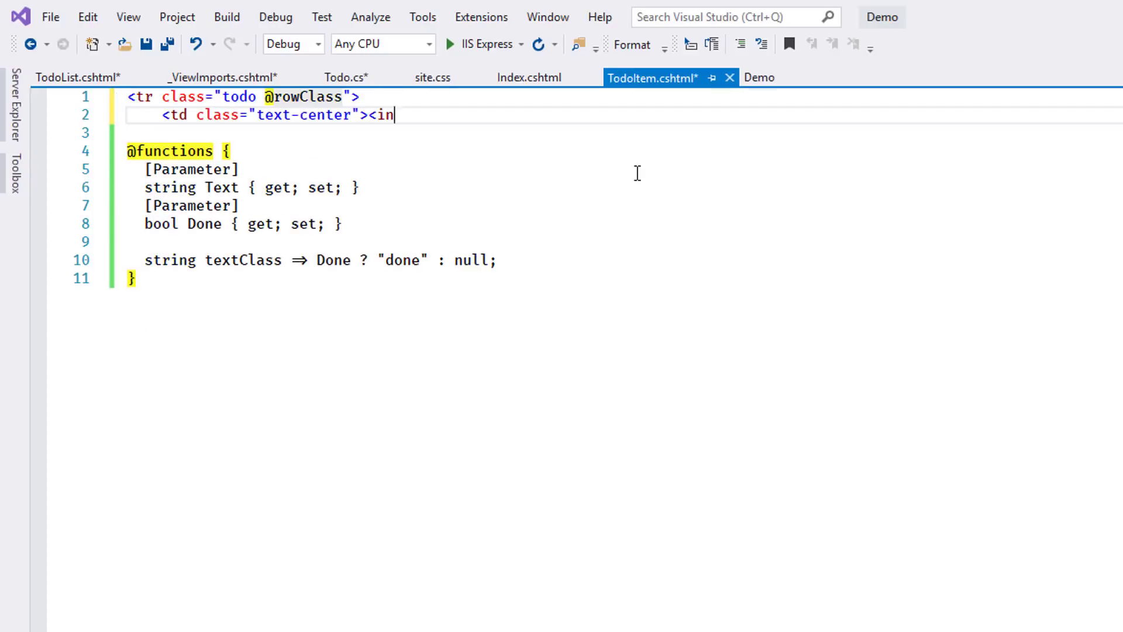
pyautogui.write('put type="checkbox" bind="@Done" /></td>')
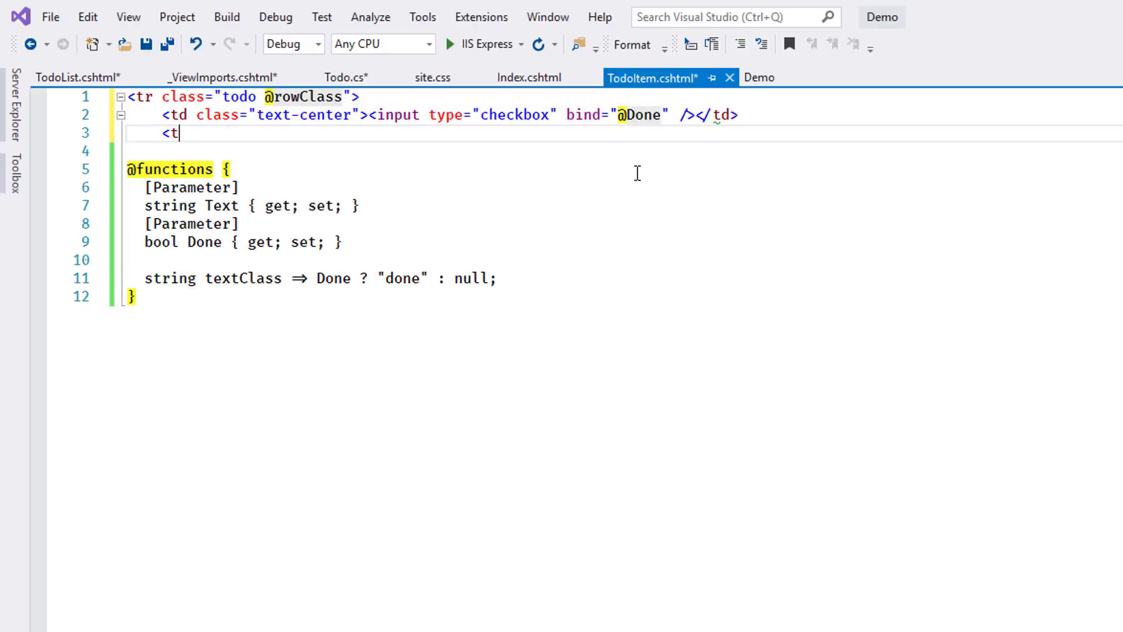
pyautogui.write('d class="@textClass">@Text</td>')
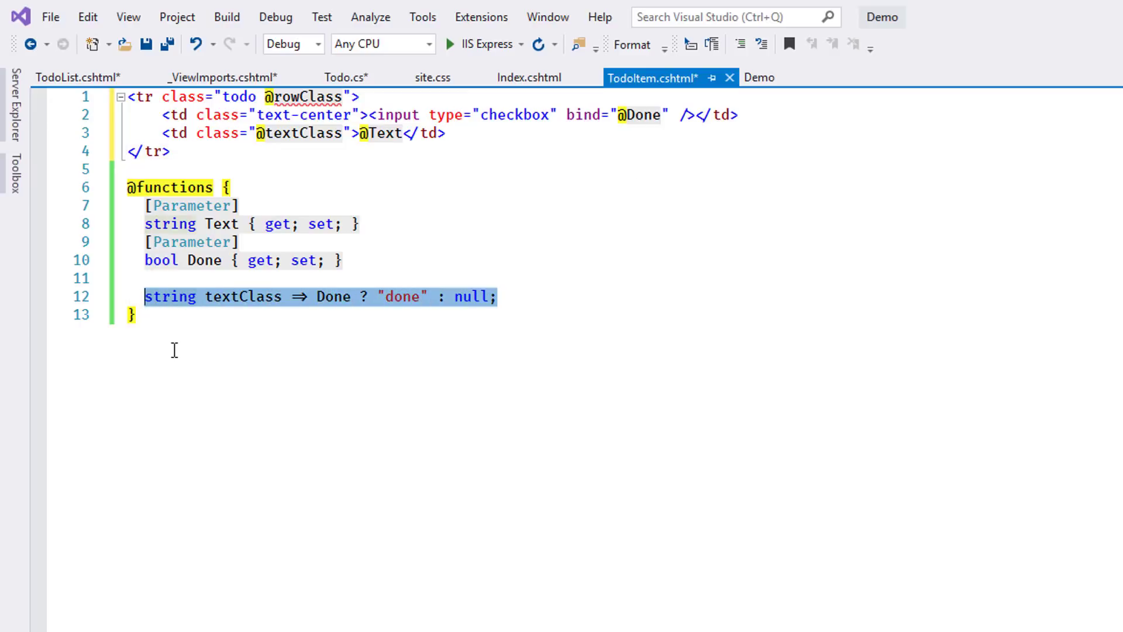
# - Define textClass as text-muted and rowClass as table-secondary when Done, else null
pyautogui.write('text')
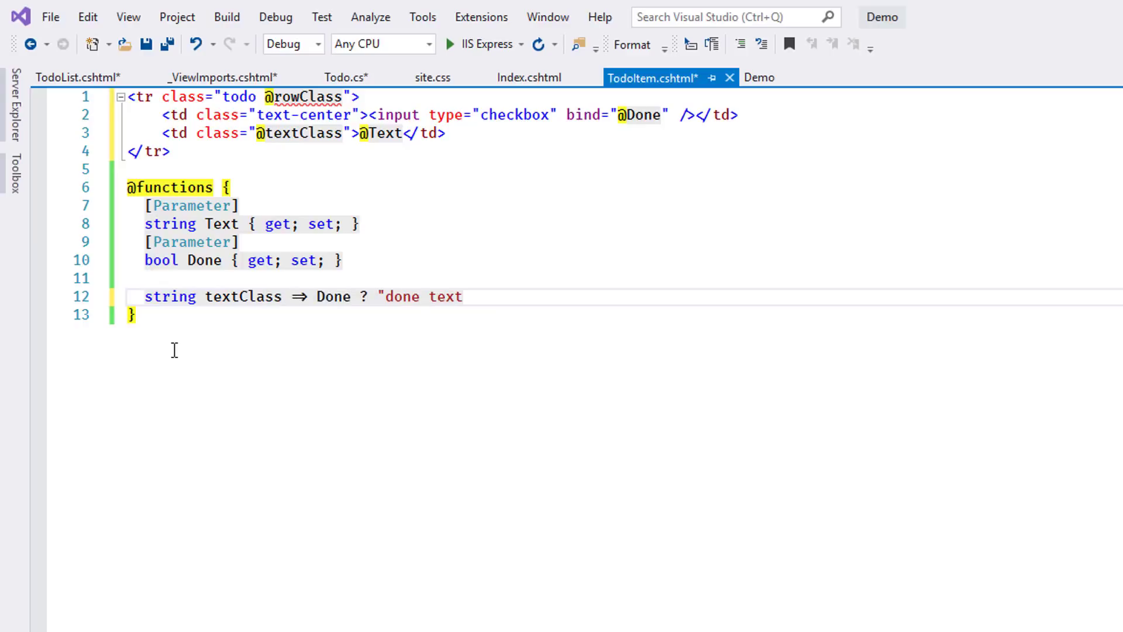
pyautogui.write('-muted" : null;')
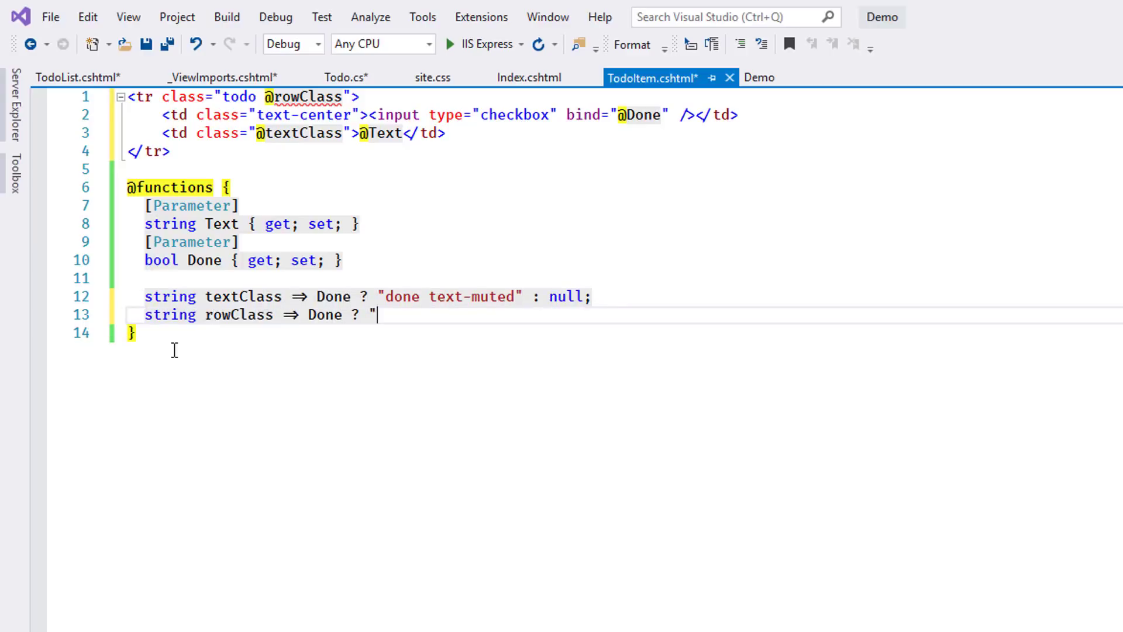
pyautogui.write('table-secondary" : null;')
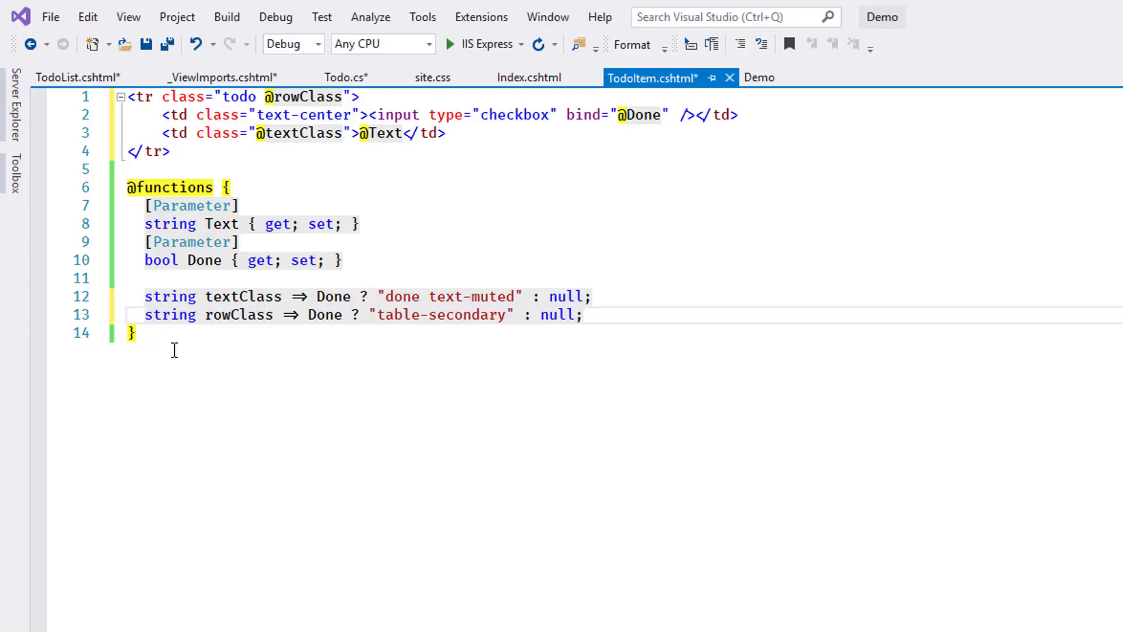
pyautogui.moveTo(701, 243)
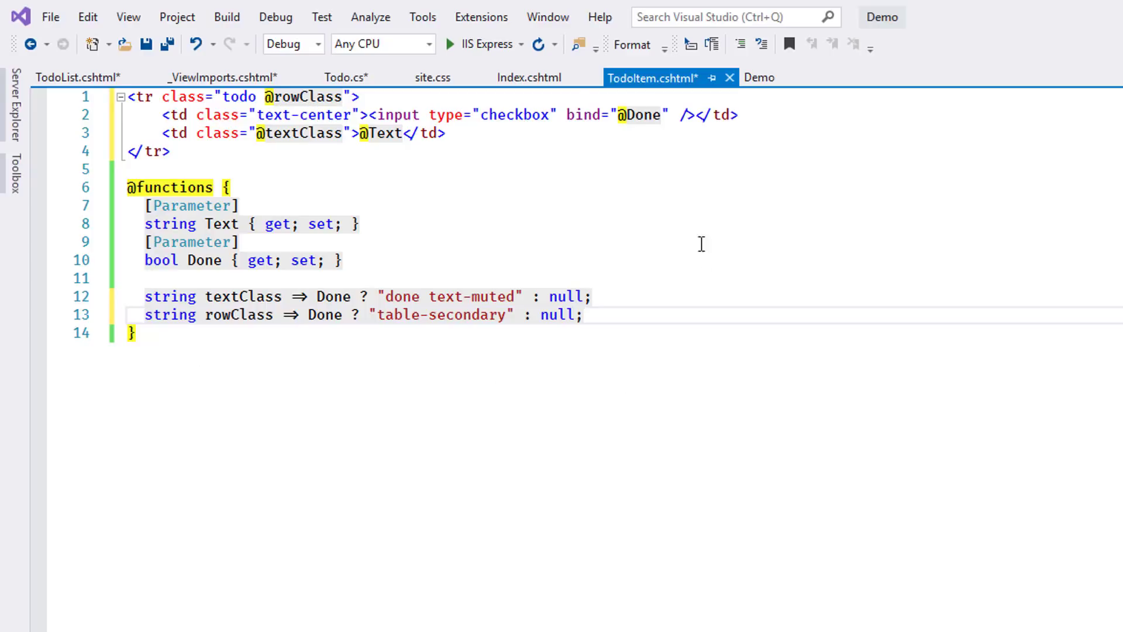
pyautogui.click(529, 78)
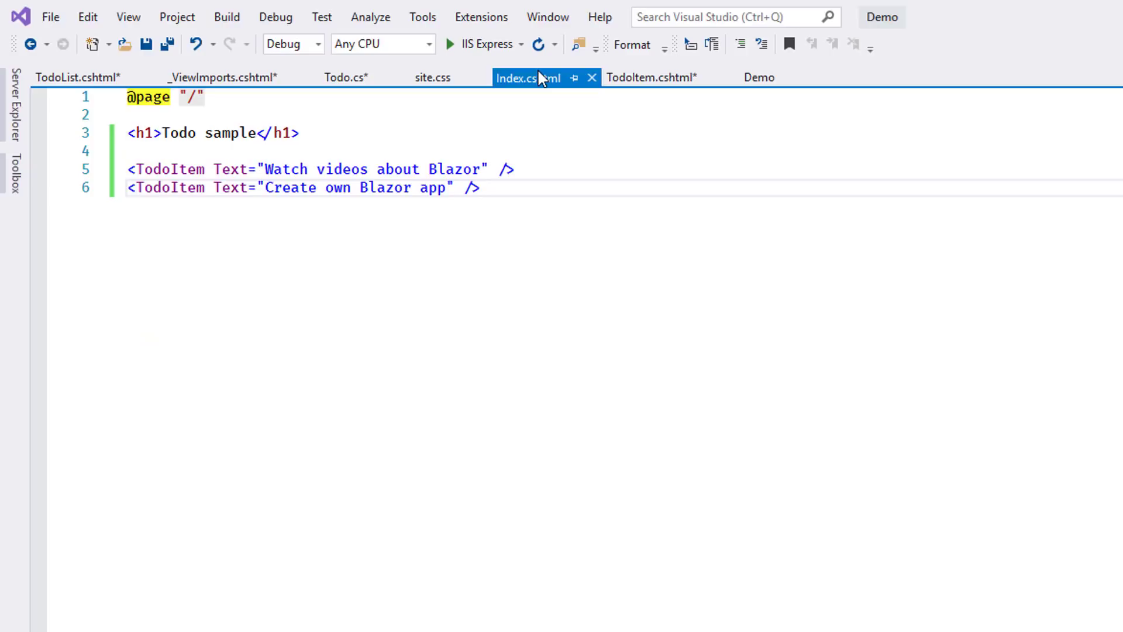
pyautogui.moveTo(129, 168); pyautogui.dragTo(479, 188)
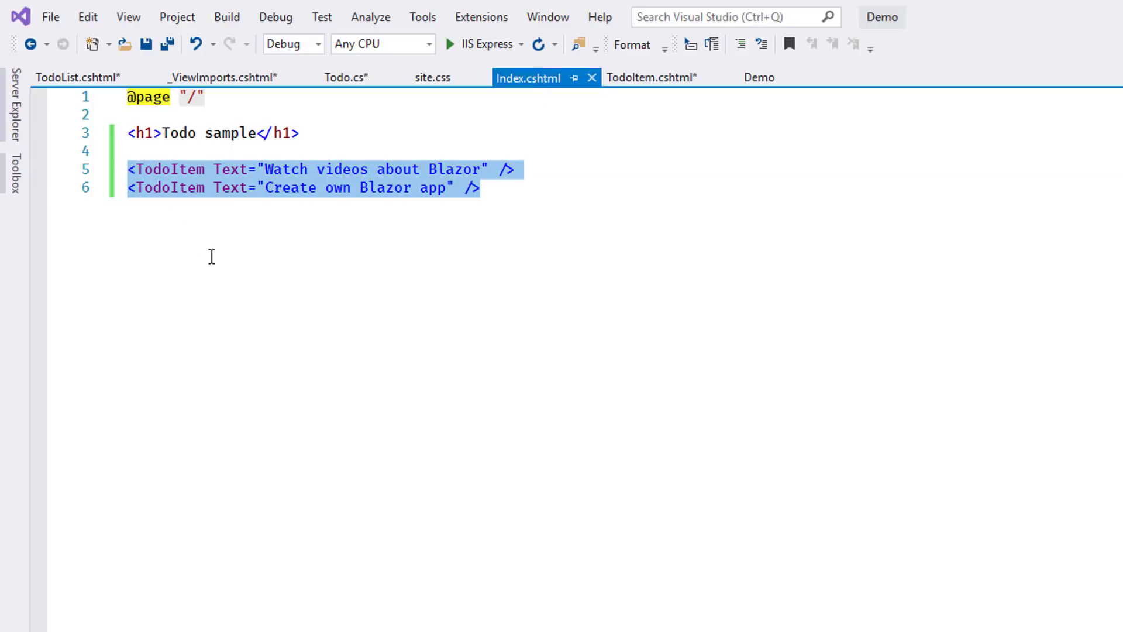
pyautogui.write('<TodoList T')
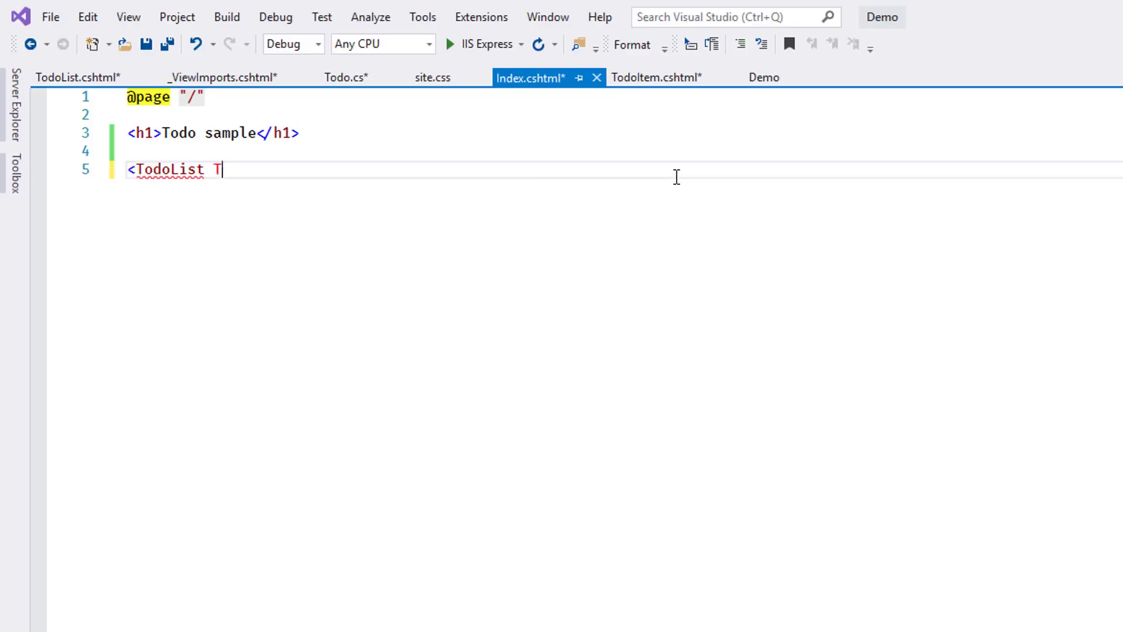
pyautogui.write('odos="@todos" />')
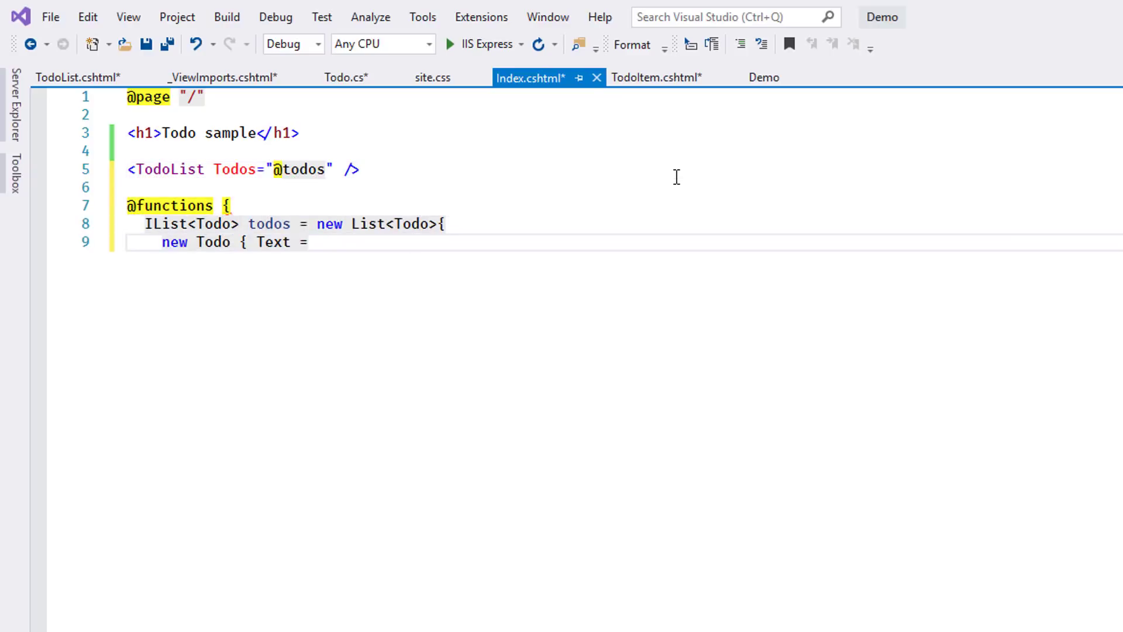
pyautogui.write('"Watch videos about Blazor" },')
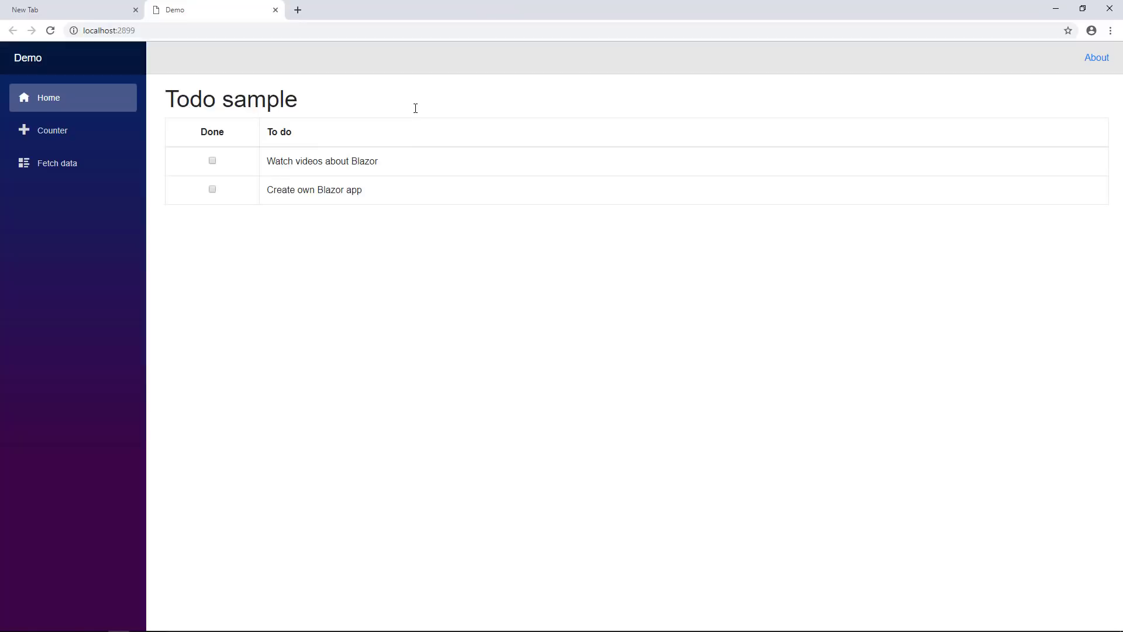
pyautogui.moveTo(416, 114)
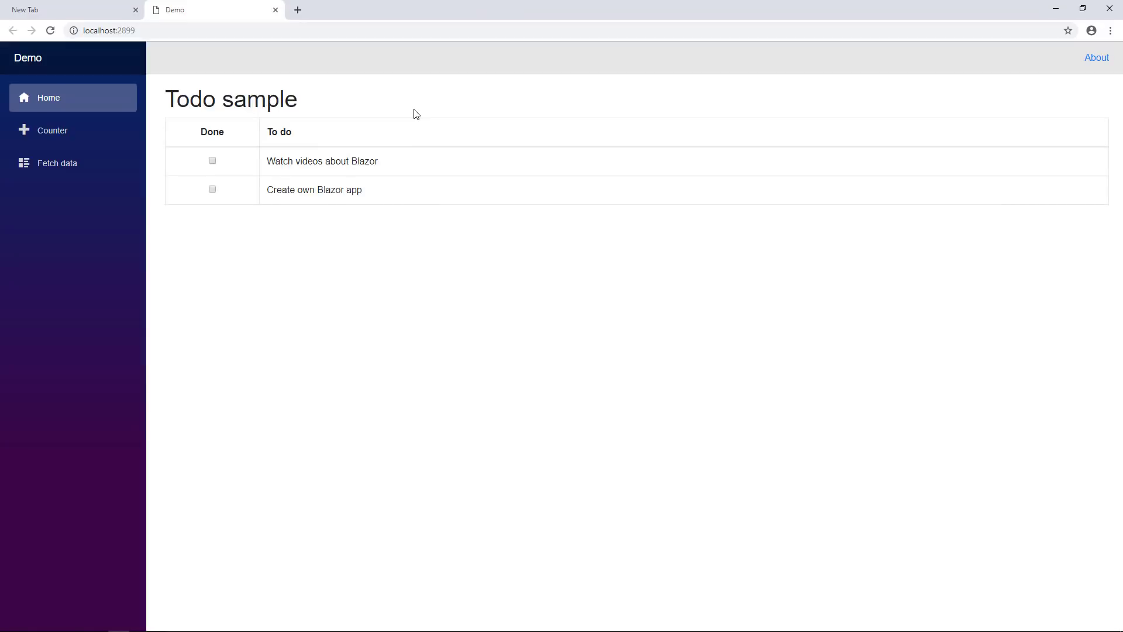
pyautogui.moveTo(220, 172)
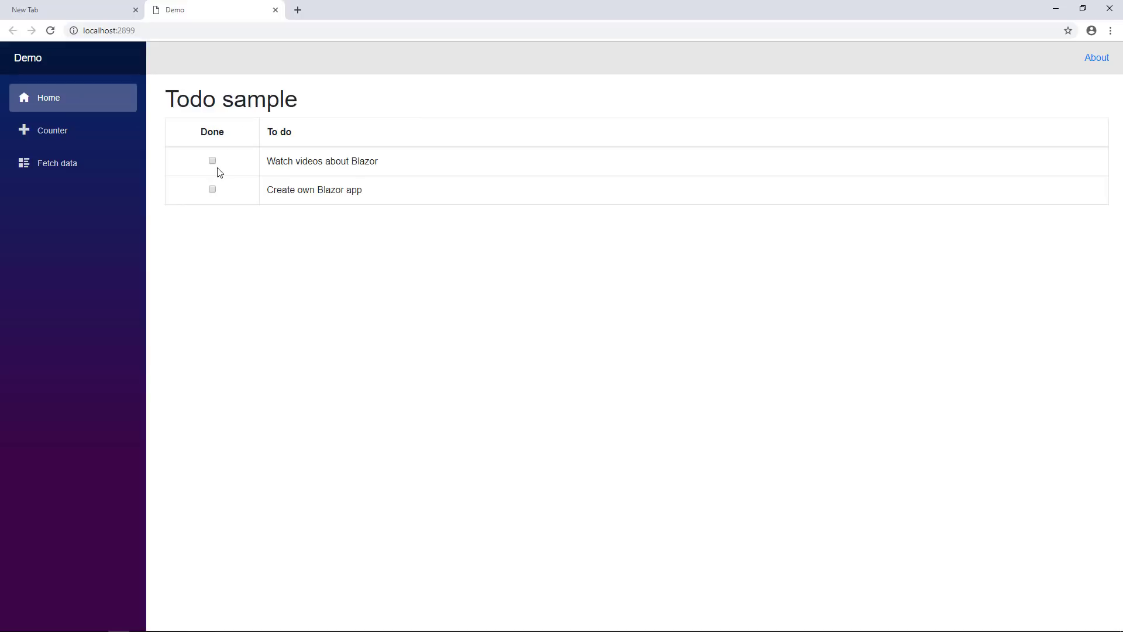
# - Tick the checkbox of Watch videos about Blazor in the running todo table
pyautogui.click(212, 160)
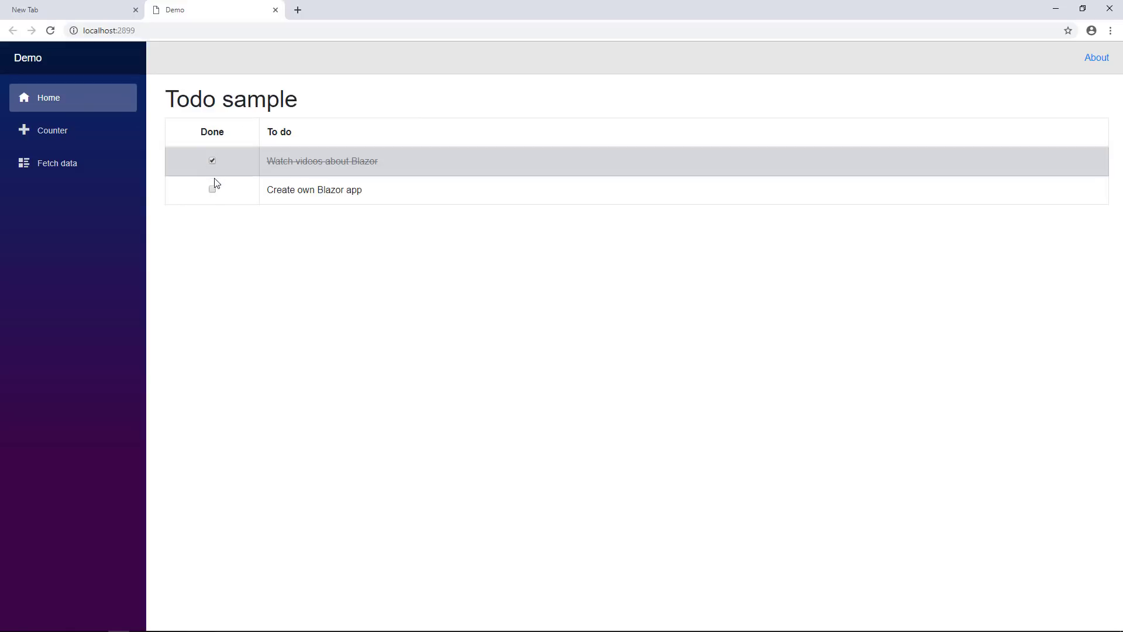
pyautogui.click(212, 190)
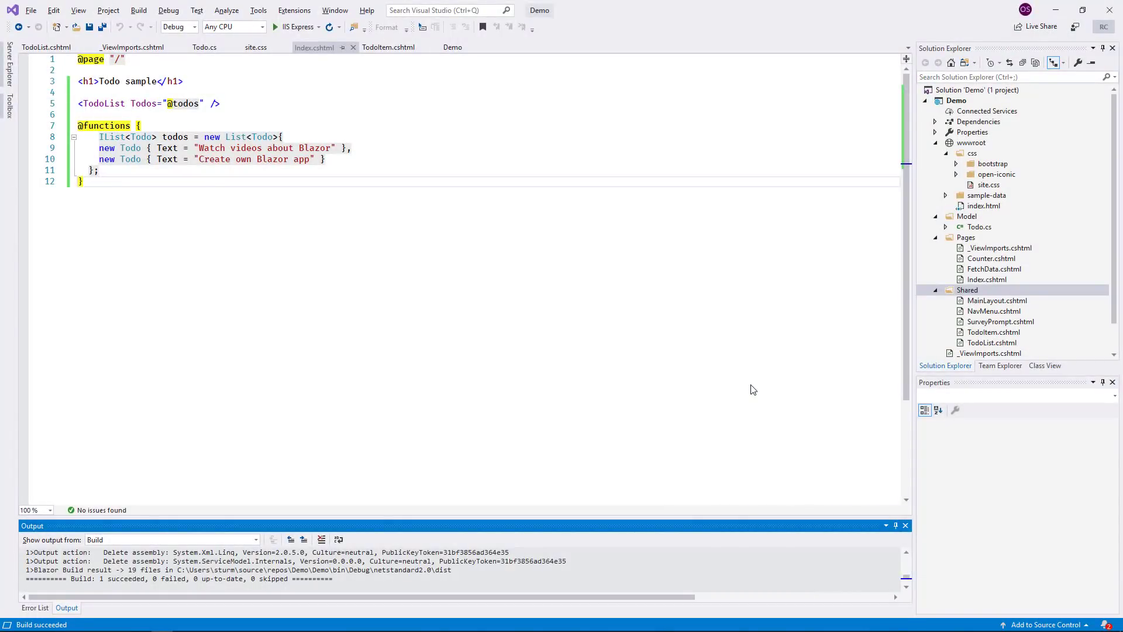
# - Add a new Razor View named NewItemEntry to the Shared folder
pyautogui.click(967, 289)
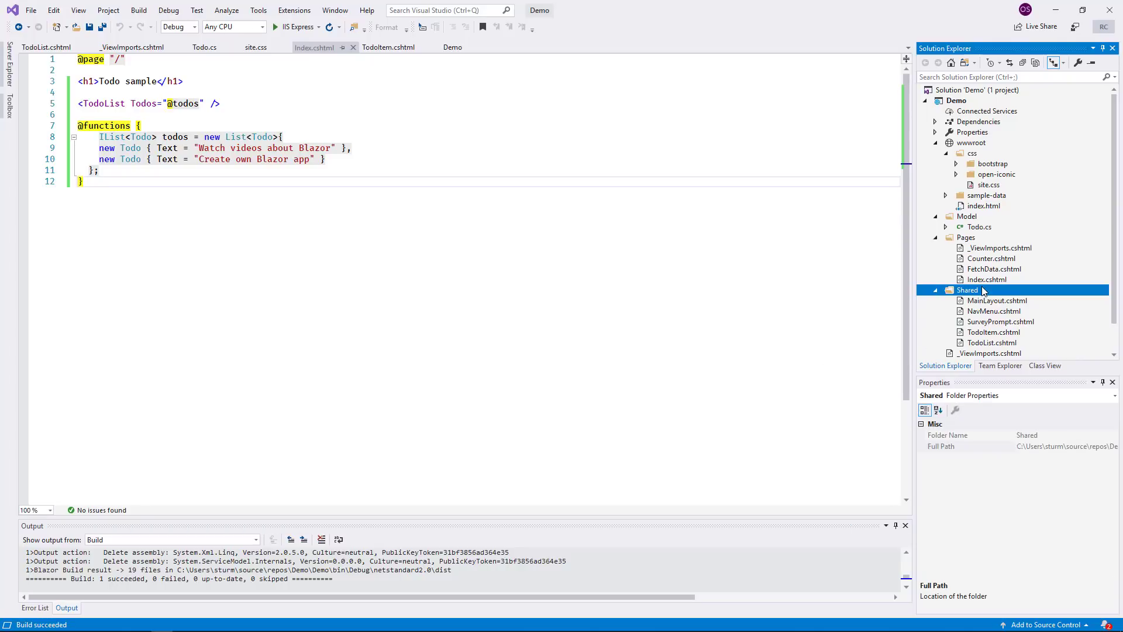
pyautogui.rightClick(968, 291)
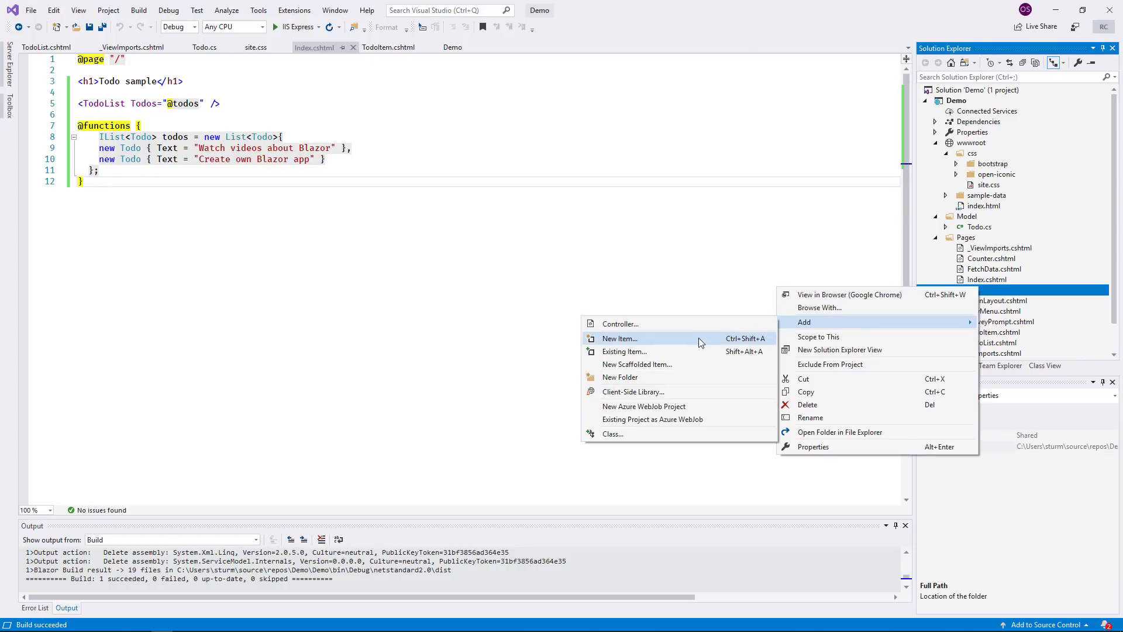
pyautogui.click(619, 339)
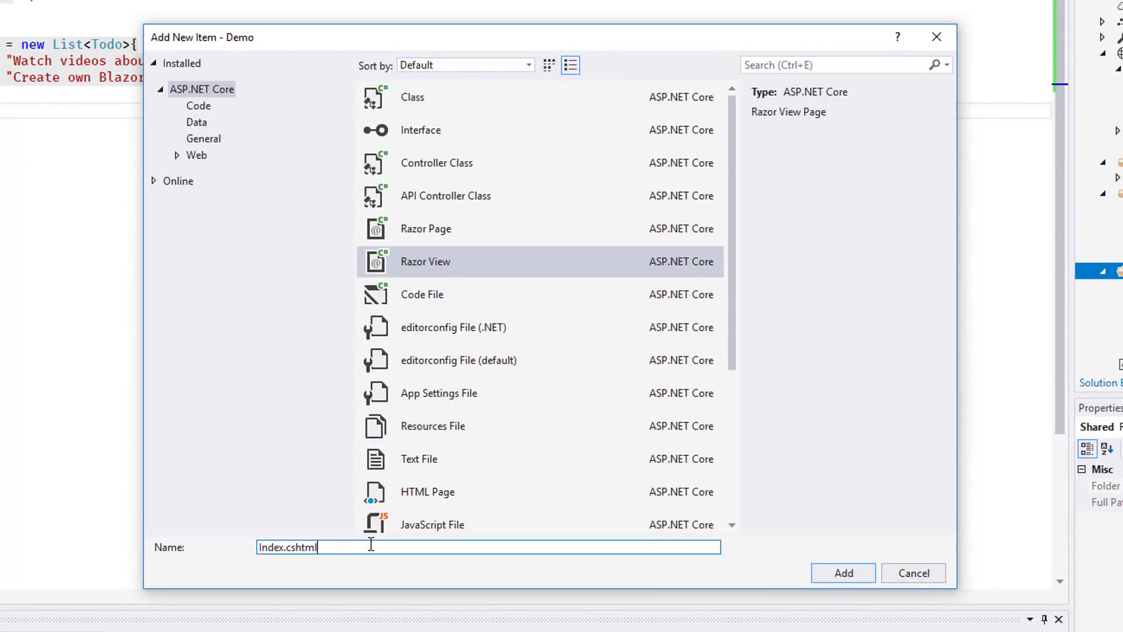
pyautogui.write('NewItem')
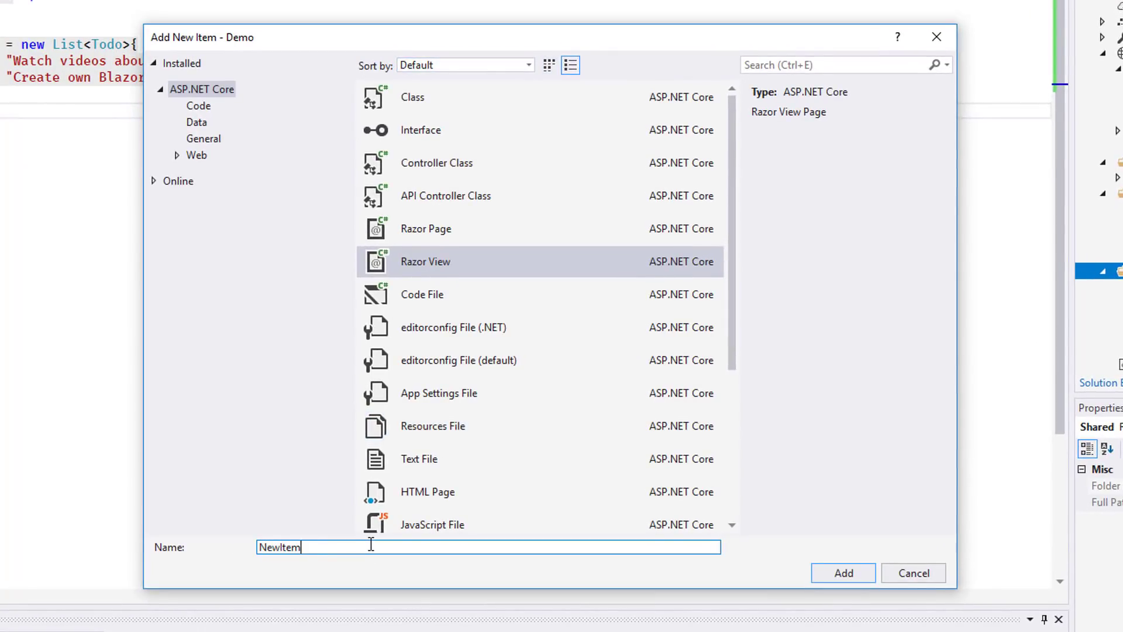
pyautogui.click(844, 572)
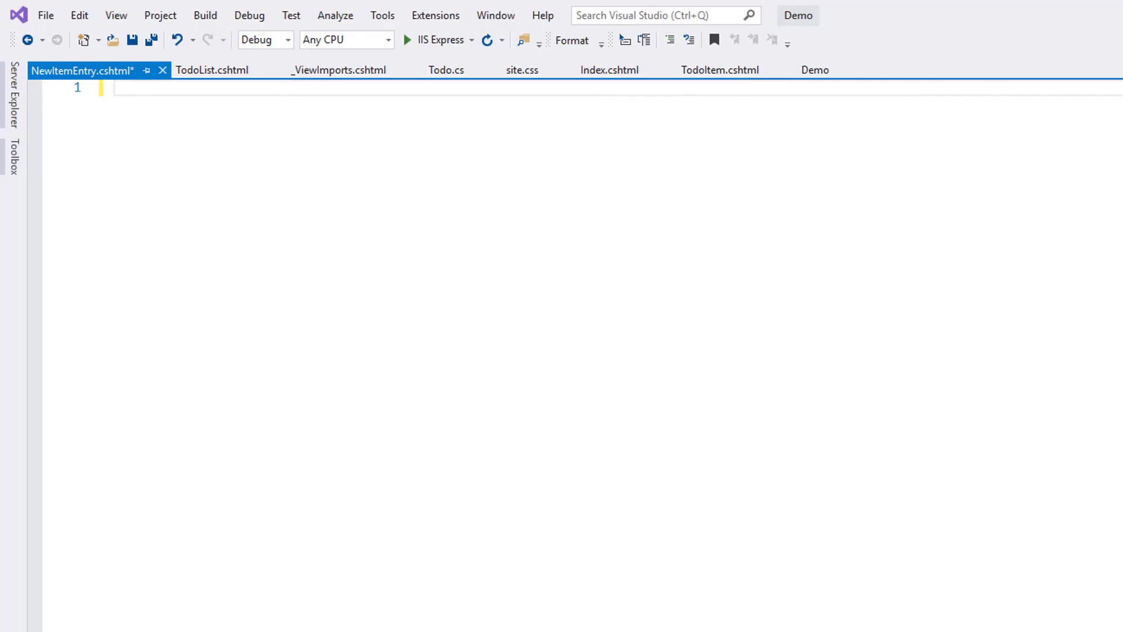
# - Write an input-group with a New Todo Item label, bound text box and appended Add button, then reformat
pyautogui.write('<div class="input-group input-group-lg">')
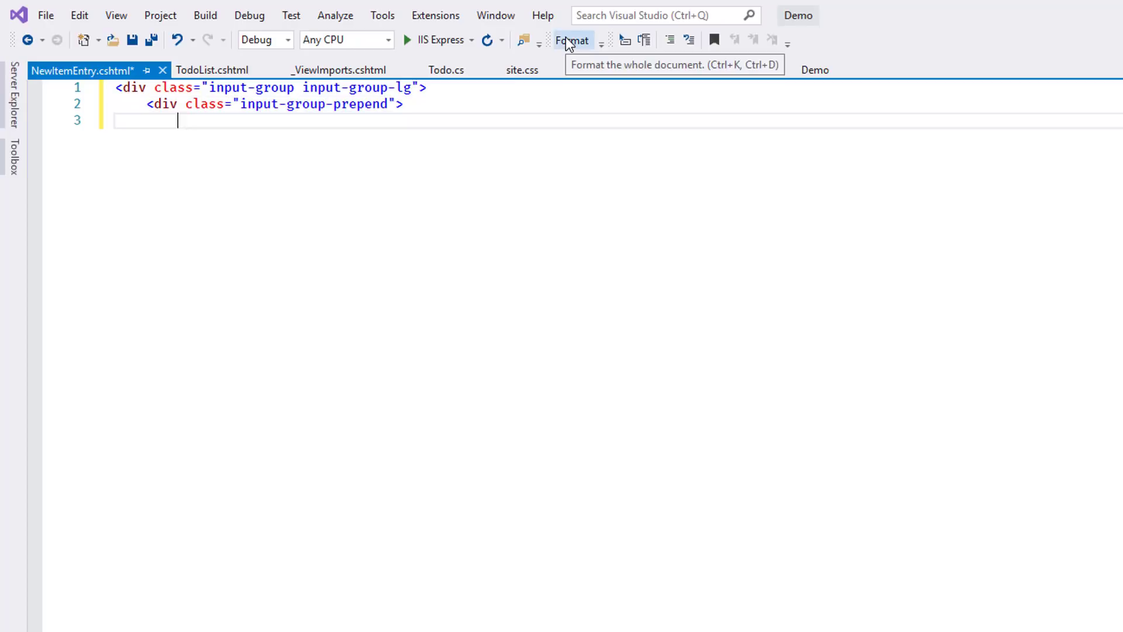
pyautogui.write('<span class="input-group-text">New Todo Item</span>')
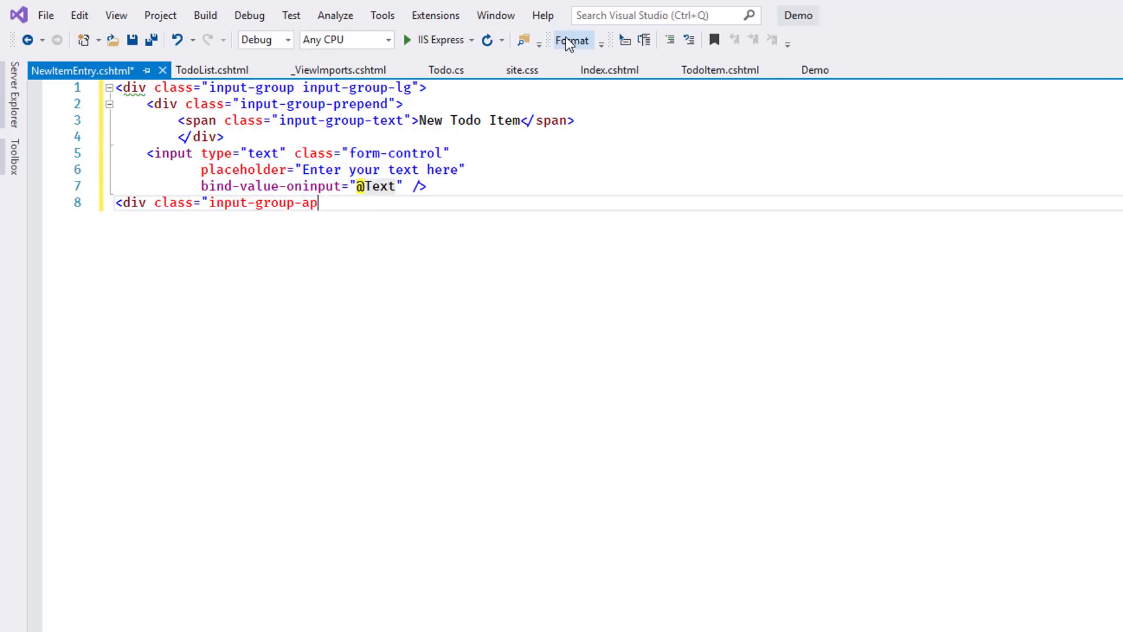
pyautogui.write('pend">')
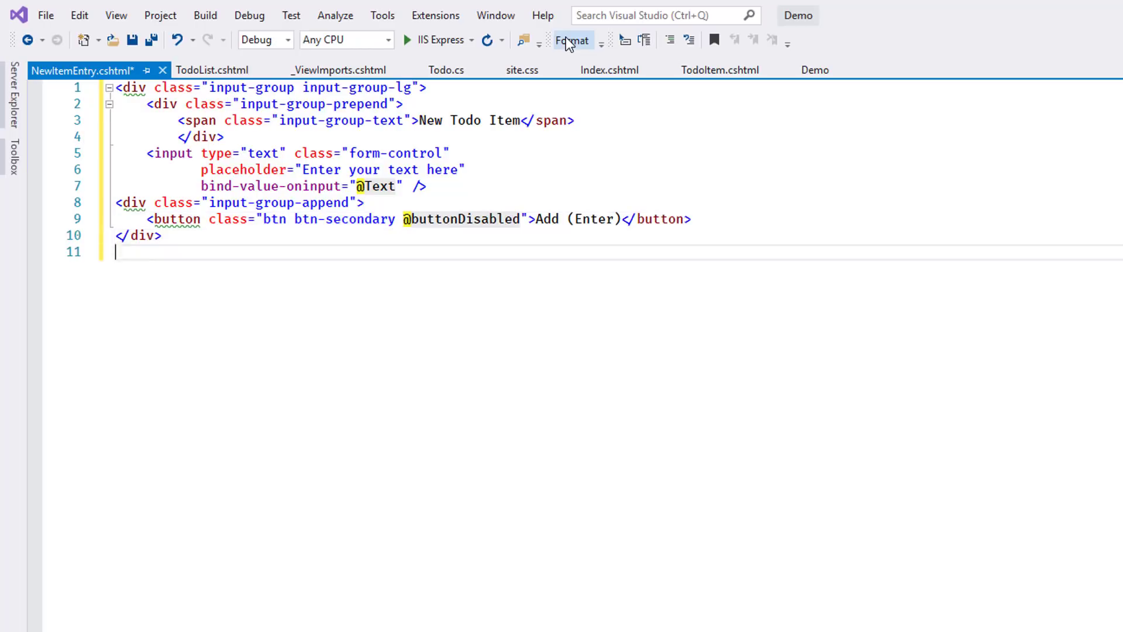
pyautogui.click(573, 40)
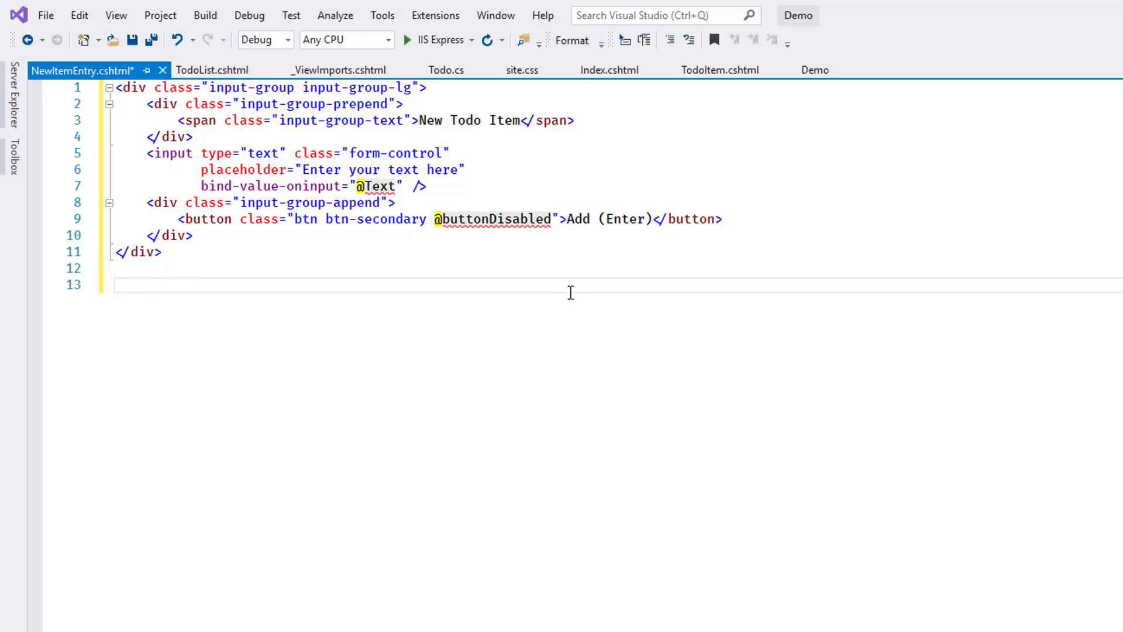
pyautogui.write('@functions {')
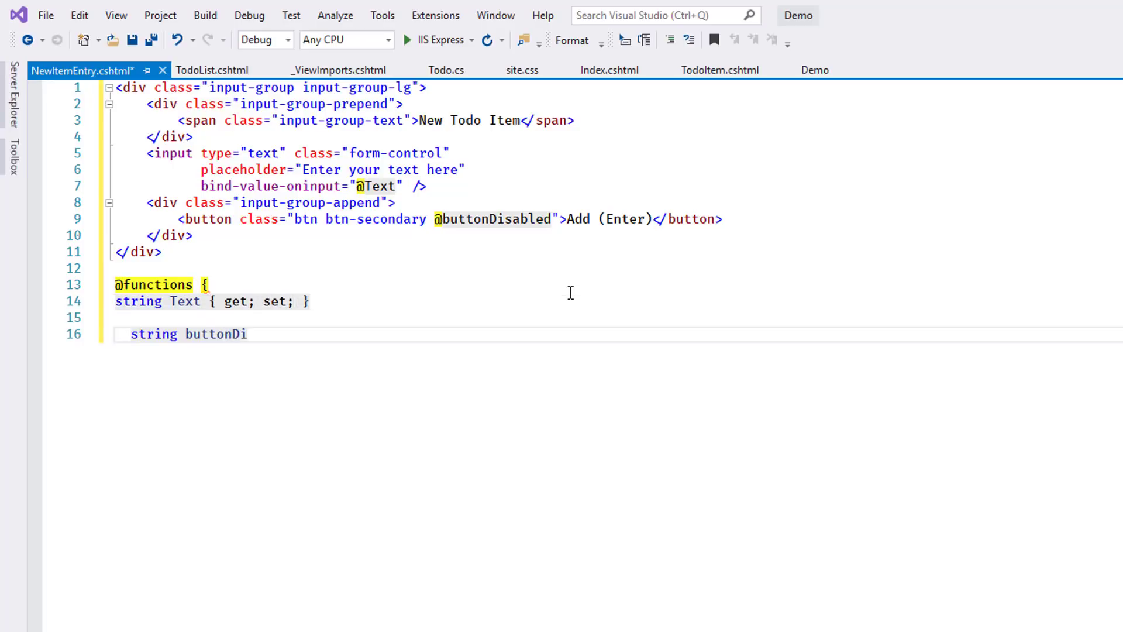
pyautogui.write('sabled => Text != null && Text.Length > 0 ? null : "disabled";')
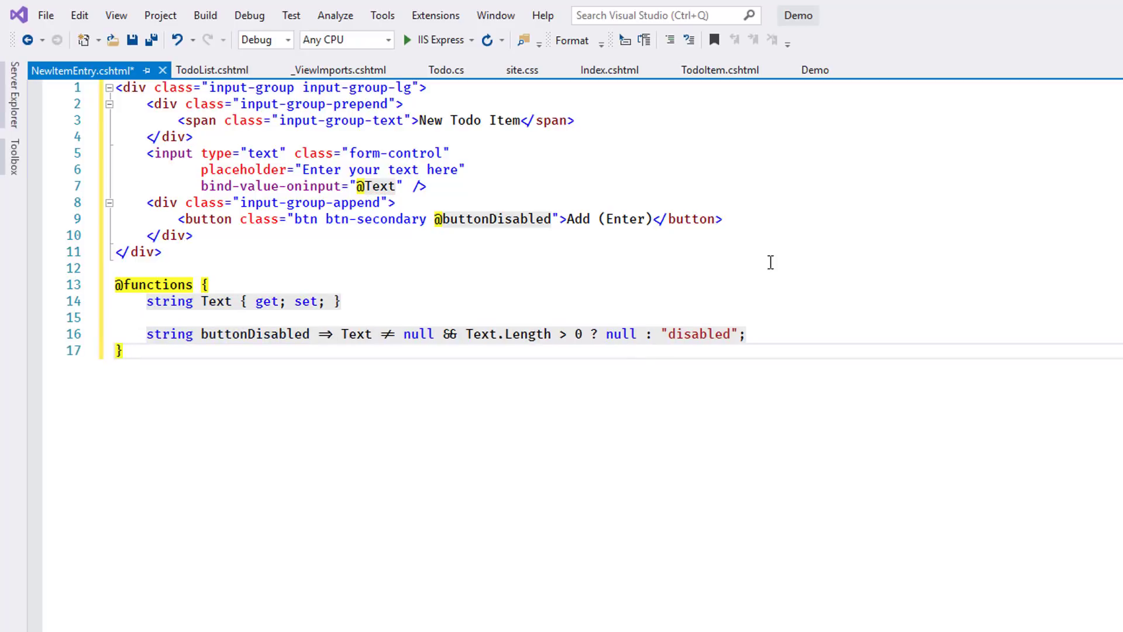
pyautogui.click(212, 69)
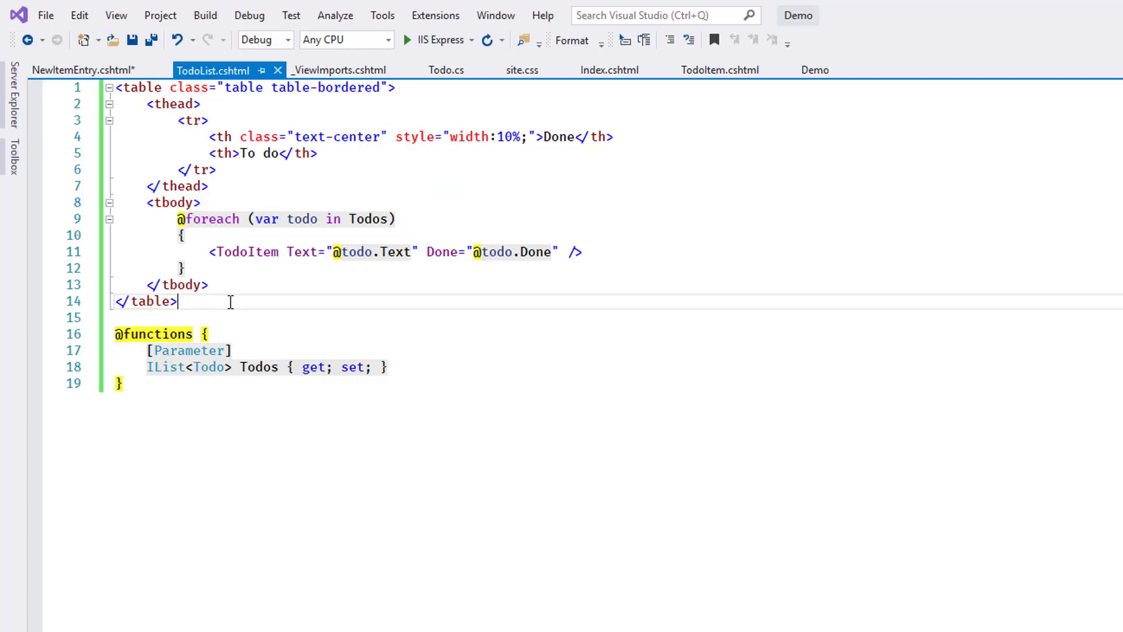
# - Place <NewItemEntry /> on a new line below the closing table tag
pyautogui.press('enter')
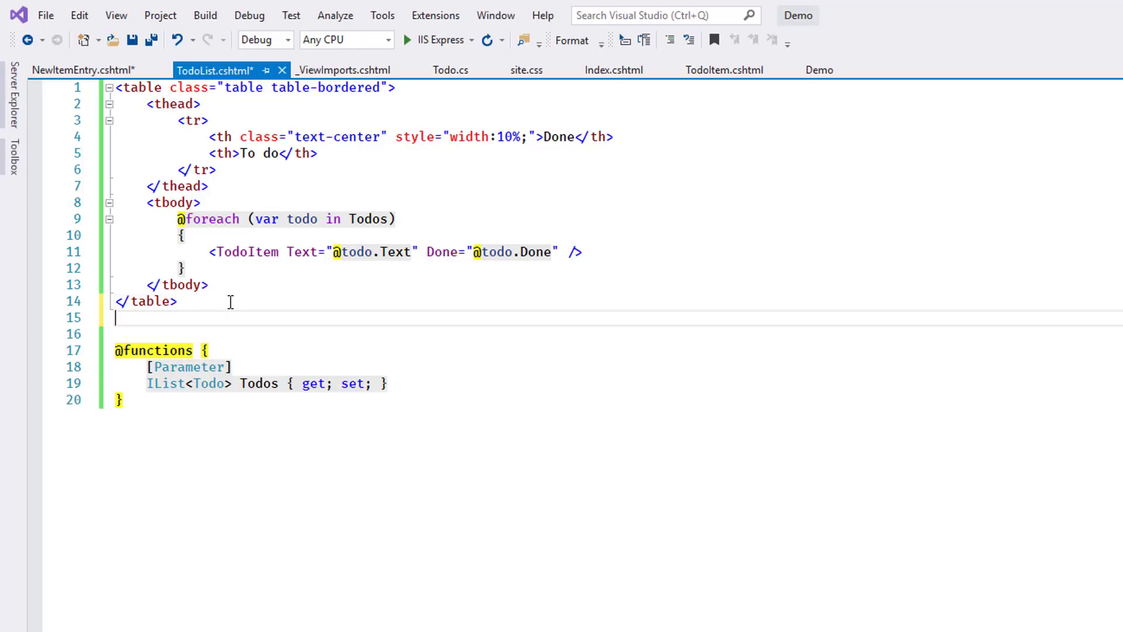
pyautogui.write('<NewItemEntry /')
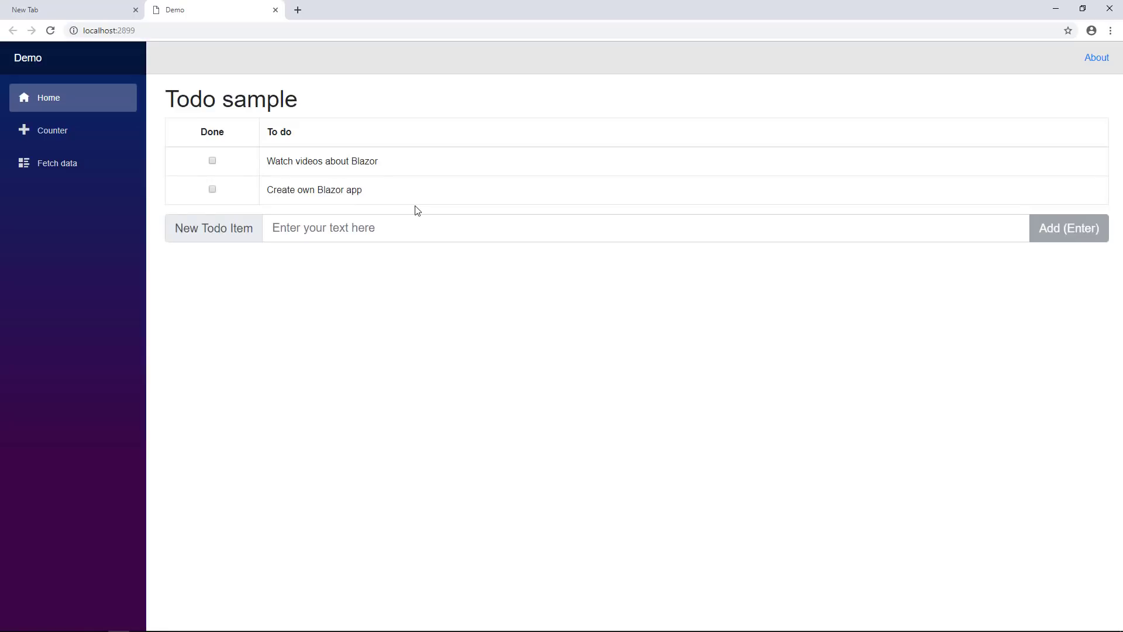
# - Enter Enjoy your afternoon in the New Todo Item box, enabling the Add button
pyautogui.write('Enjoy')
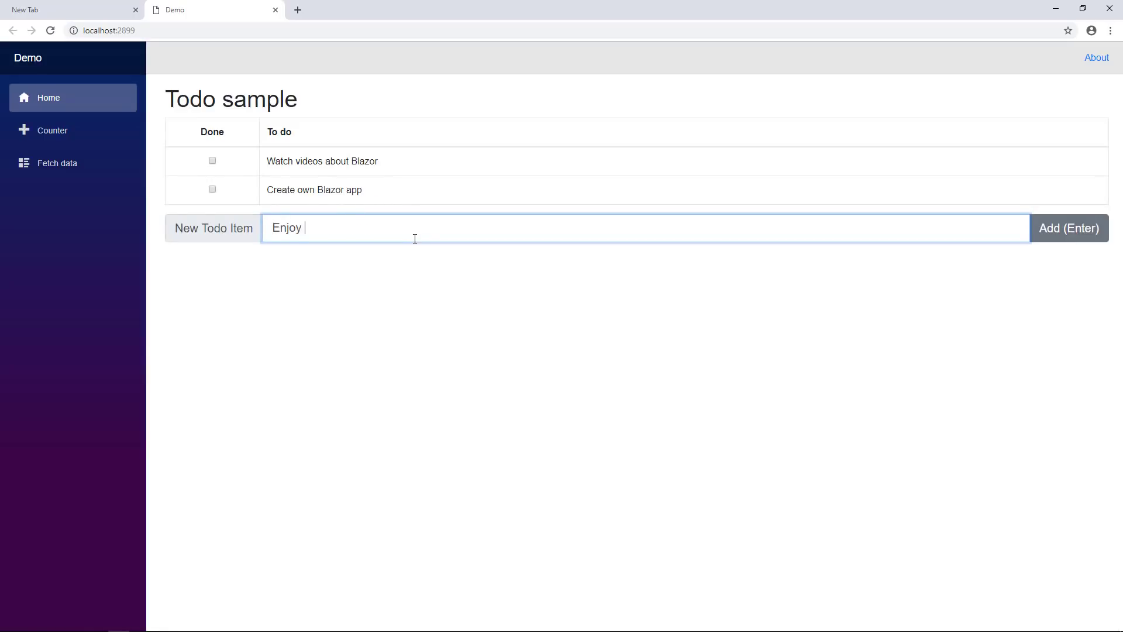
pyautogui.write('your afternoon')
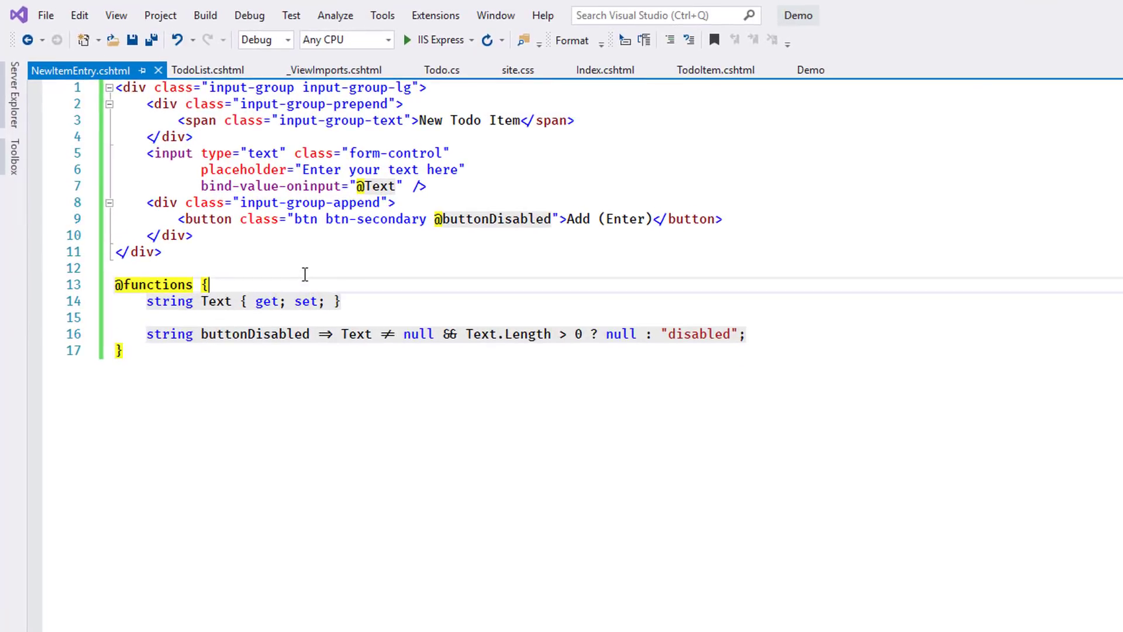
# - Declare a [Parameter] Action<string> OnNewItem property at the top of the functions block
pyautogui.press('enter')
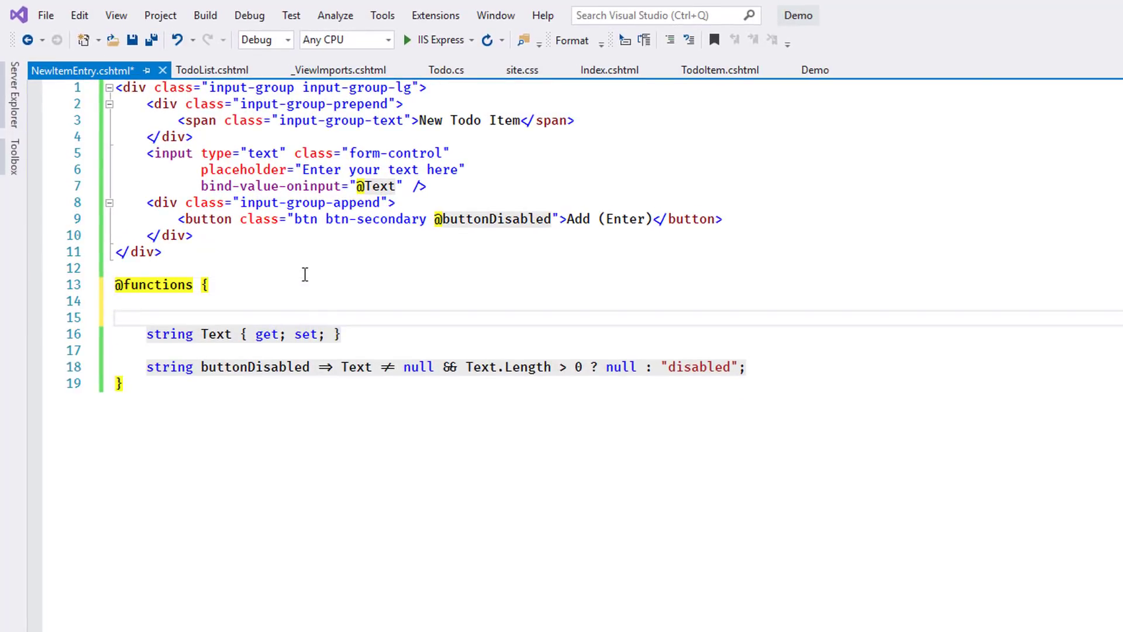
pyautogui.write('[Parameter]\\nprivate Ac')
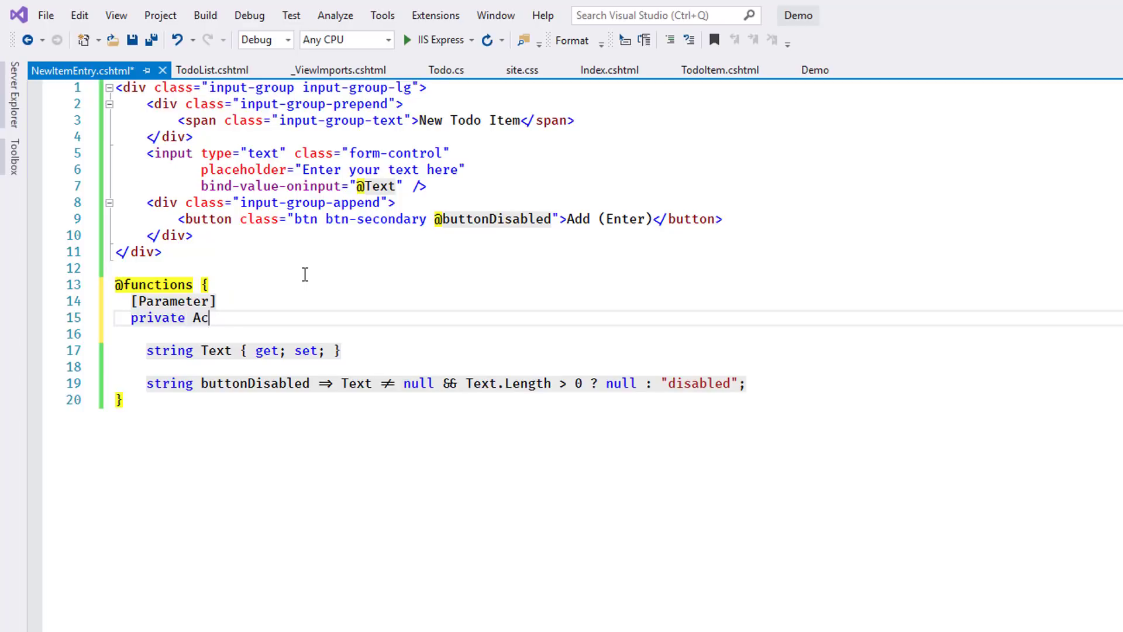
pyautogui.write('tion<string> OnNewItem { get; set; }')
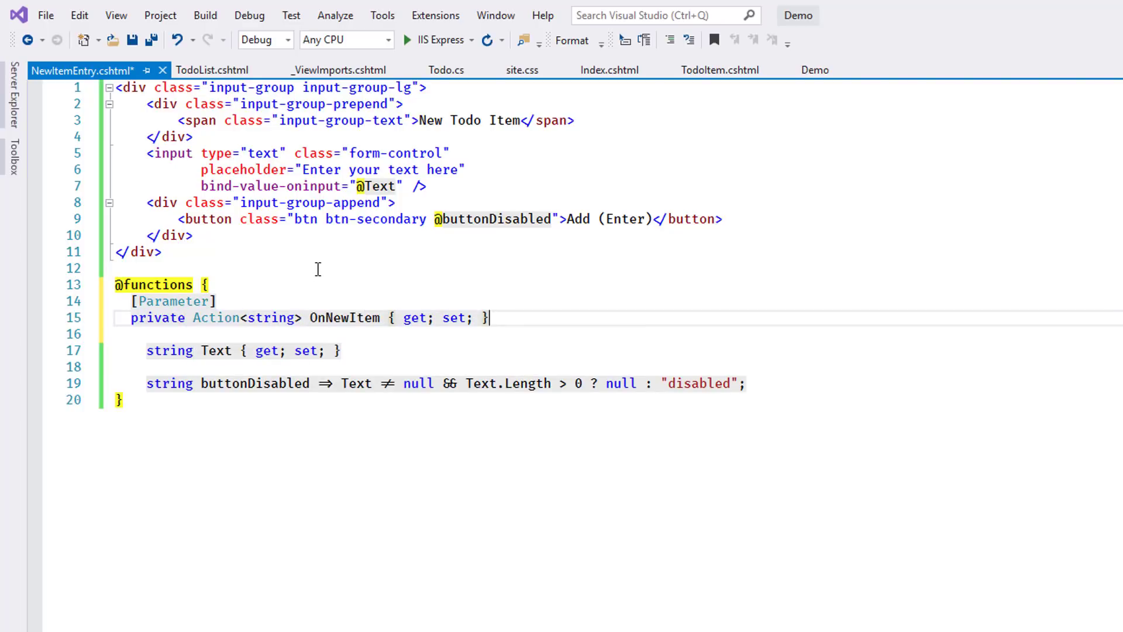
pyautogui.click(748, 383)
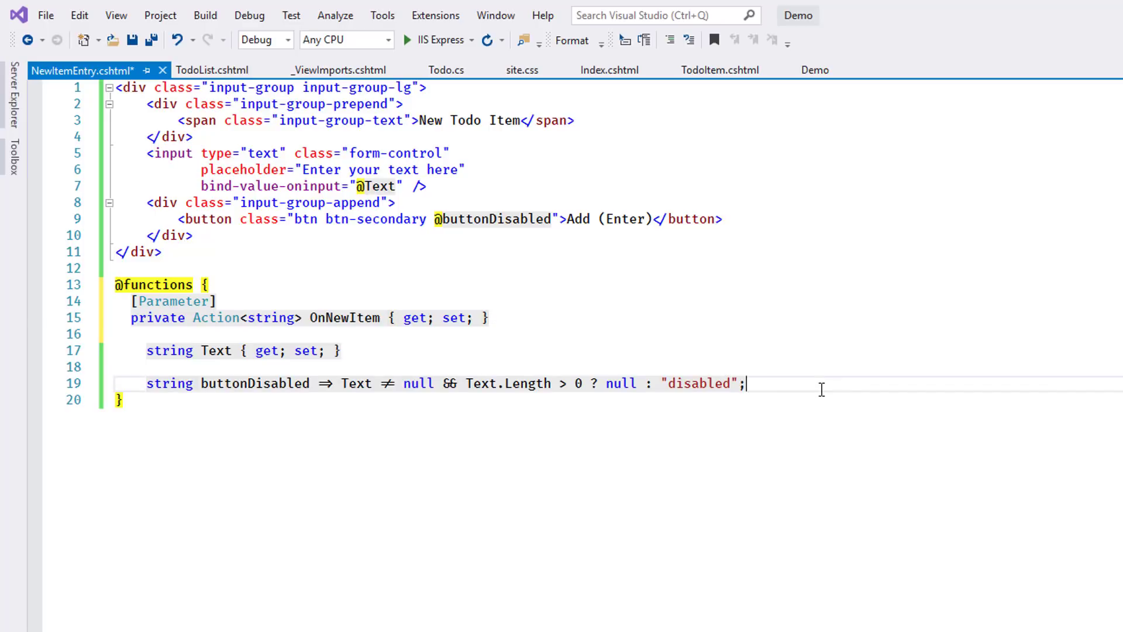
pyautogui.write('void NewItem(')
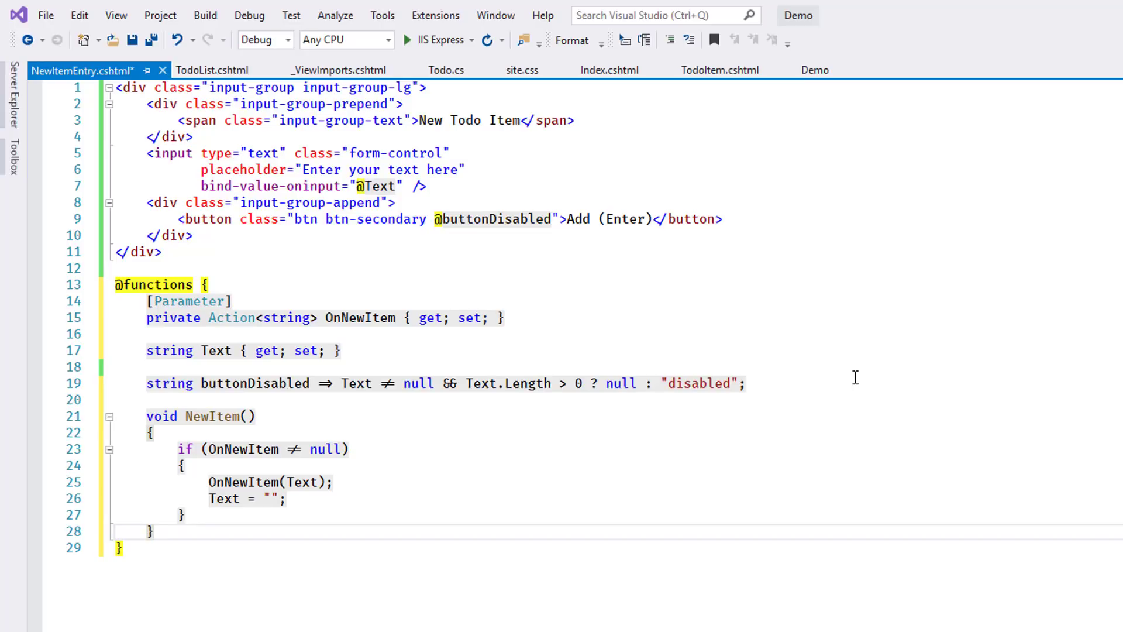
pyautogui.moveTo(642, 180)
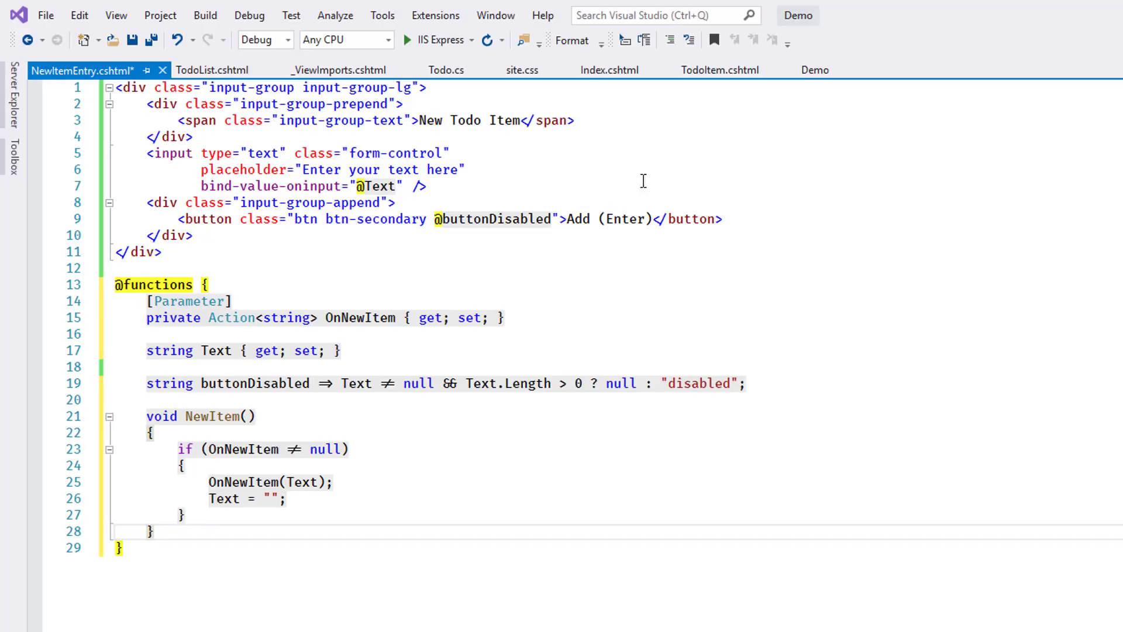
pyautogui.click(557, 219)
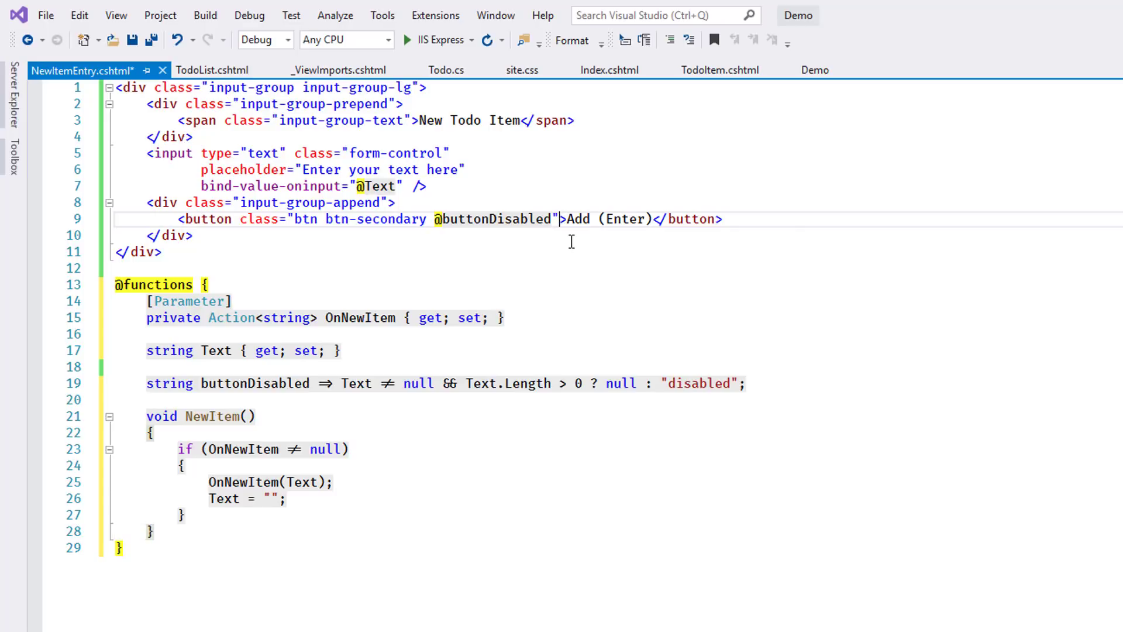
pyautogui.write('onclick="@New')
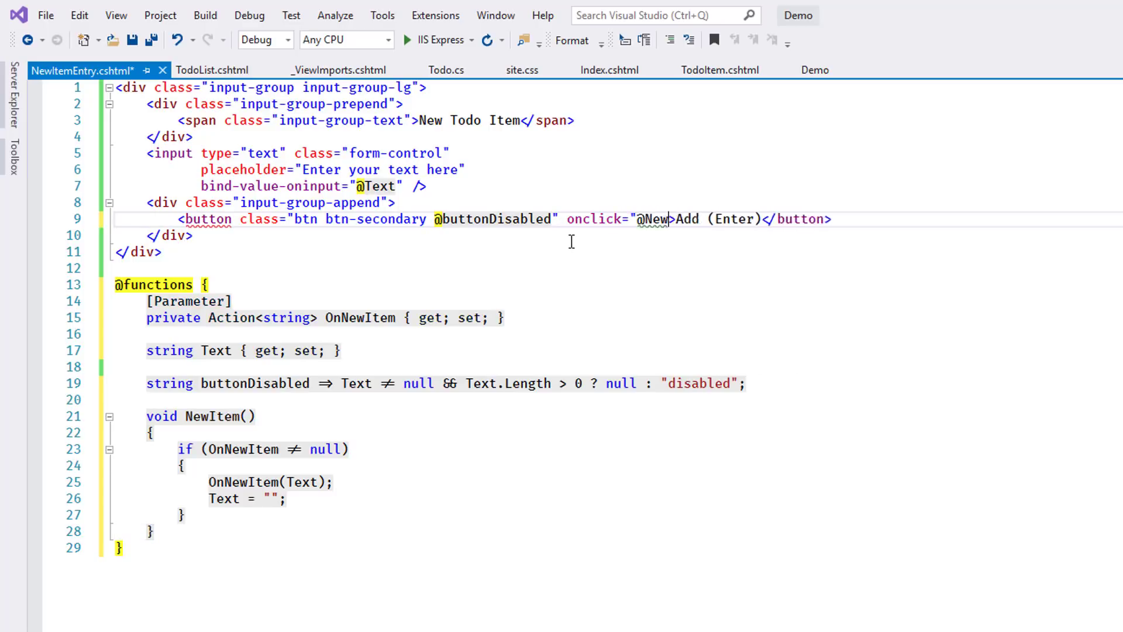
pyautogui.write('Item')
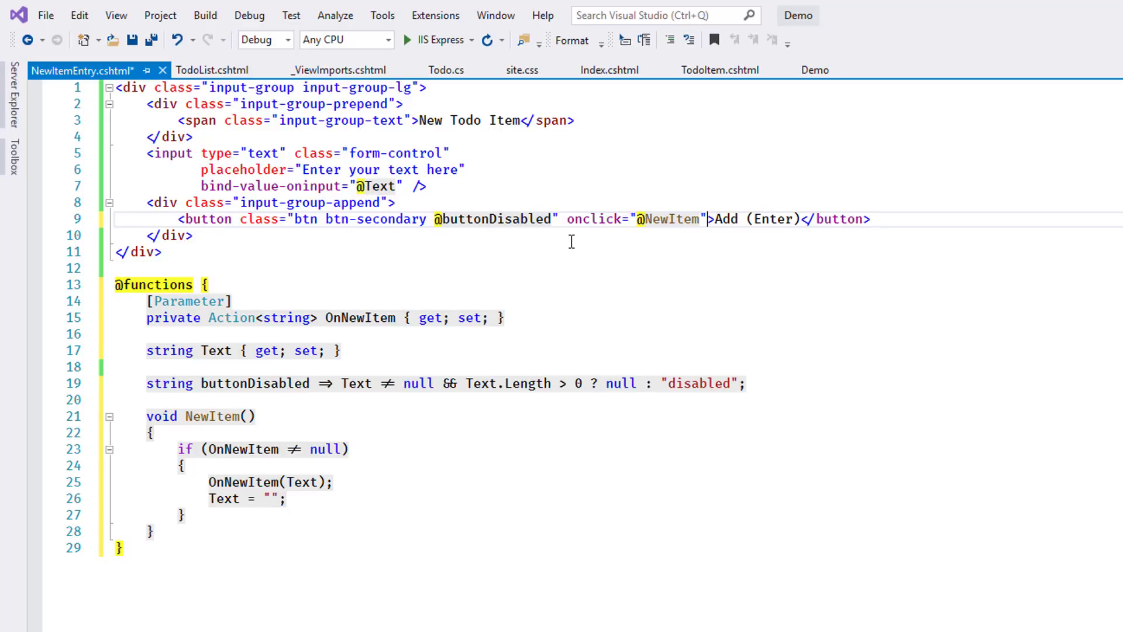
pyautogui.moveTo(191, 535)
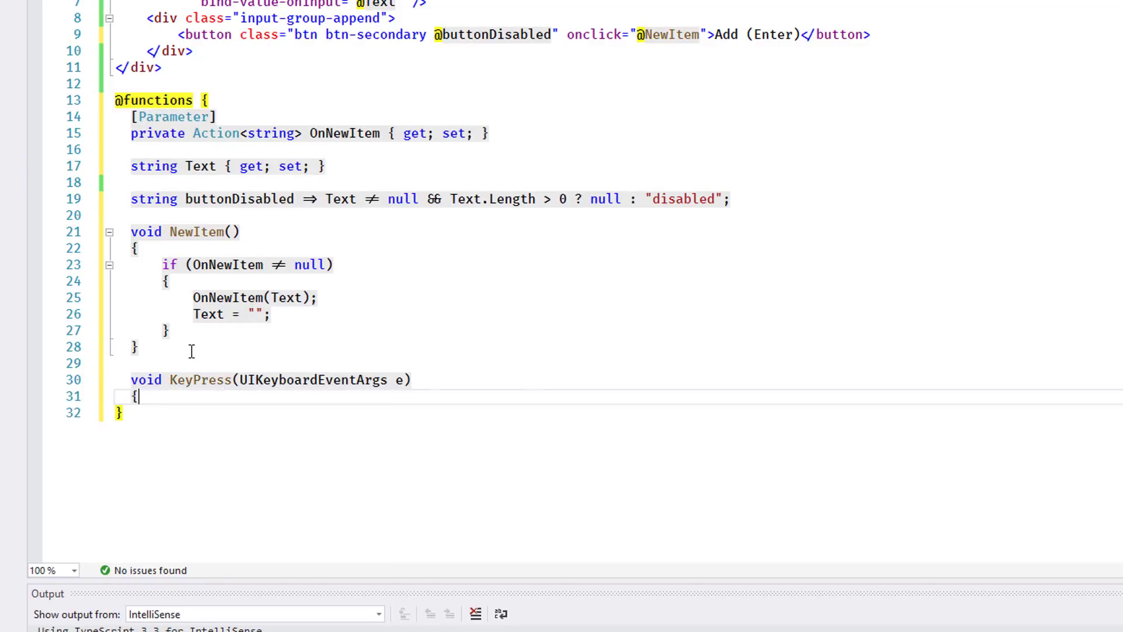
pyautogui.write('if (e.Key == "Enter")')
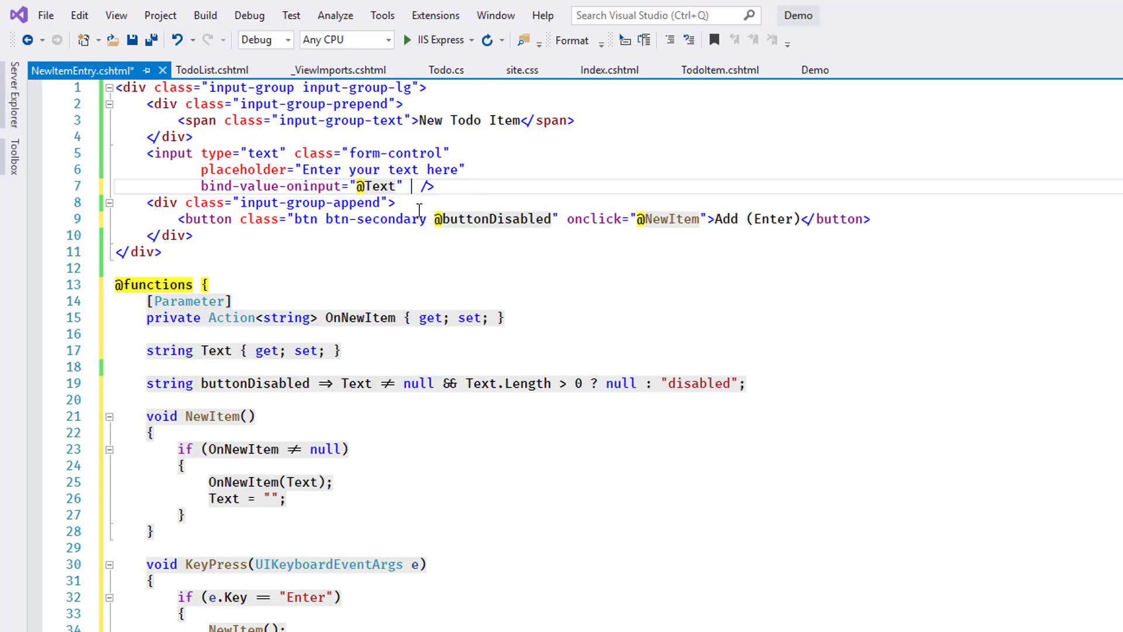
pyautogui.write('onkeypress="@KeyPress"')
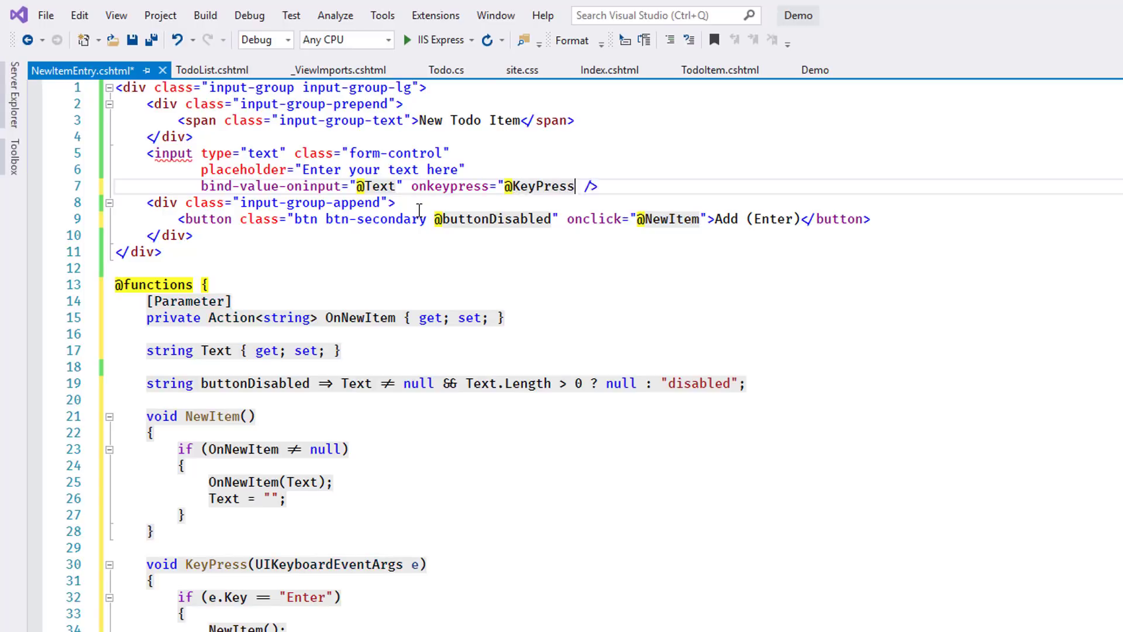
pyautogui.write('"')
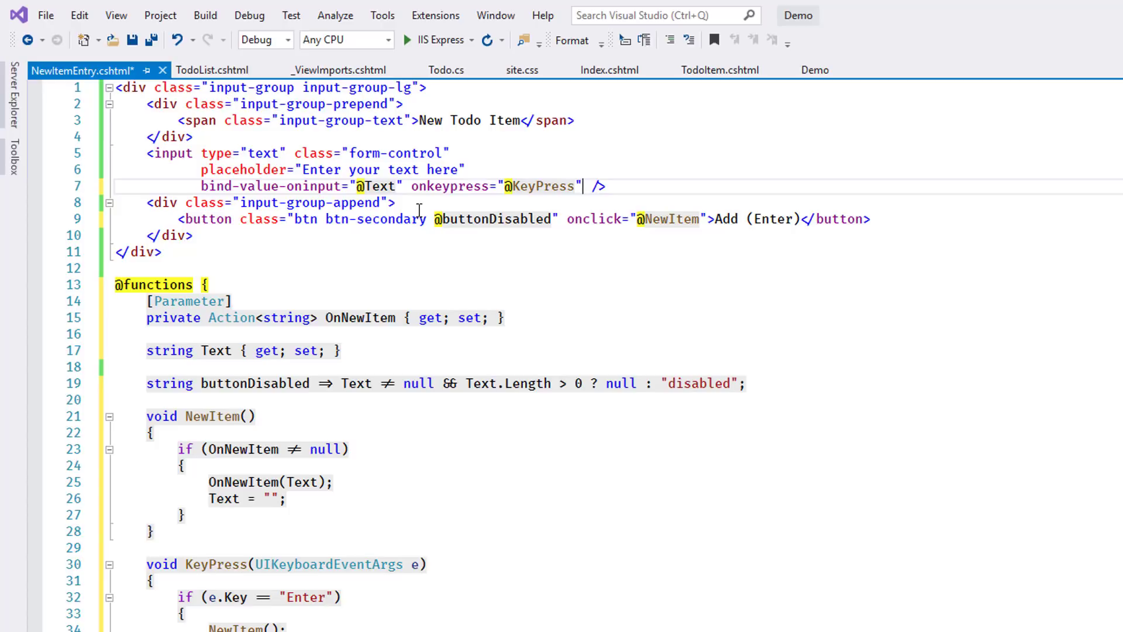
pyautogui.click(211, 69)
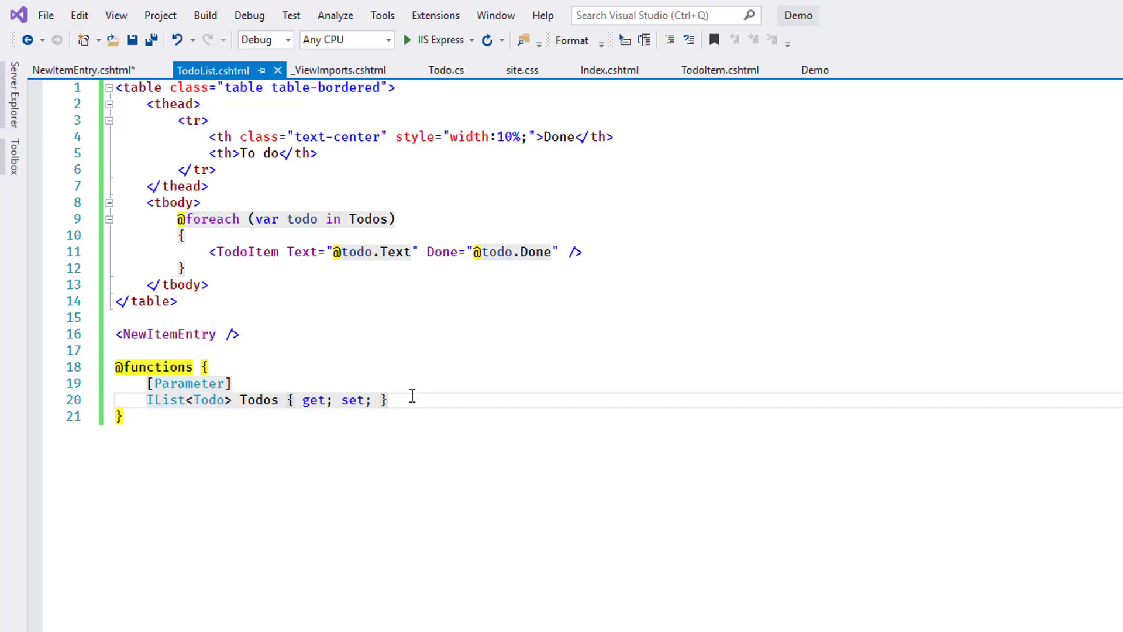
pyautogui.write('v')
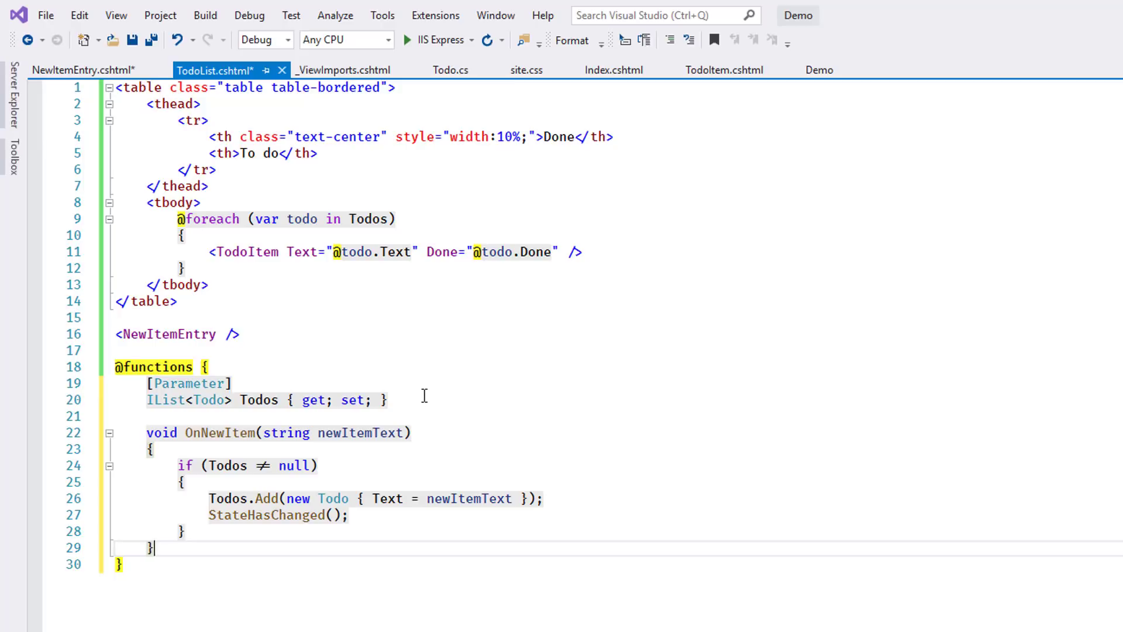
pyautogui.moveTo(555, 387)
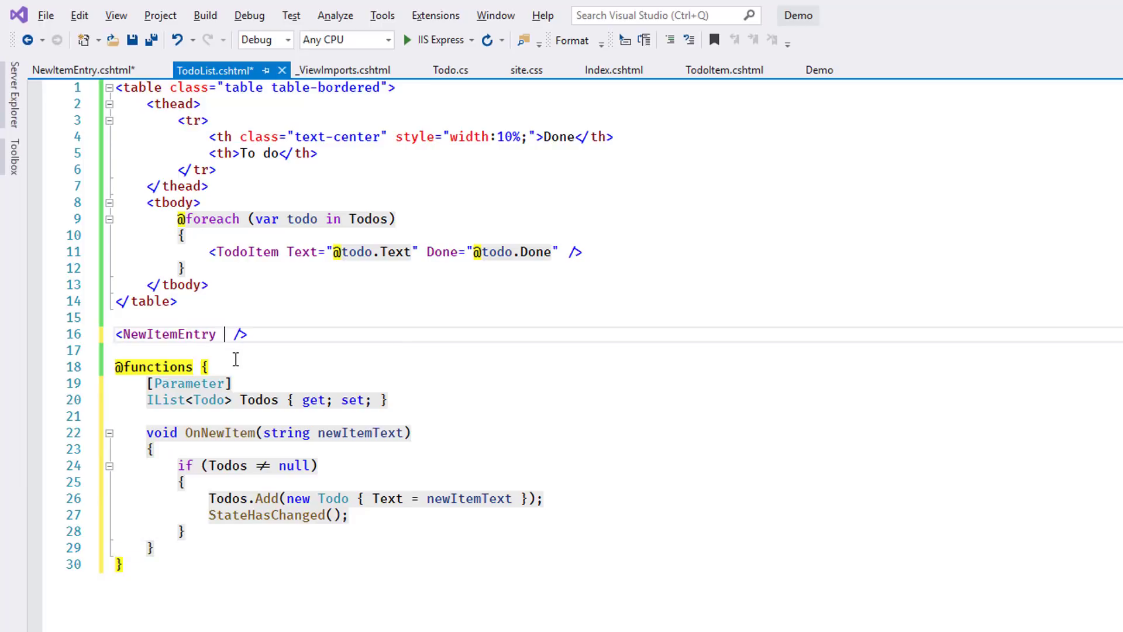
pyautogui.write('OnNewItem="@OnNewItem"')
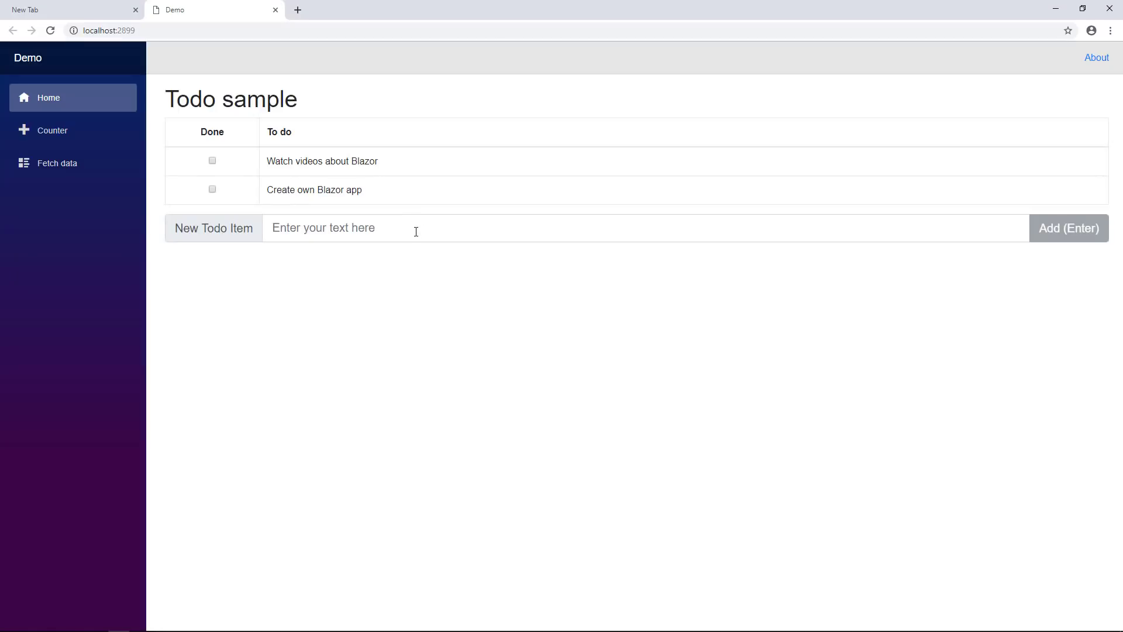
# - Enter "Enjoy your a" in the New Todo Item box of the reloaded app
pyautogui.write('Enjoy your a')
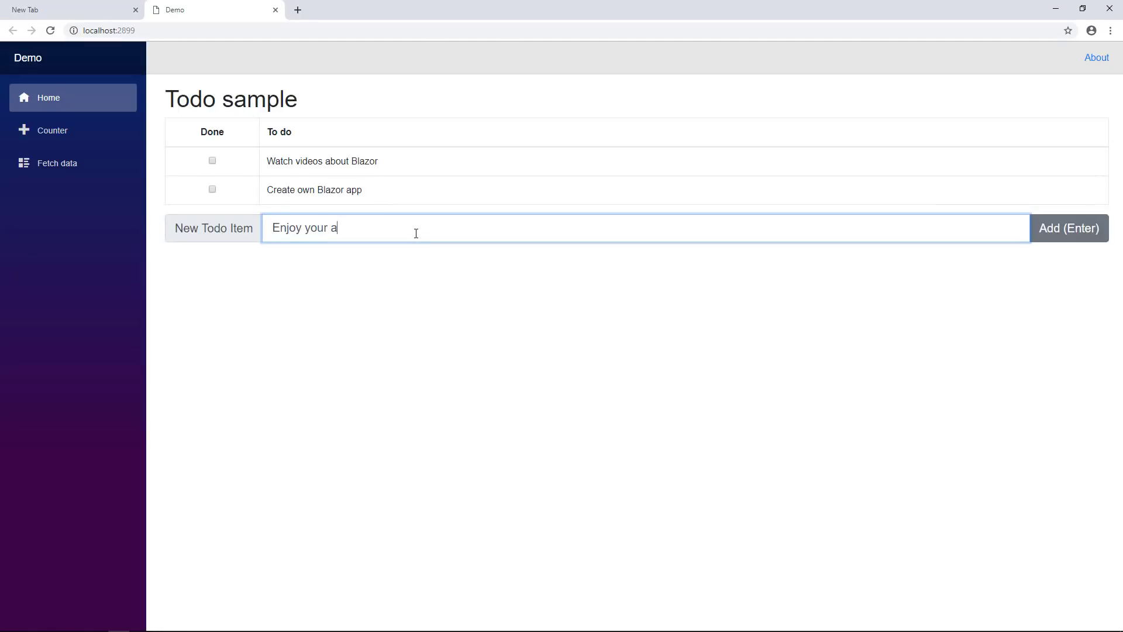